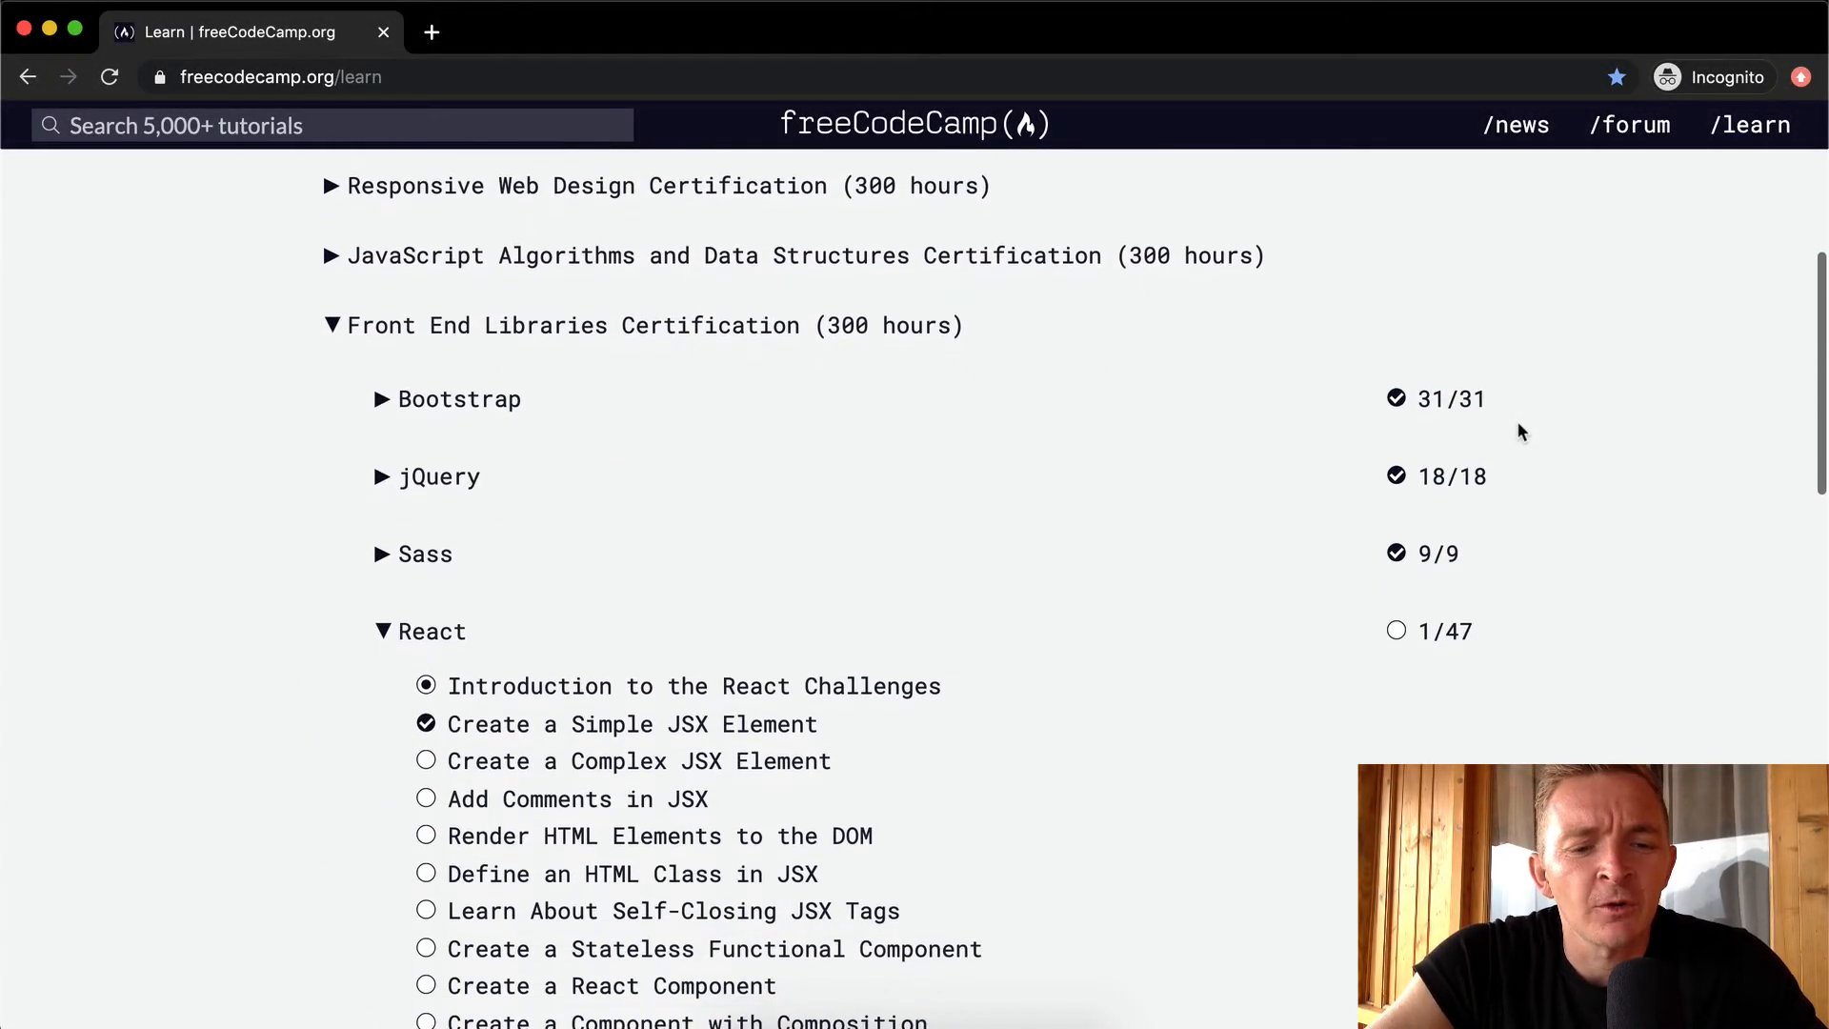
pyautogui.moveTo(624, 779)
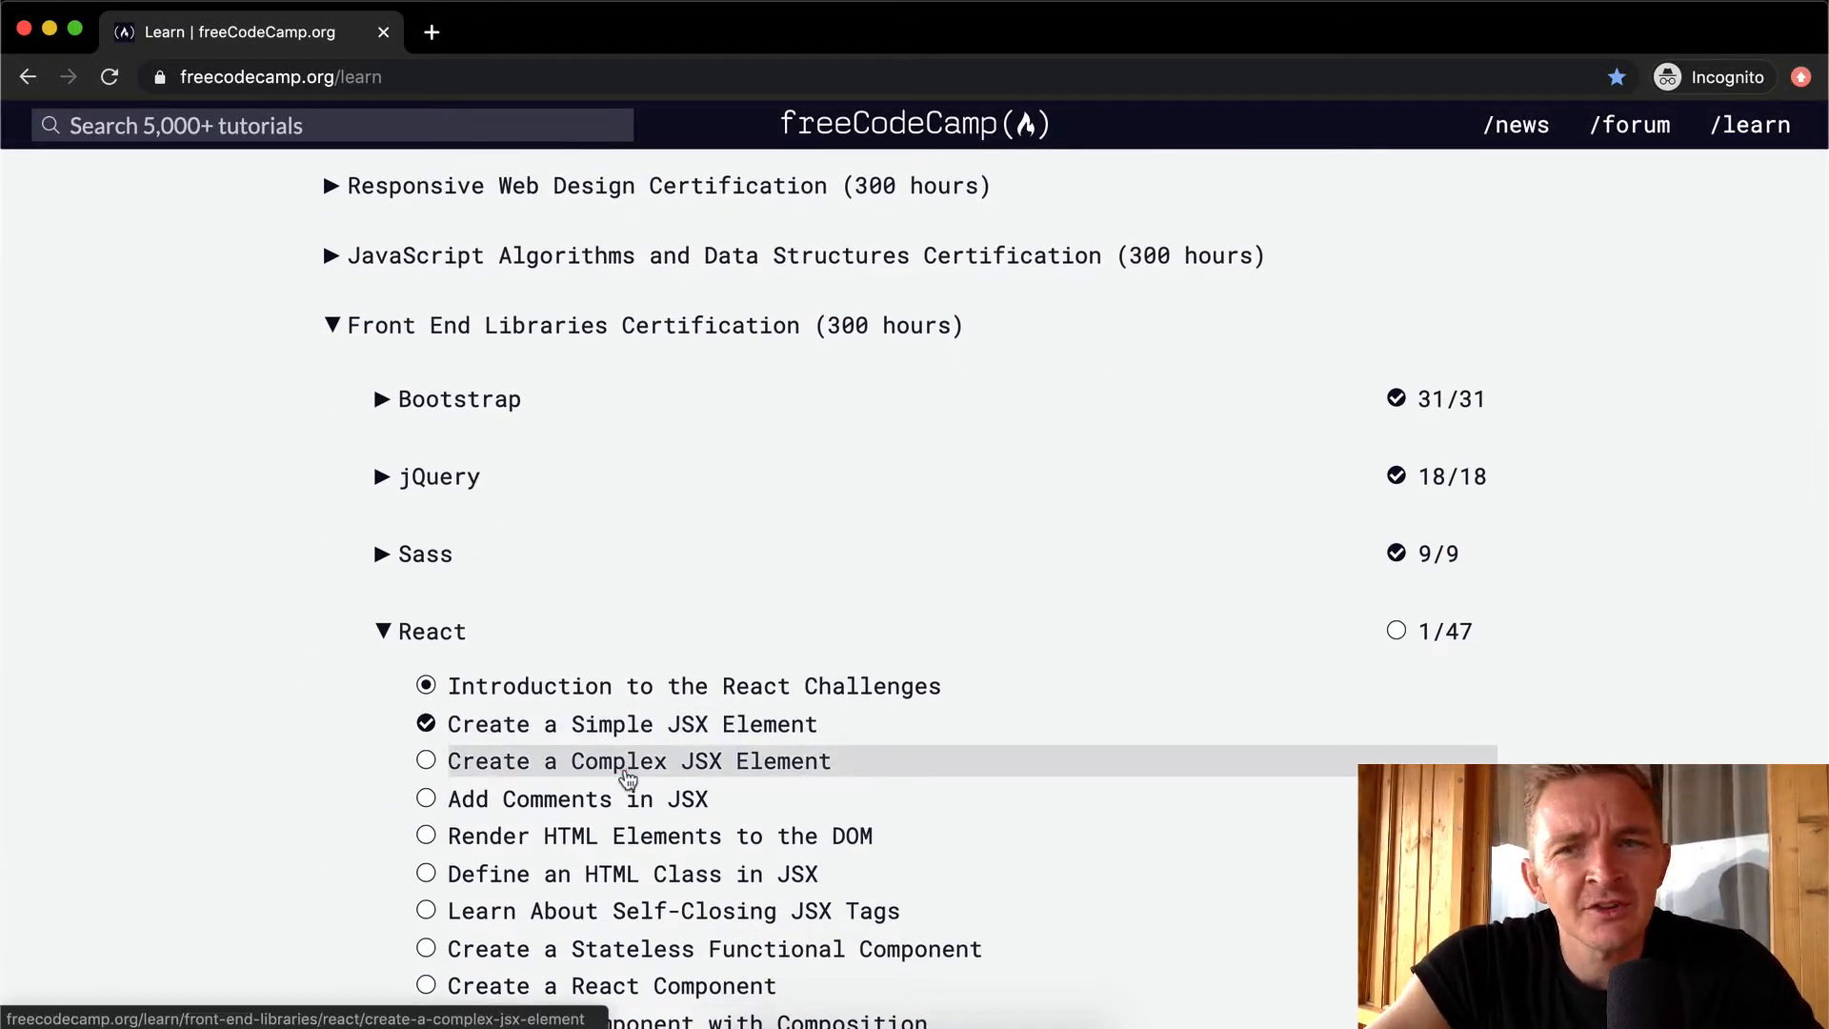
# - Open the Create a Complex JSX Element challenge, read its instructions, and focus the editor's empty line 2
pyautogui.click(636, 762)
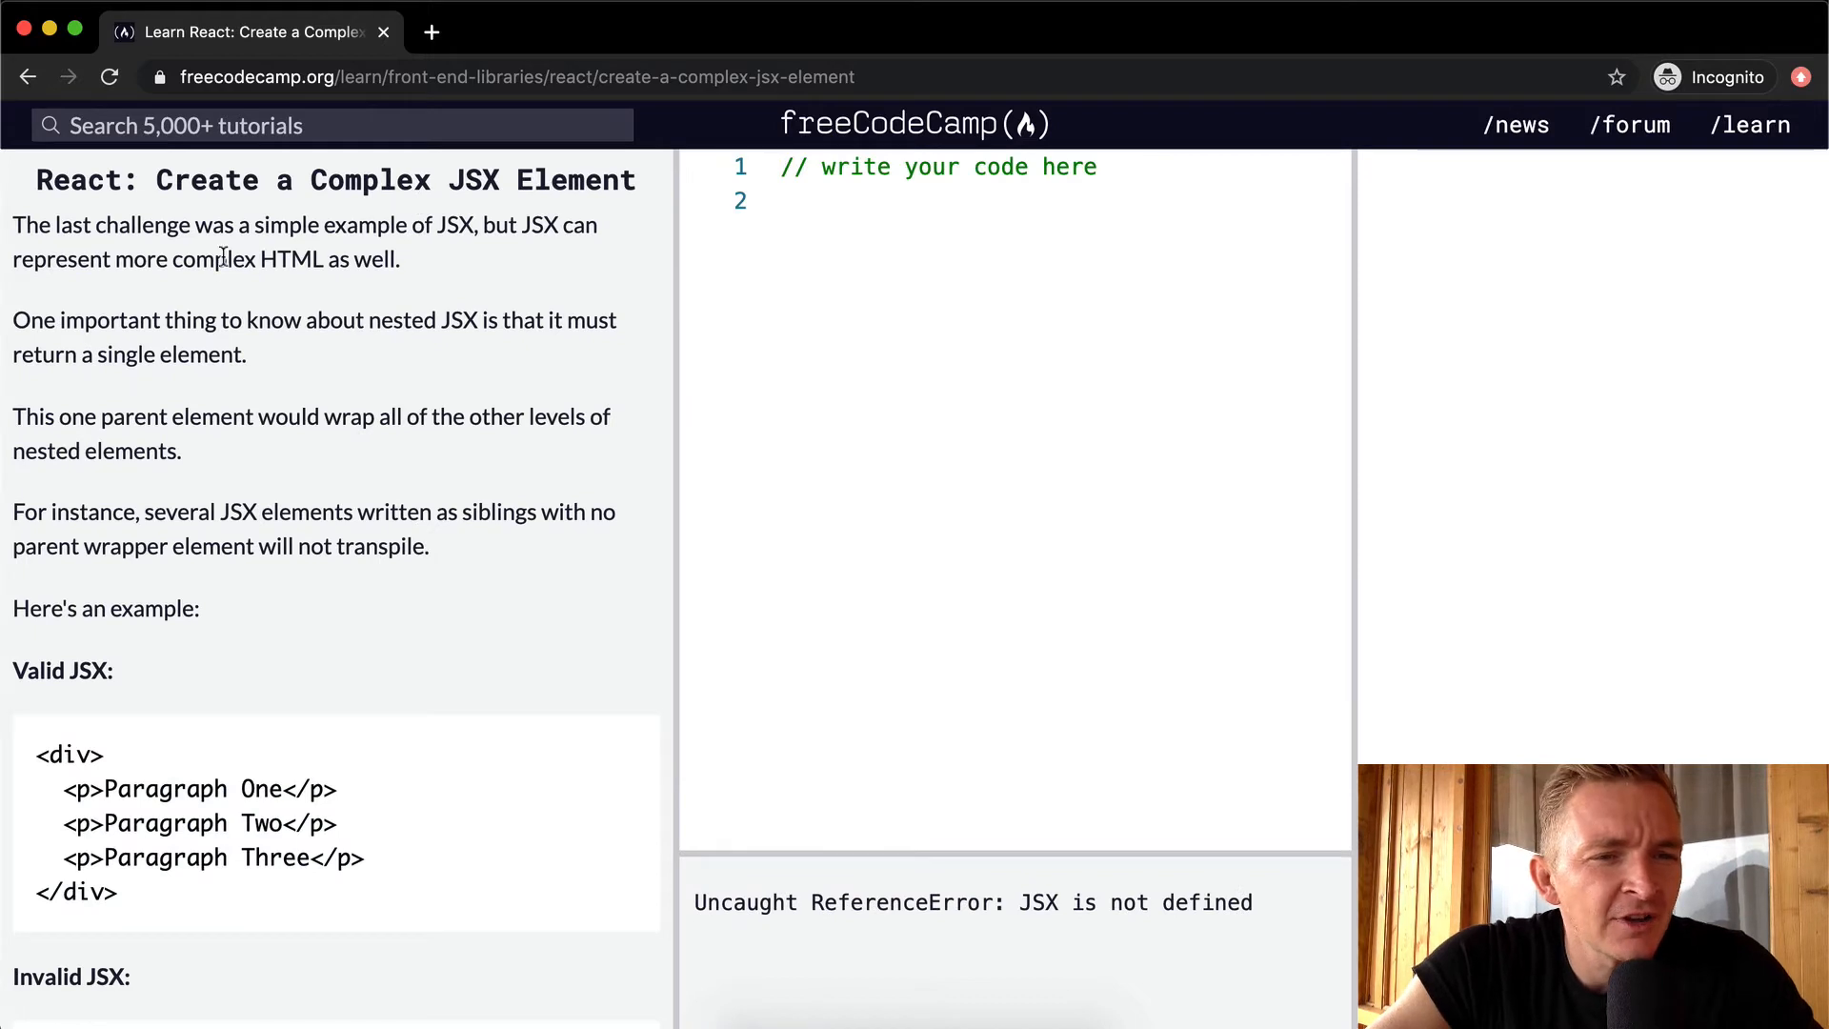
pyautogui.moveTo(520, 263)
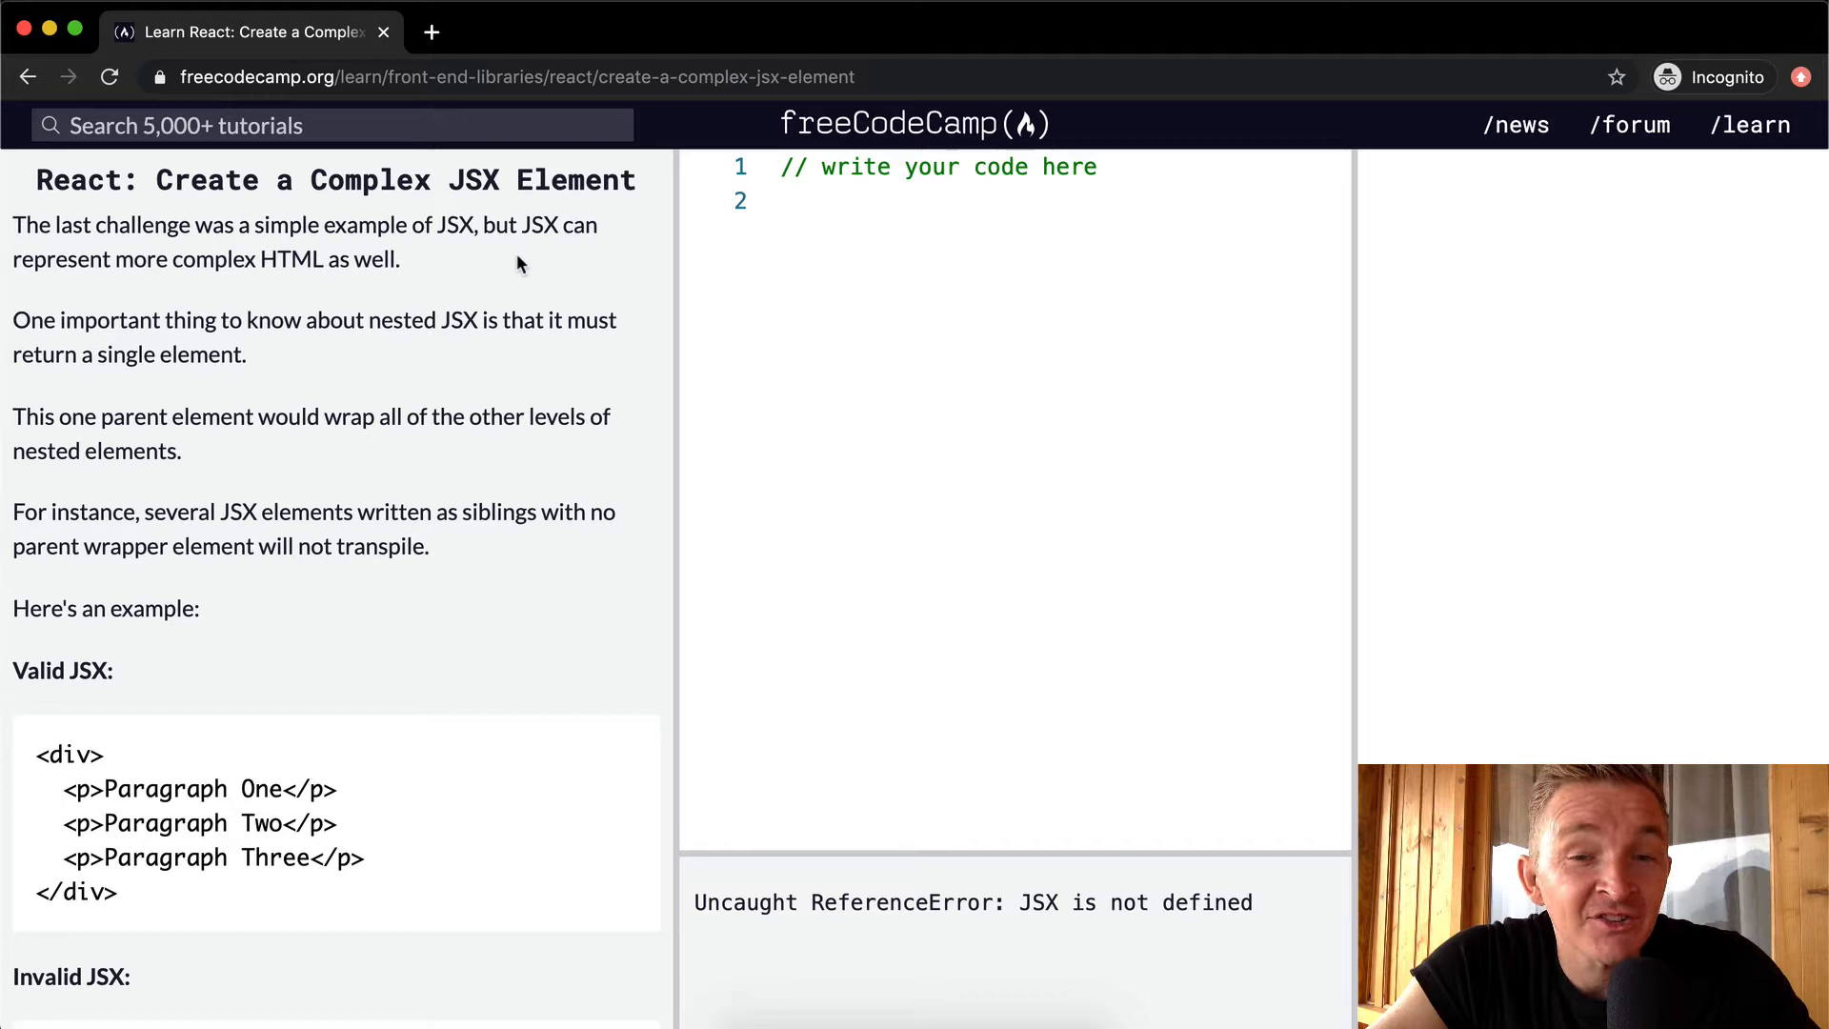
pyautogui.moveTo(257, 457)
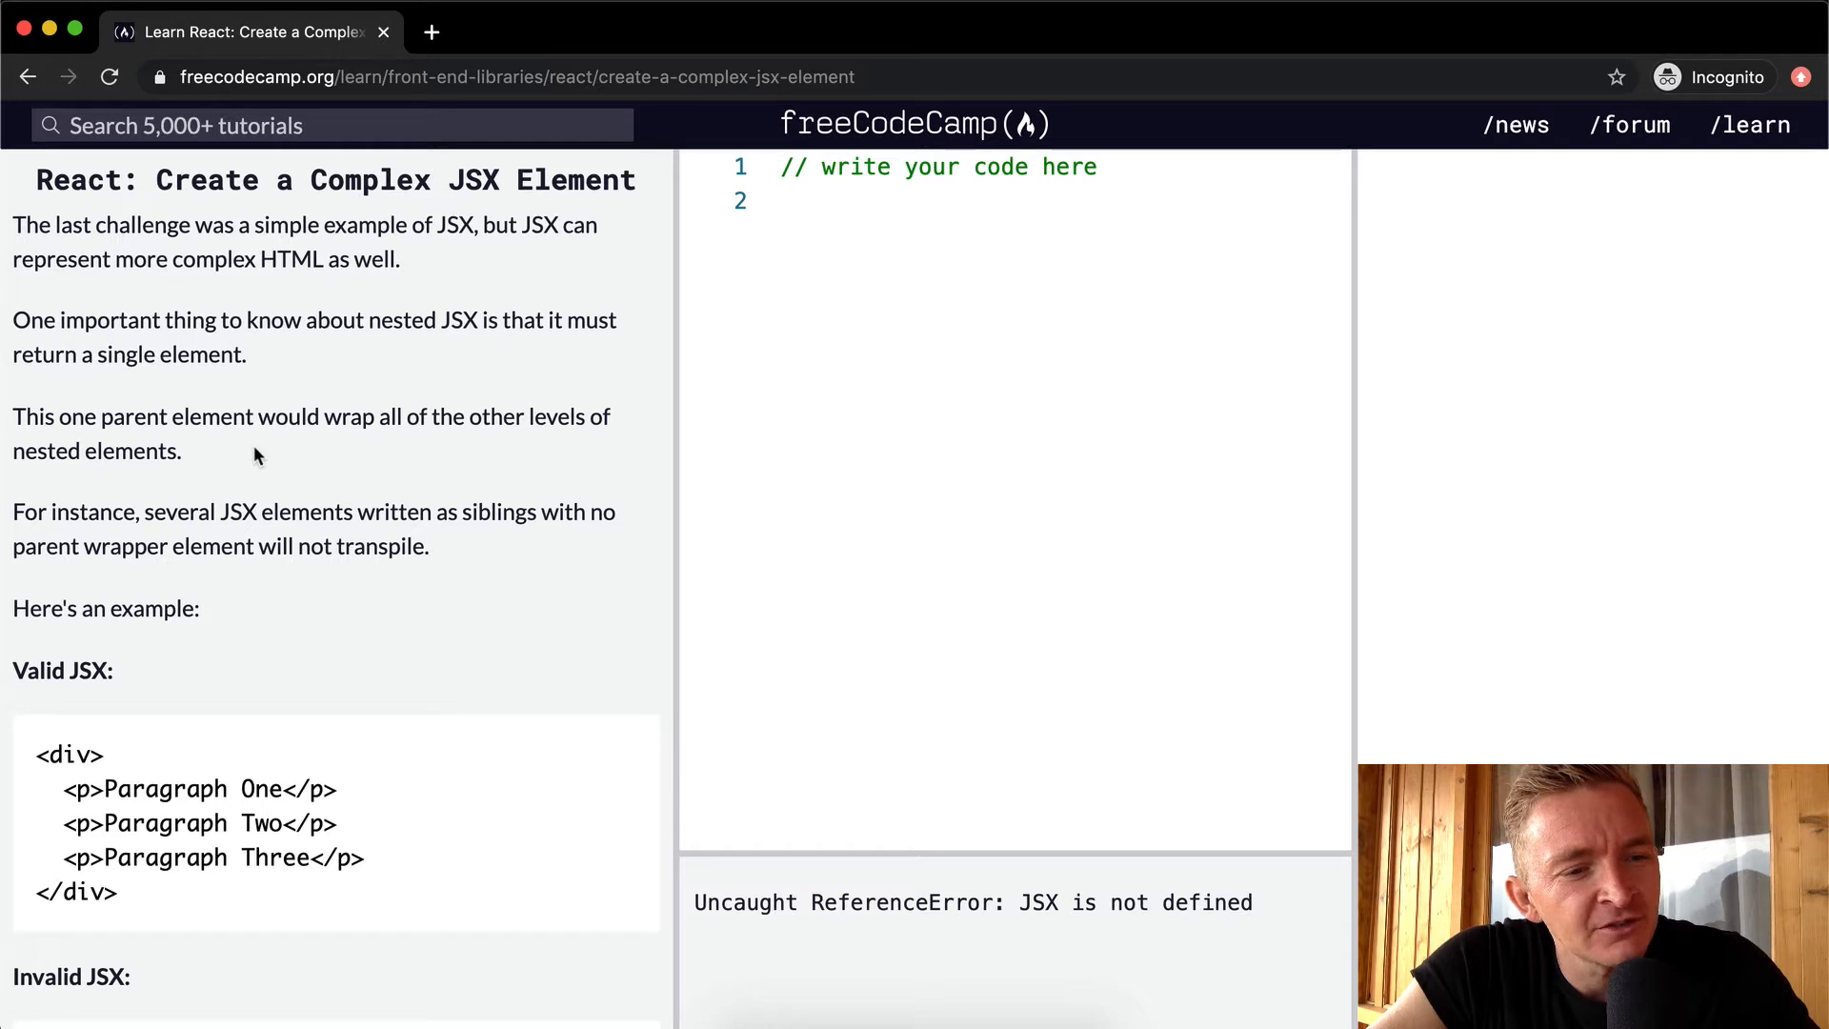
pyautogui.moveTo(275, 518)
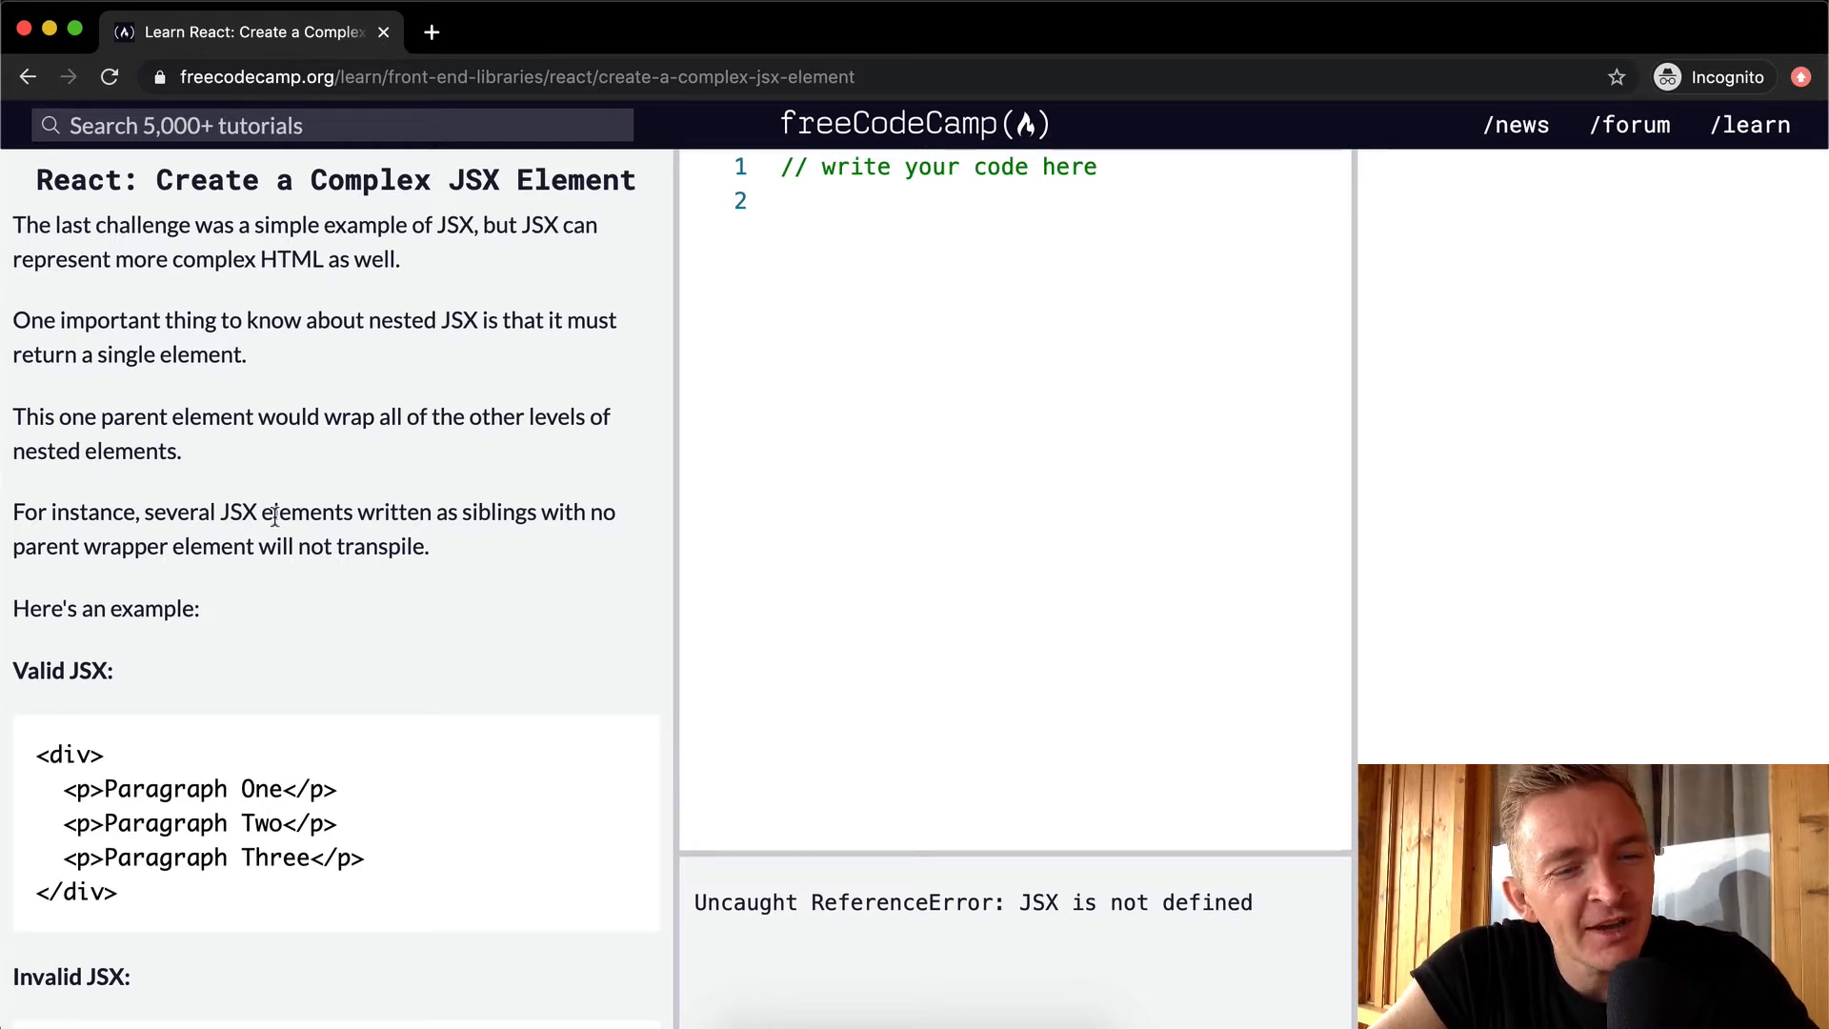
pyautogui.moveTo(482, 513)
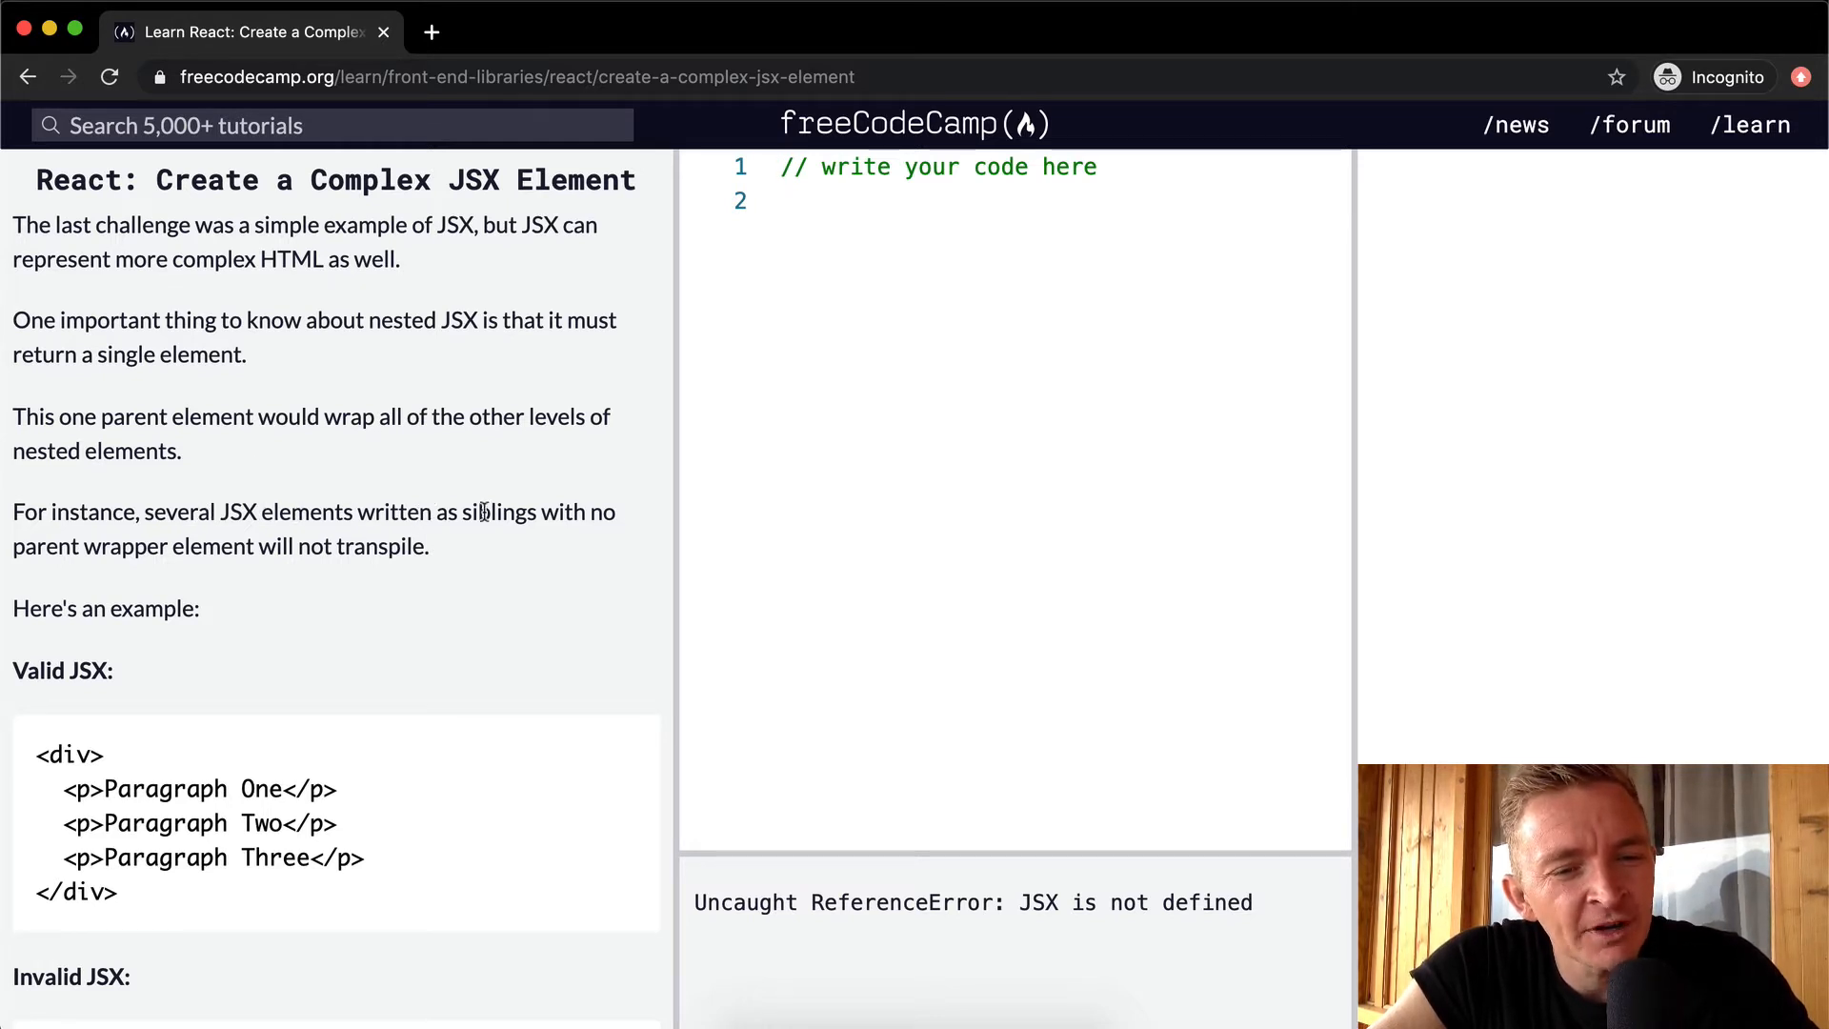
pyautogui.moveTo(191, 545)
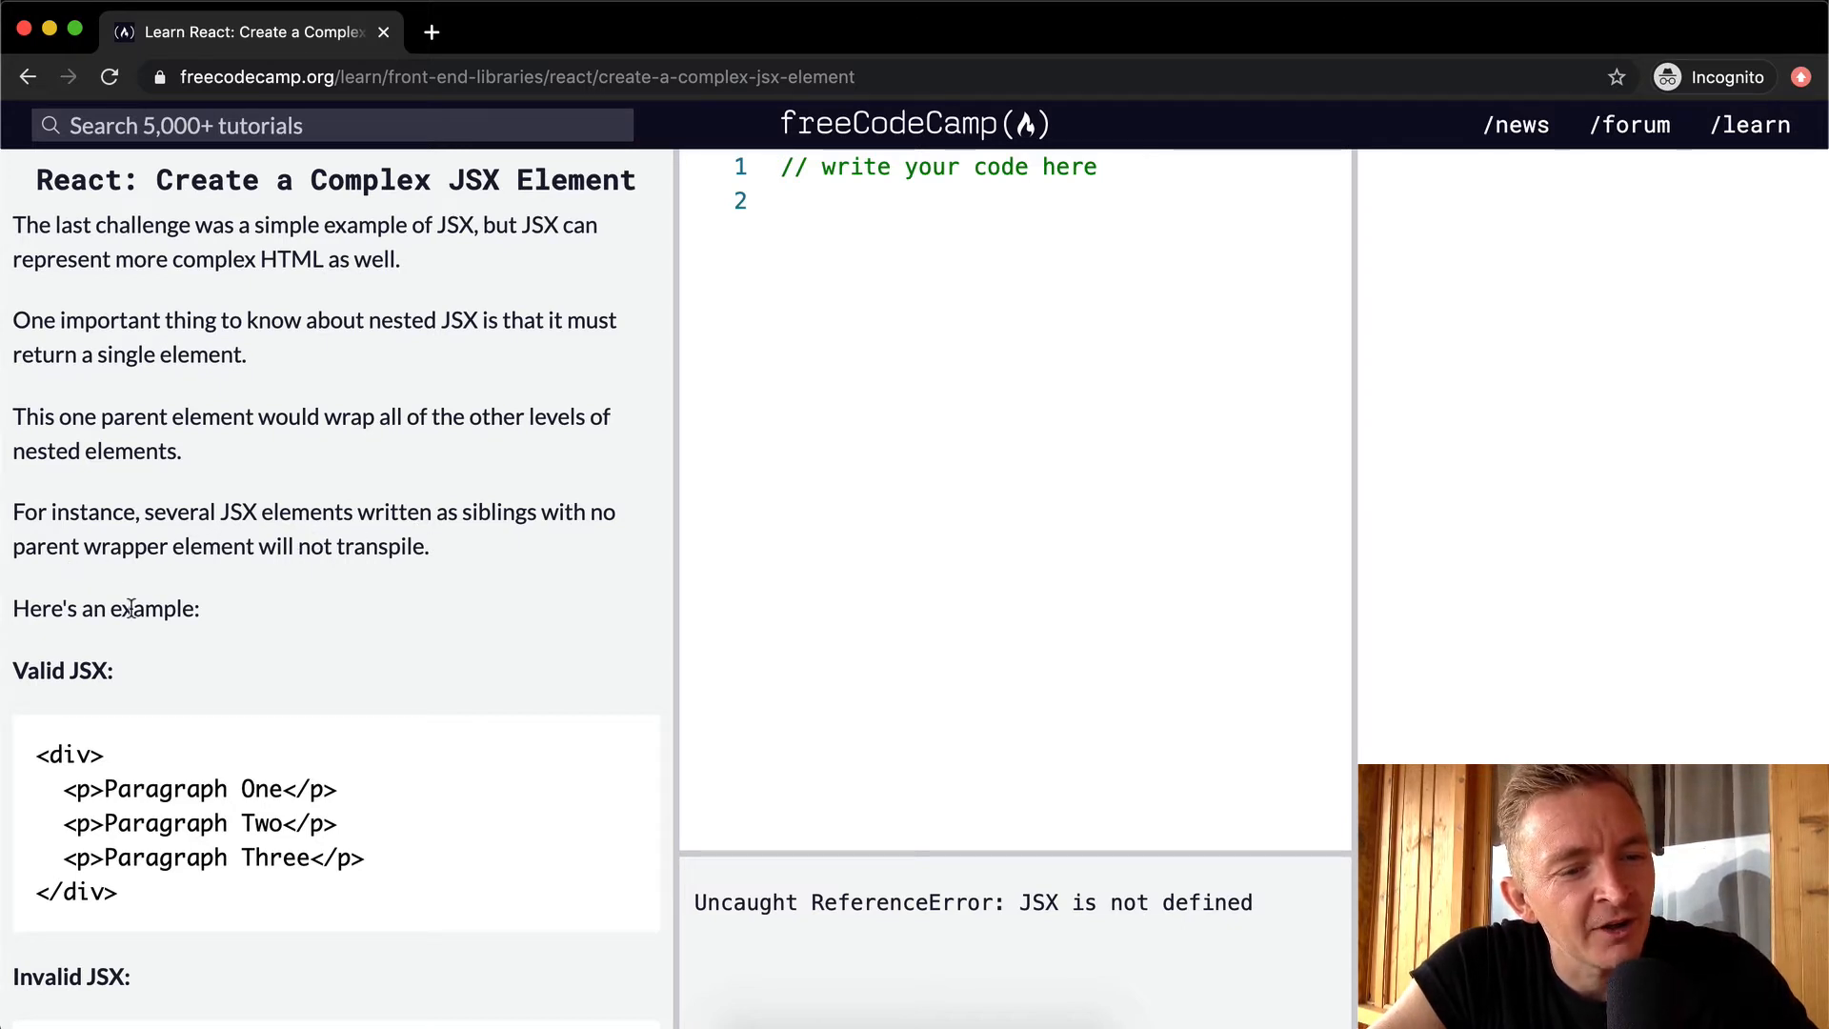
pyautogui.scroll(-3)
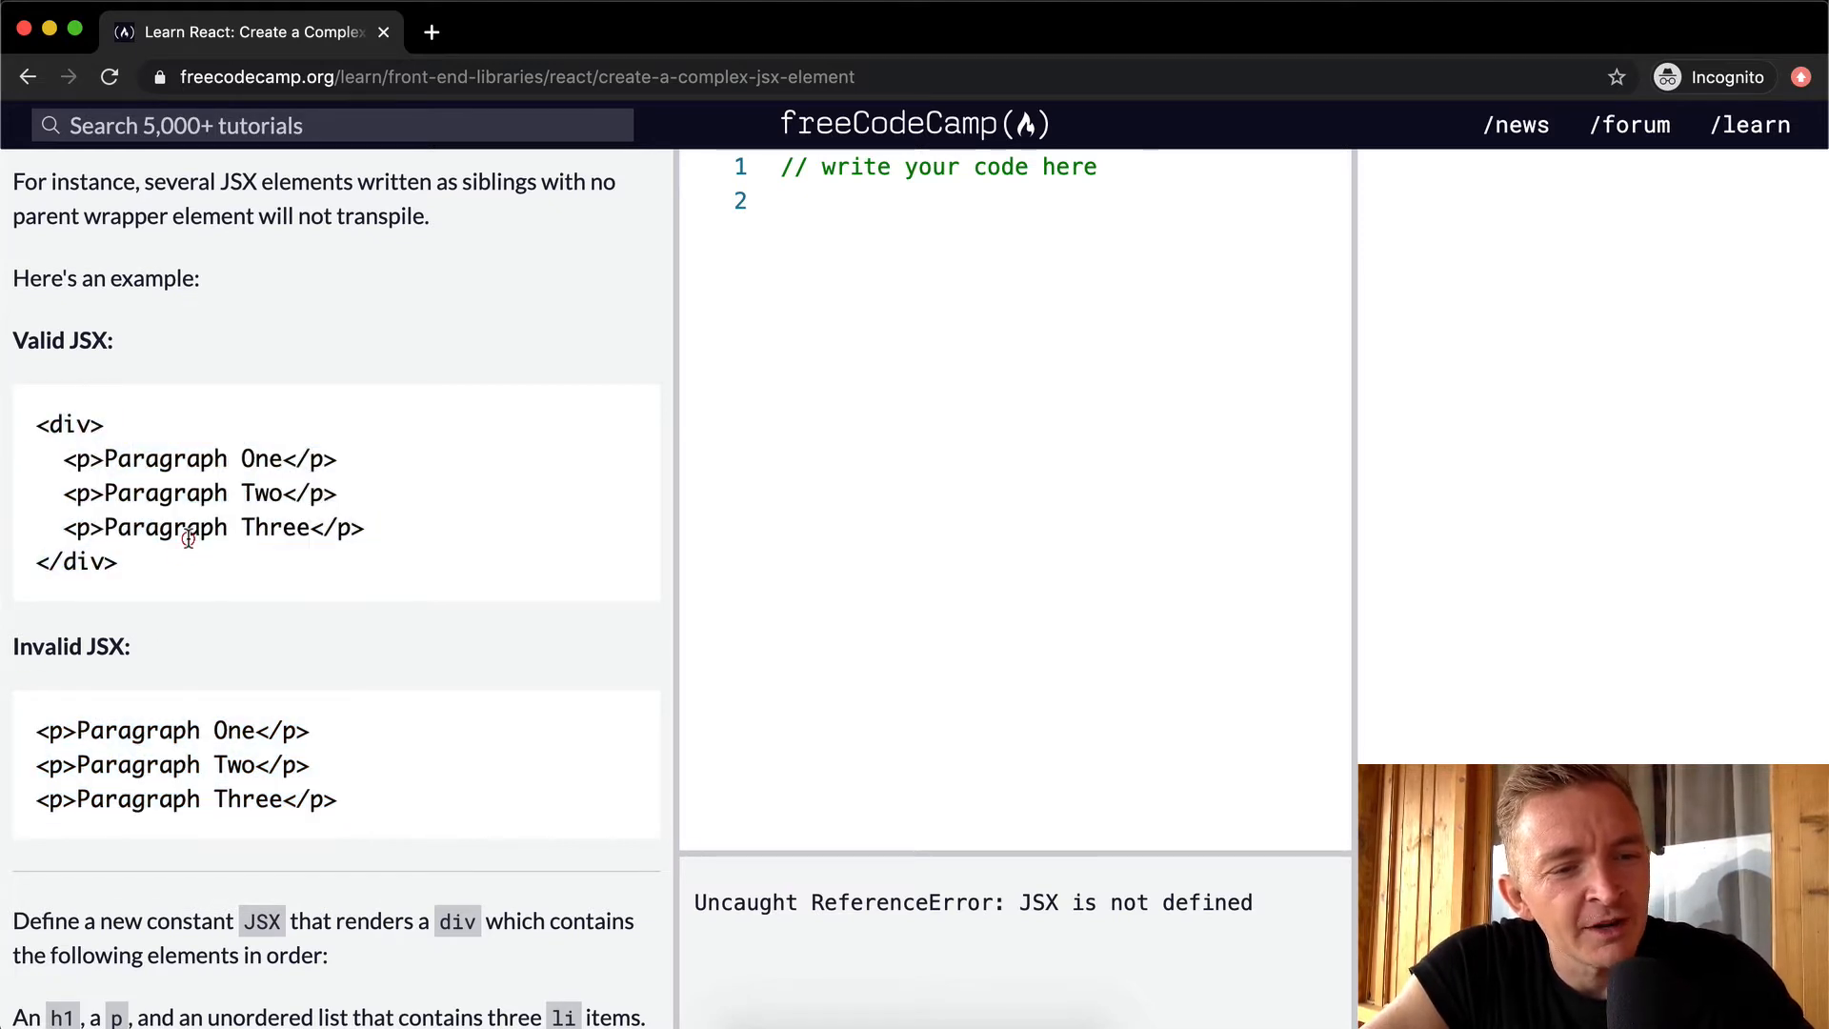
pyautogui.moveTo(327, 577)
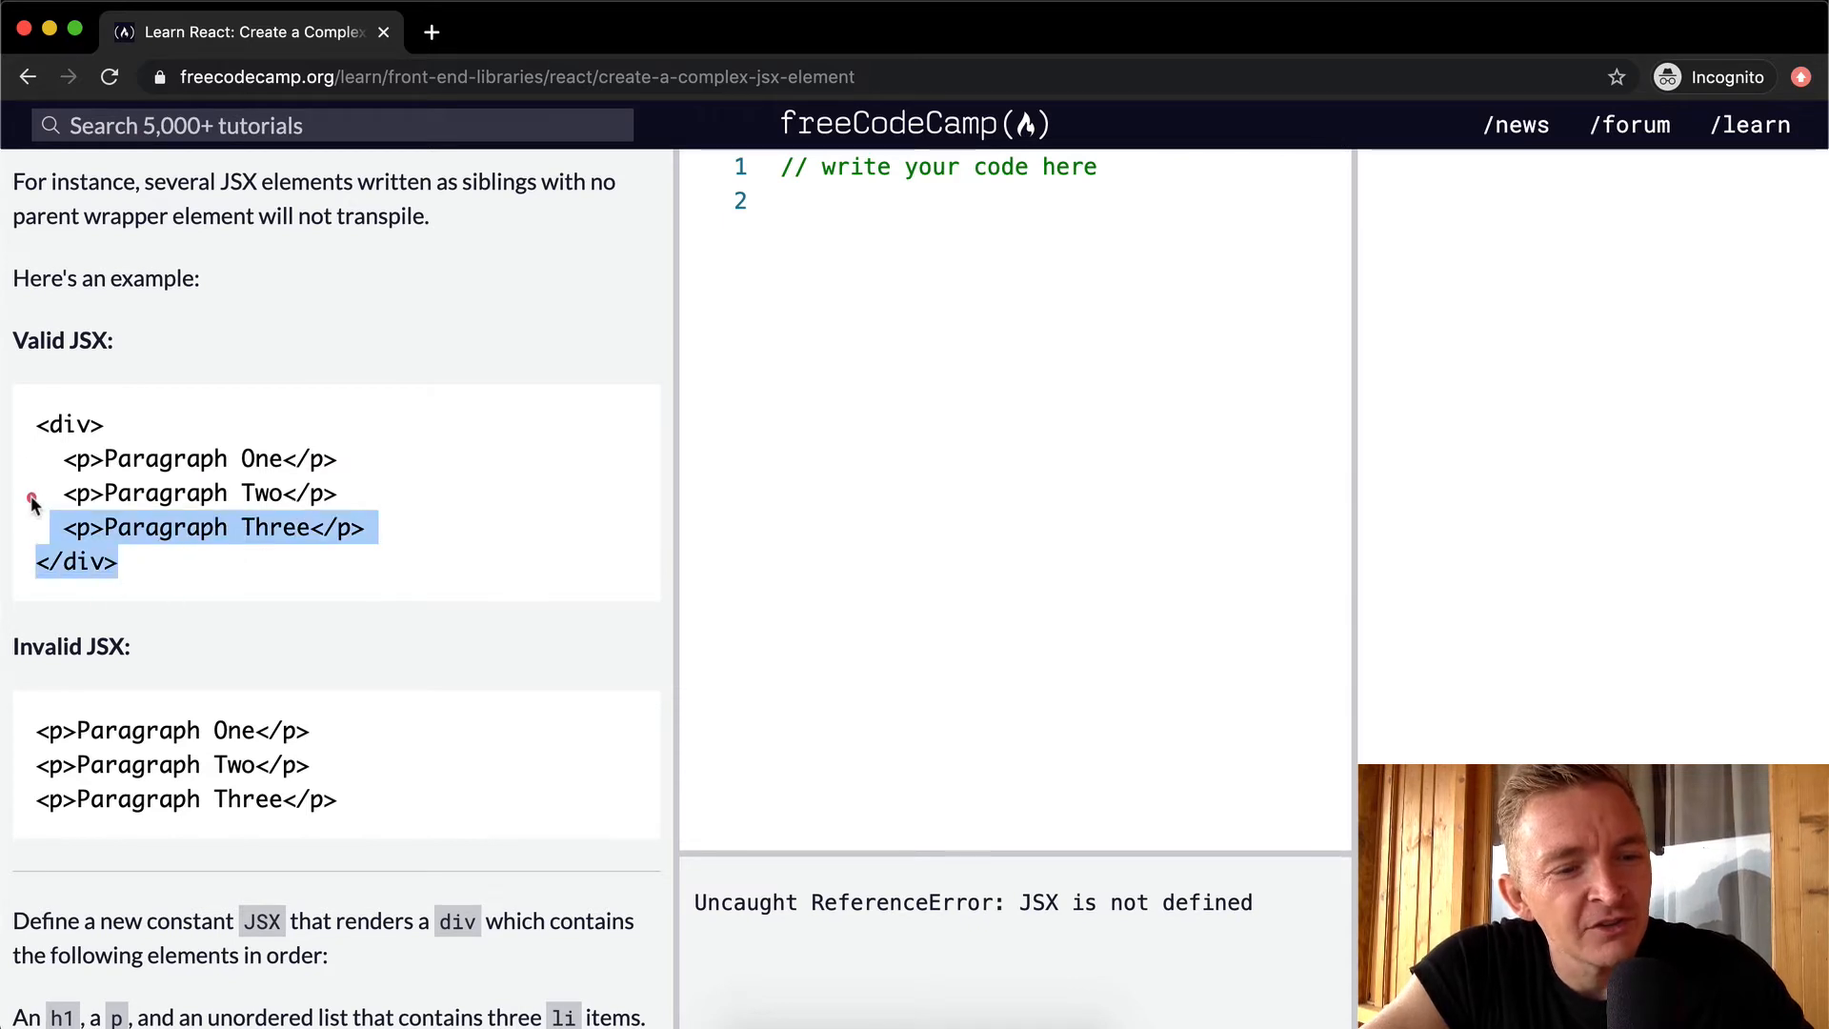
pyautogui.moveTo(34, 501); pyautogui.dragTo(15, 407)
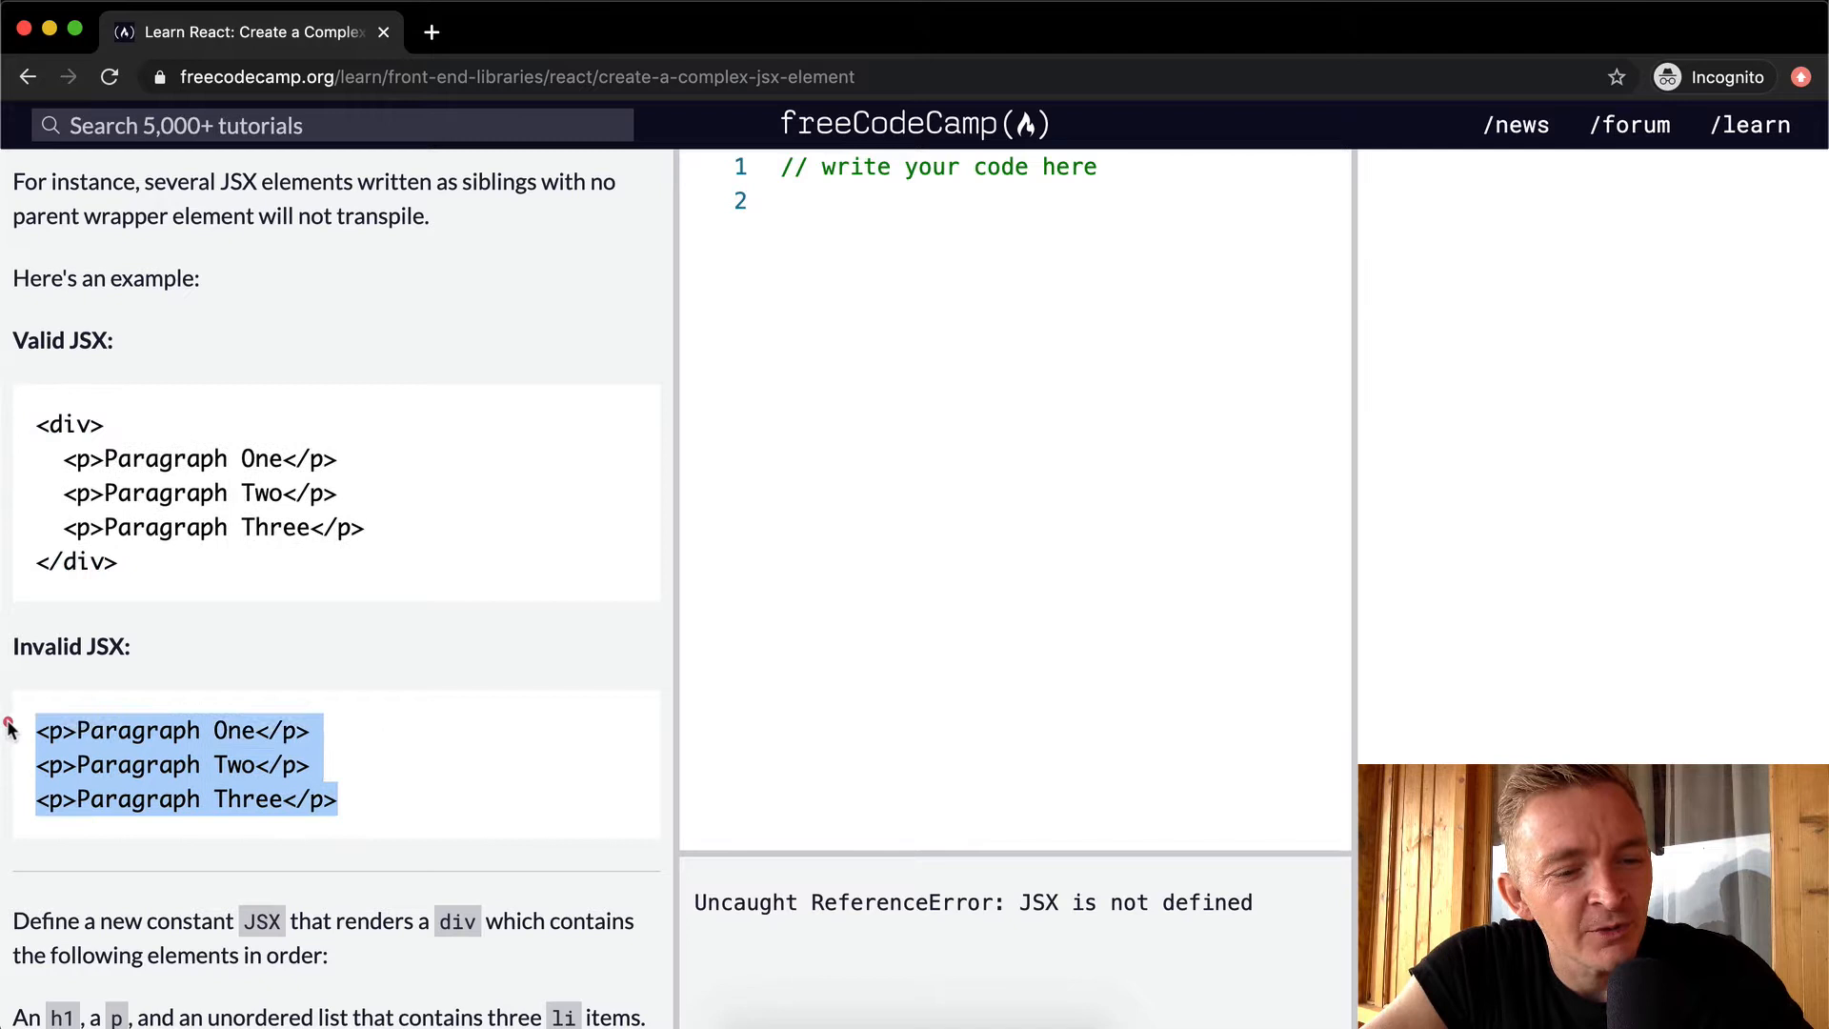
pyautogui.scroll(-3)
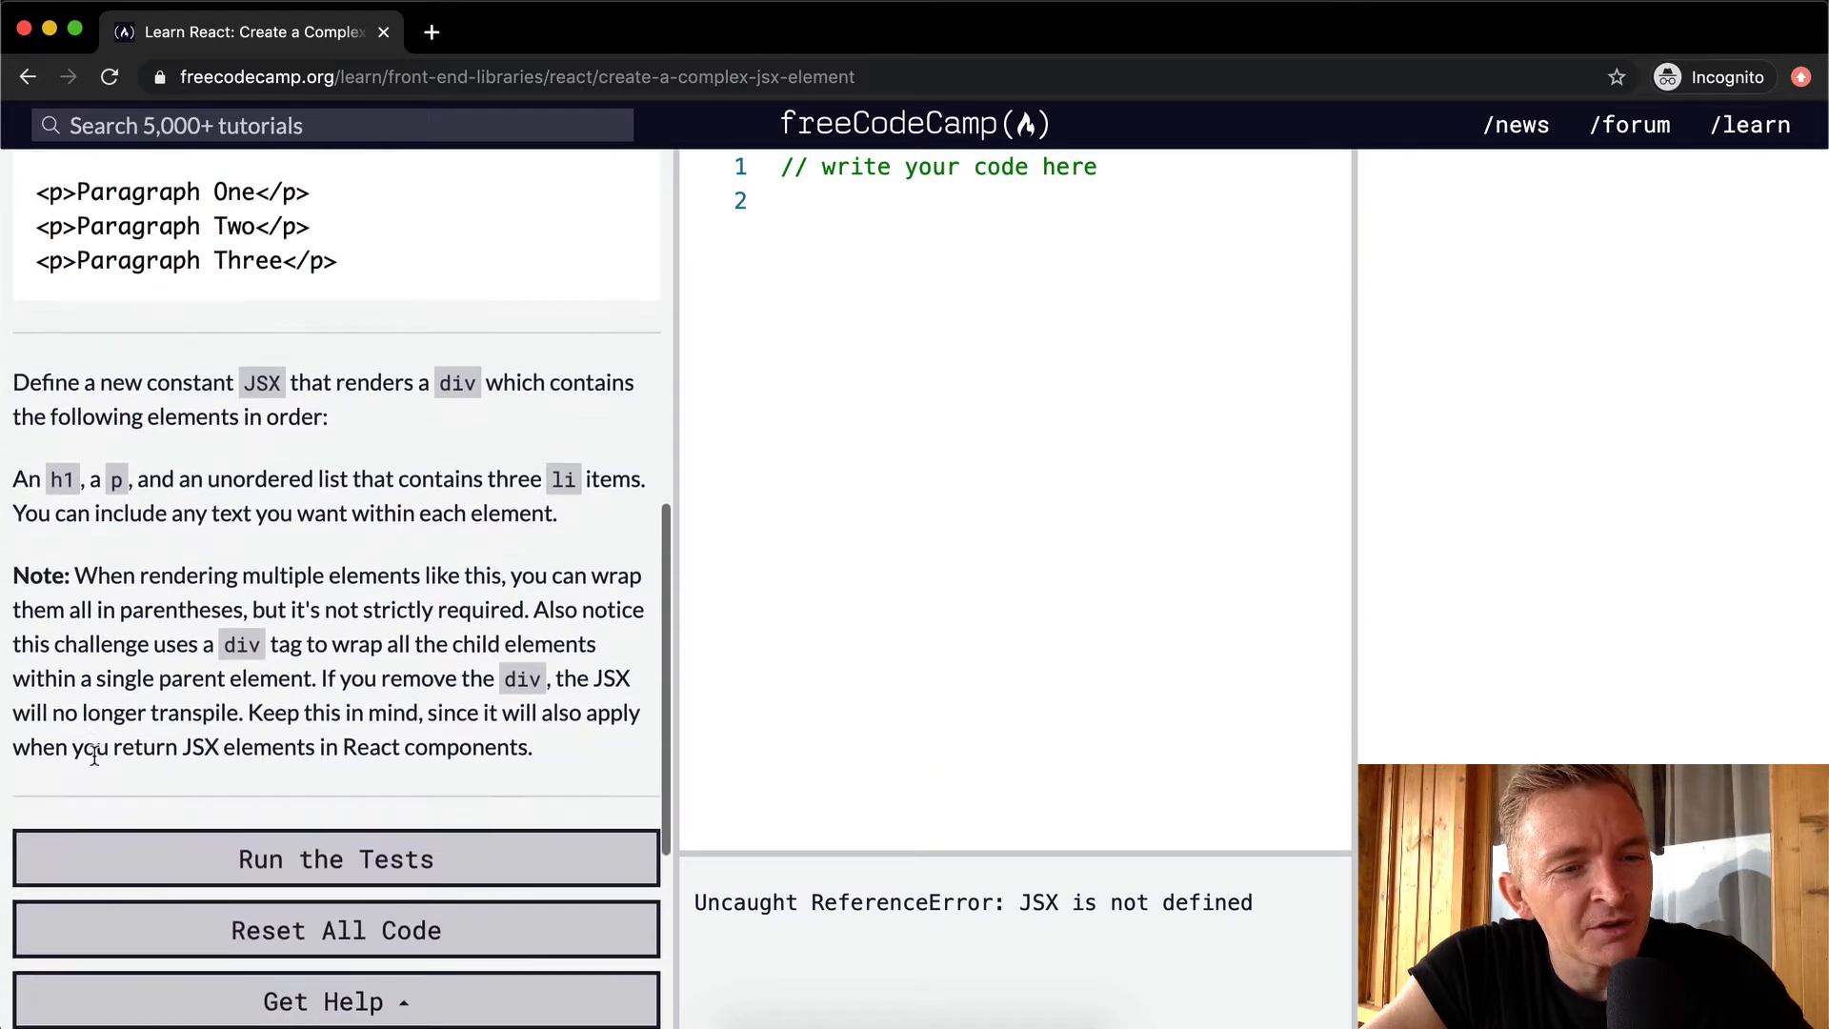
pyautogui.scroll(-3)
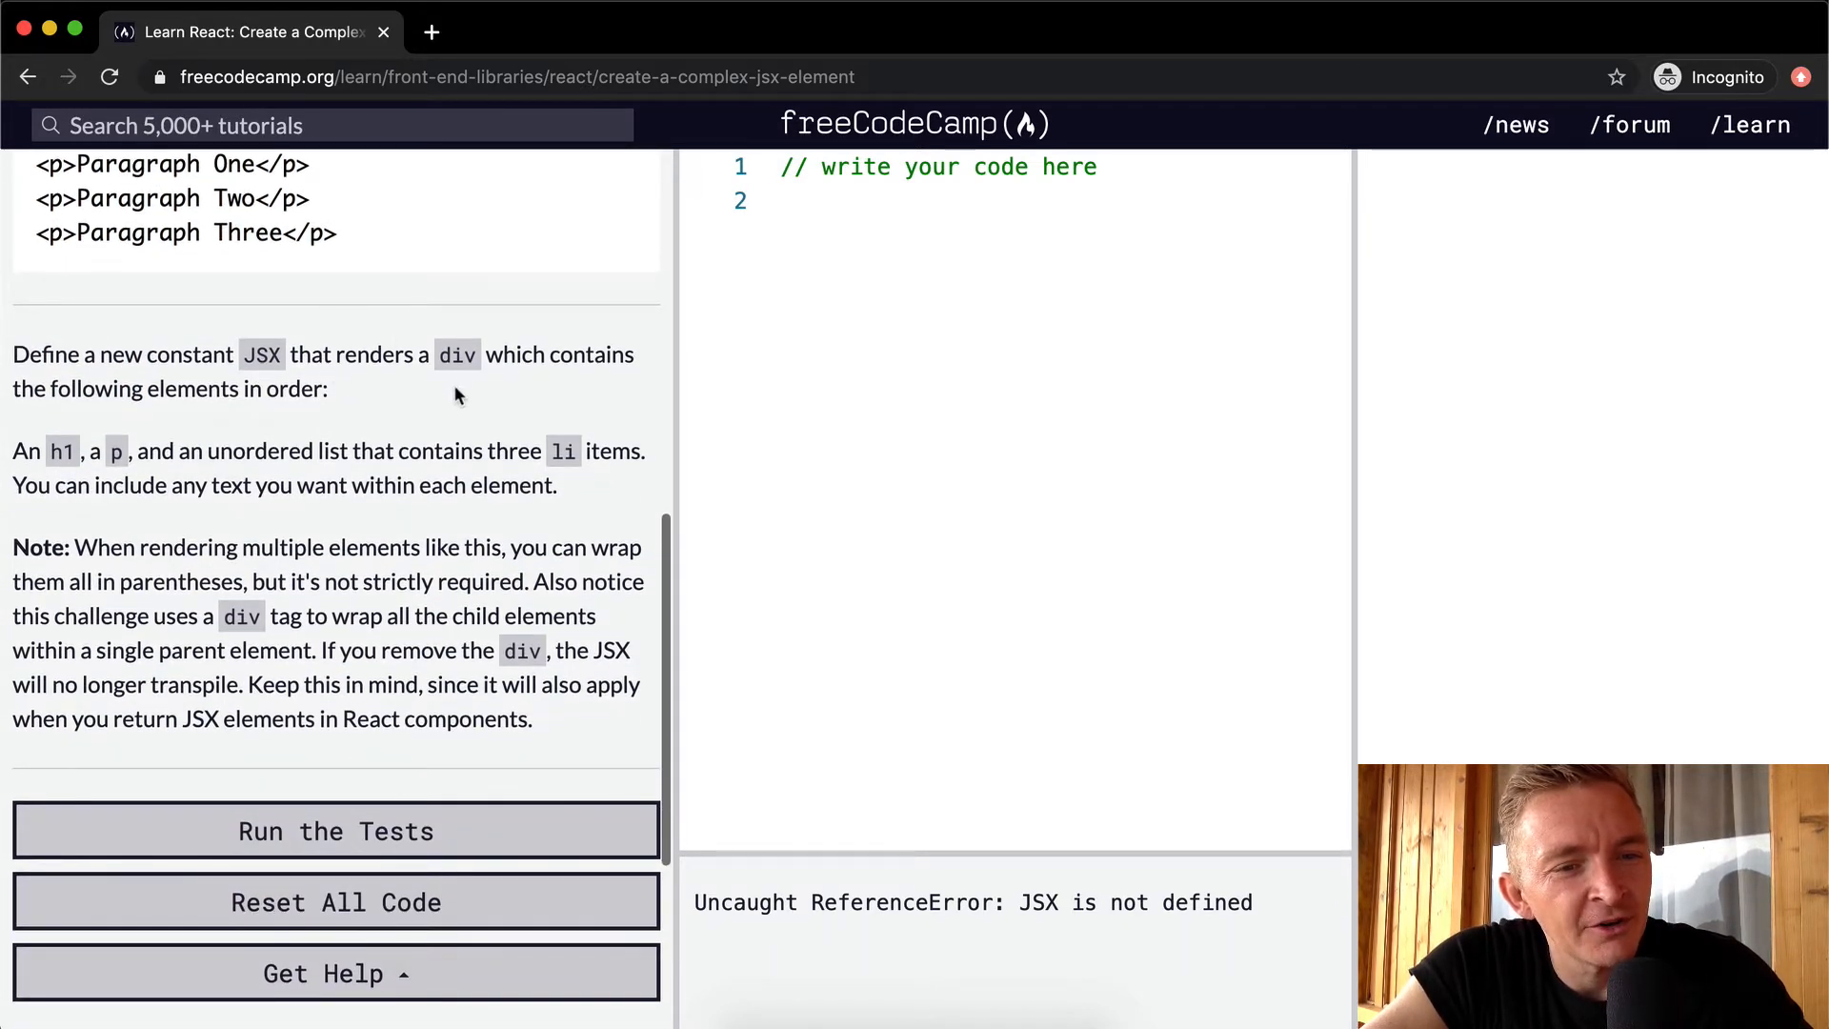
pyautogui.moveTo(334, 407)
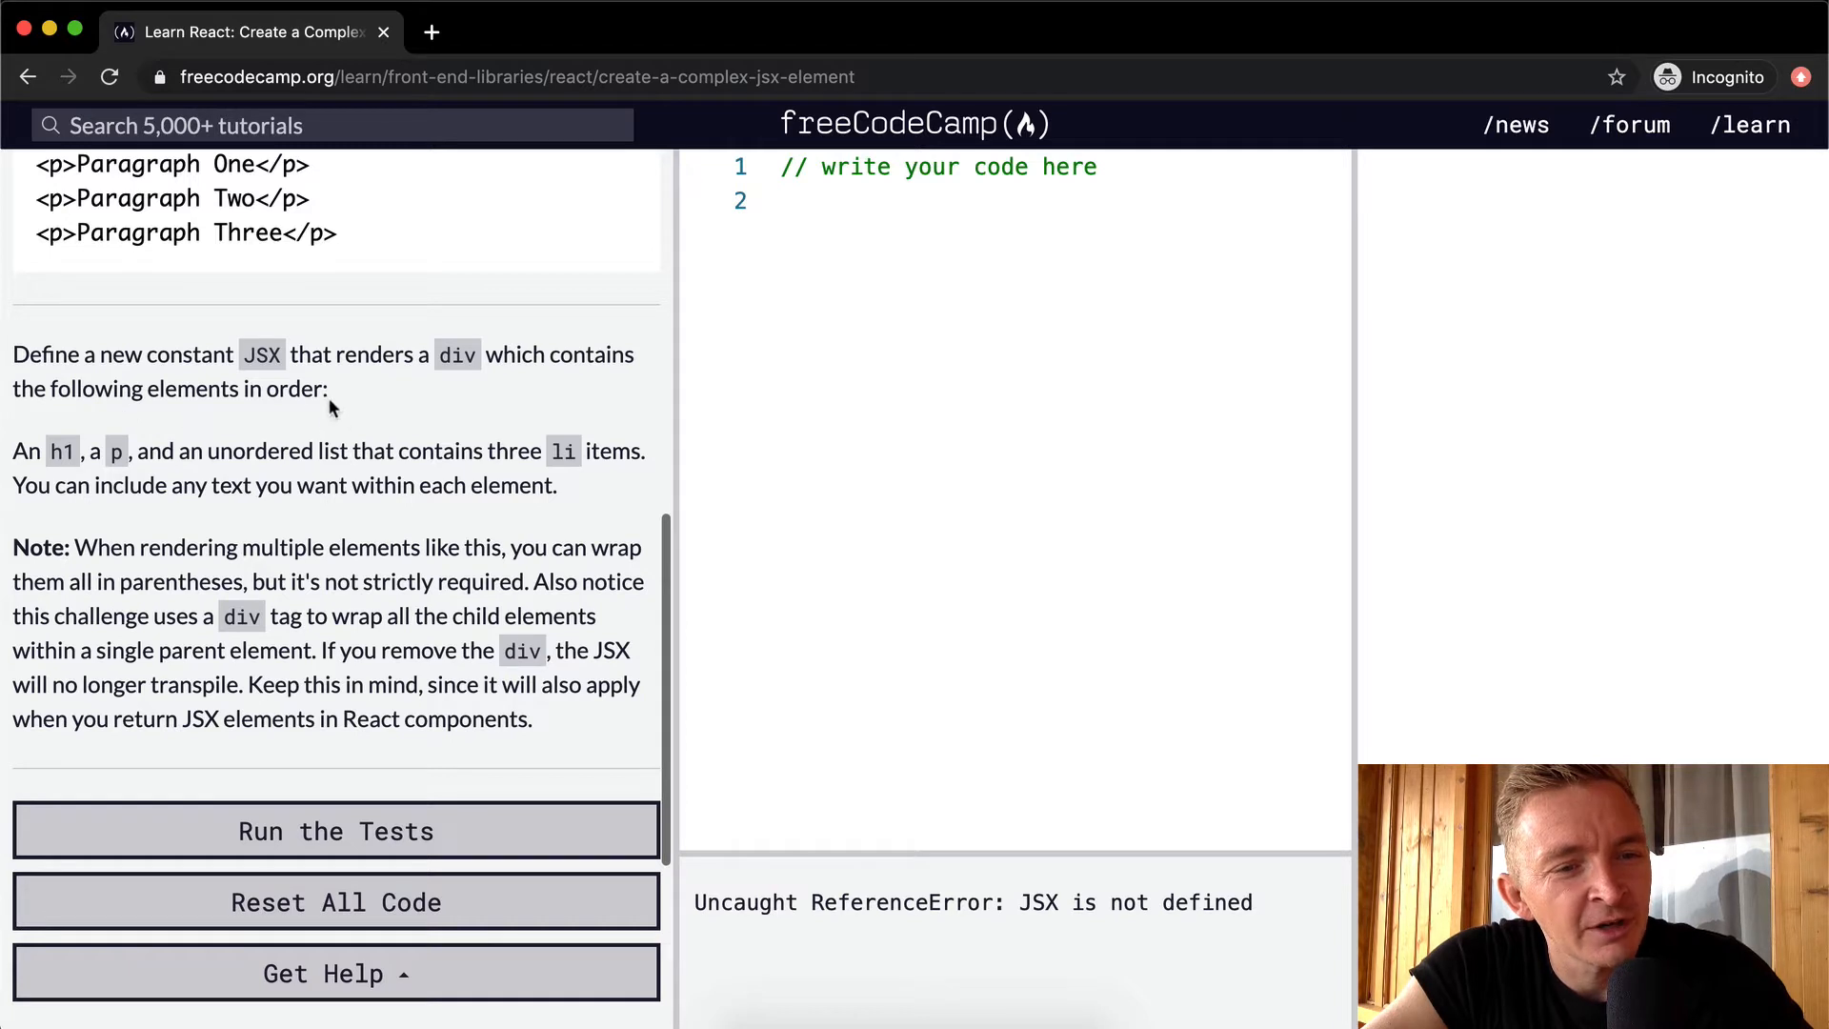
pyautogui.click(980, 202)
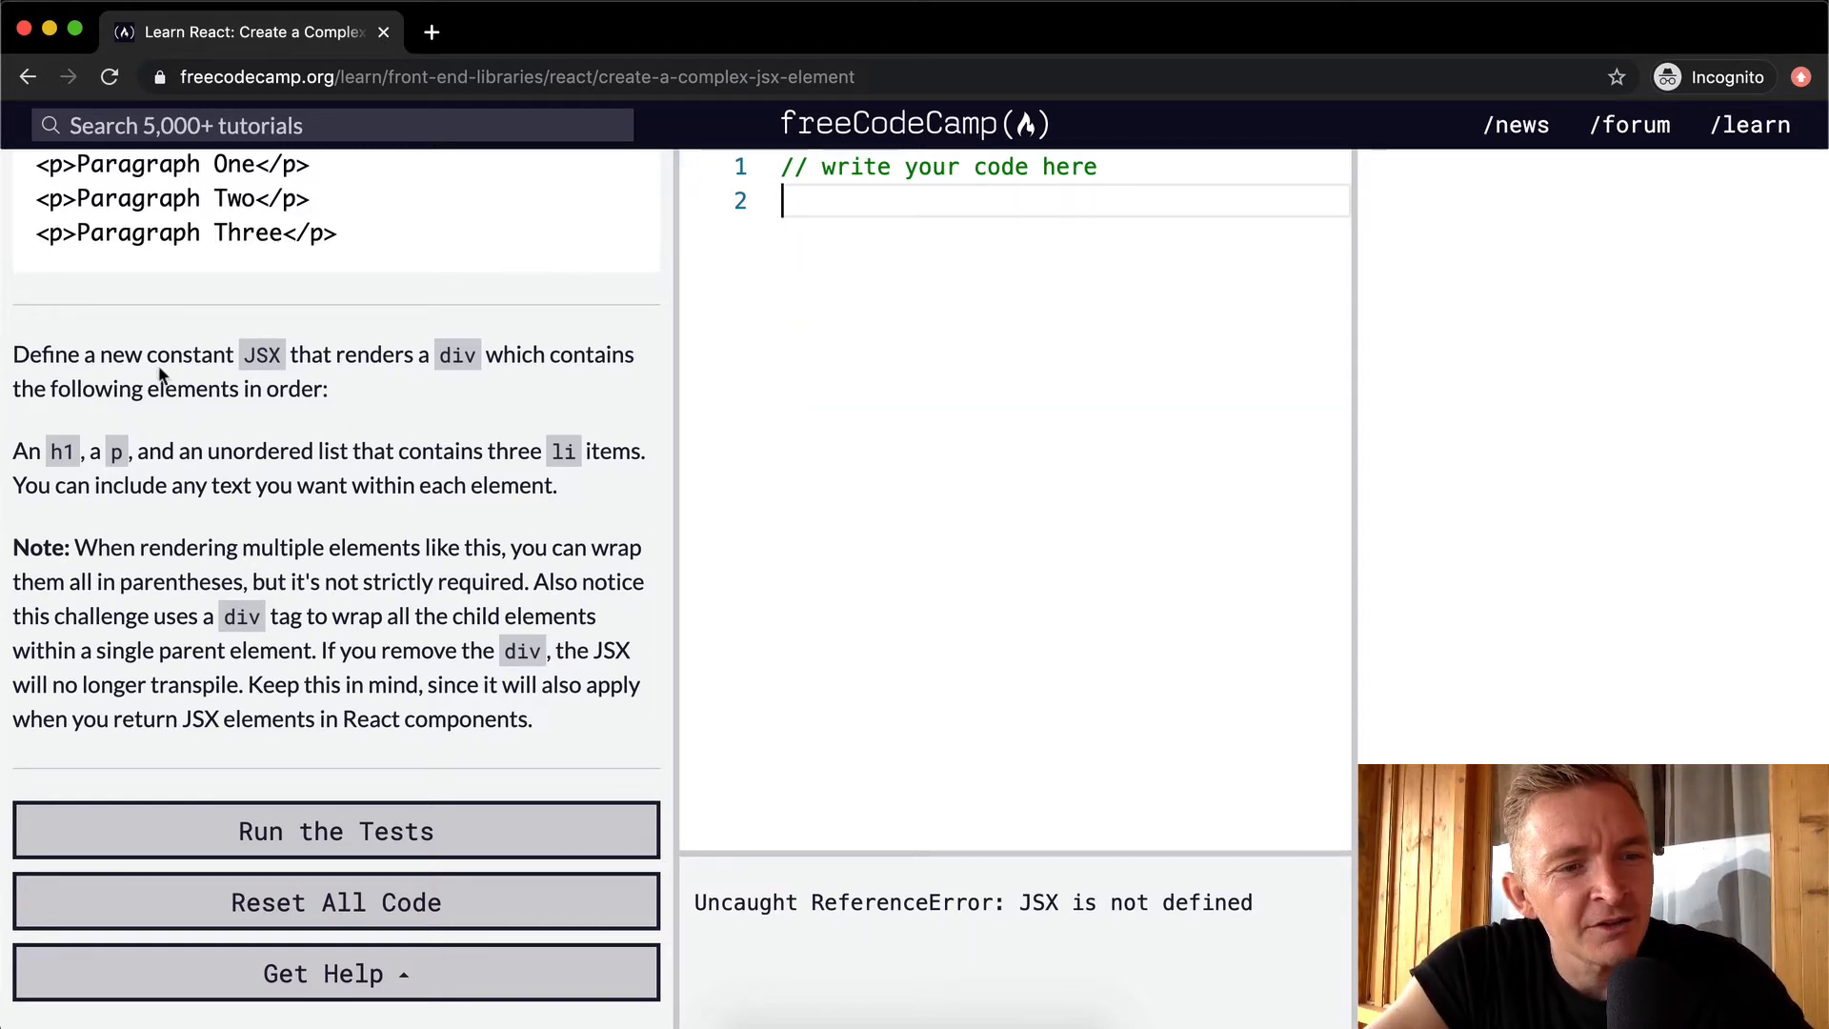
# - Start const JSX = with a div containing an empty h1 and an empty p
pyautogui.write('const JSX')
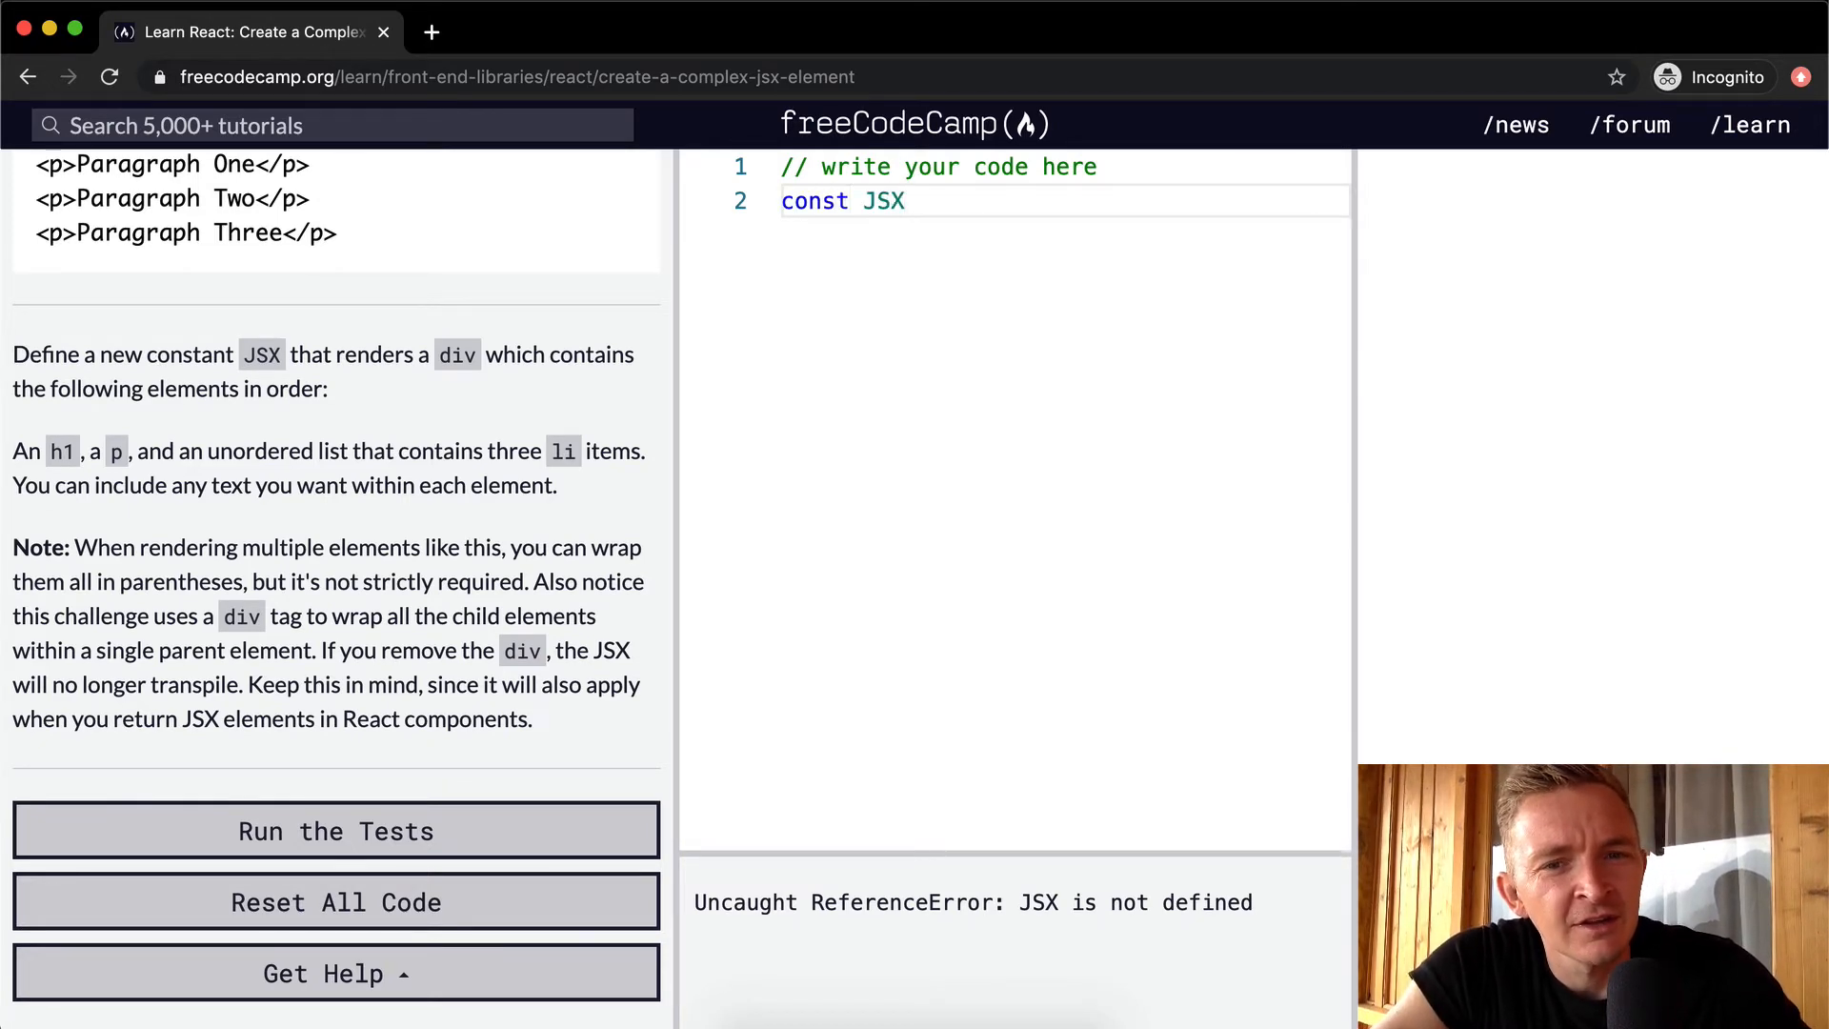
pyautogui.write('=')
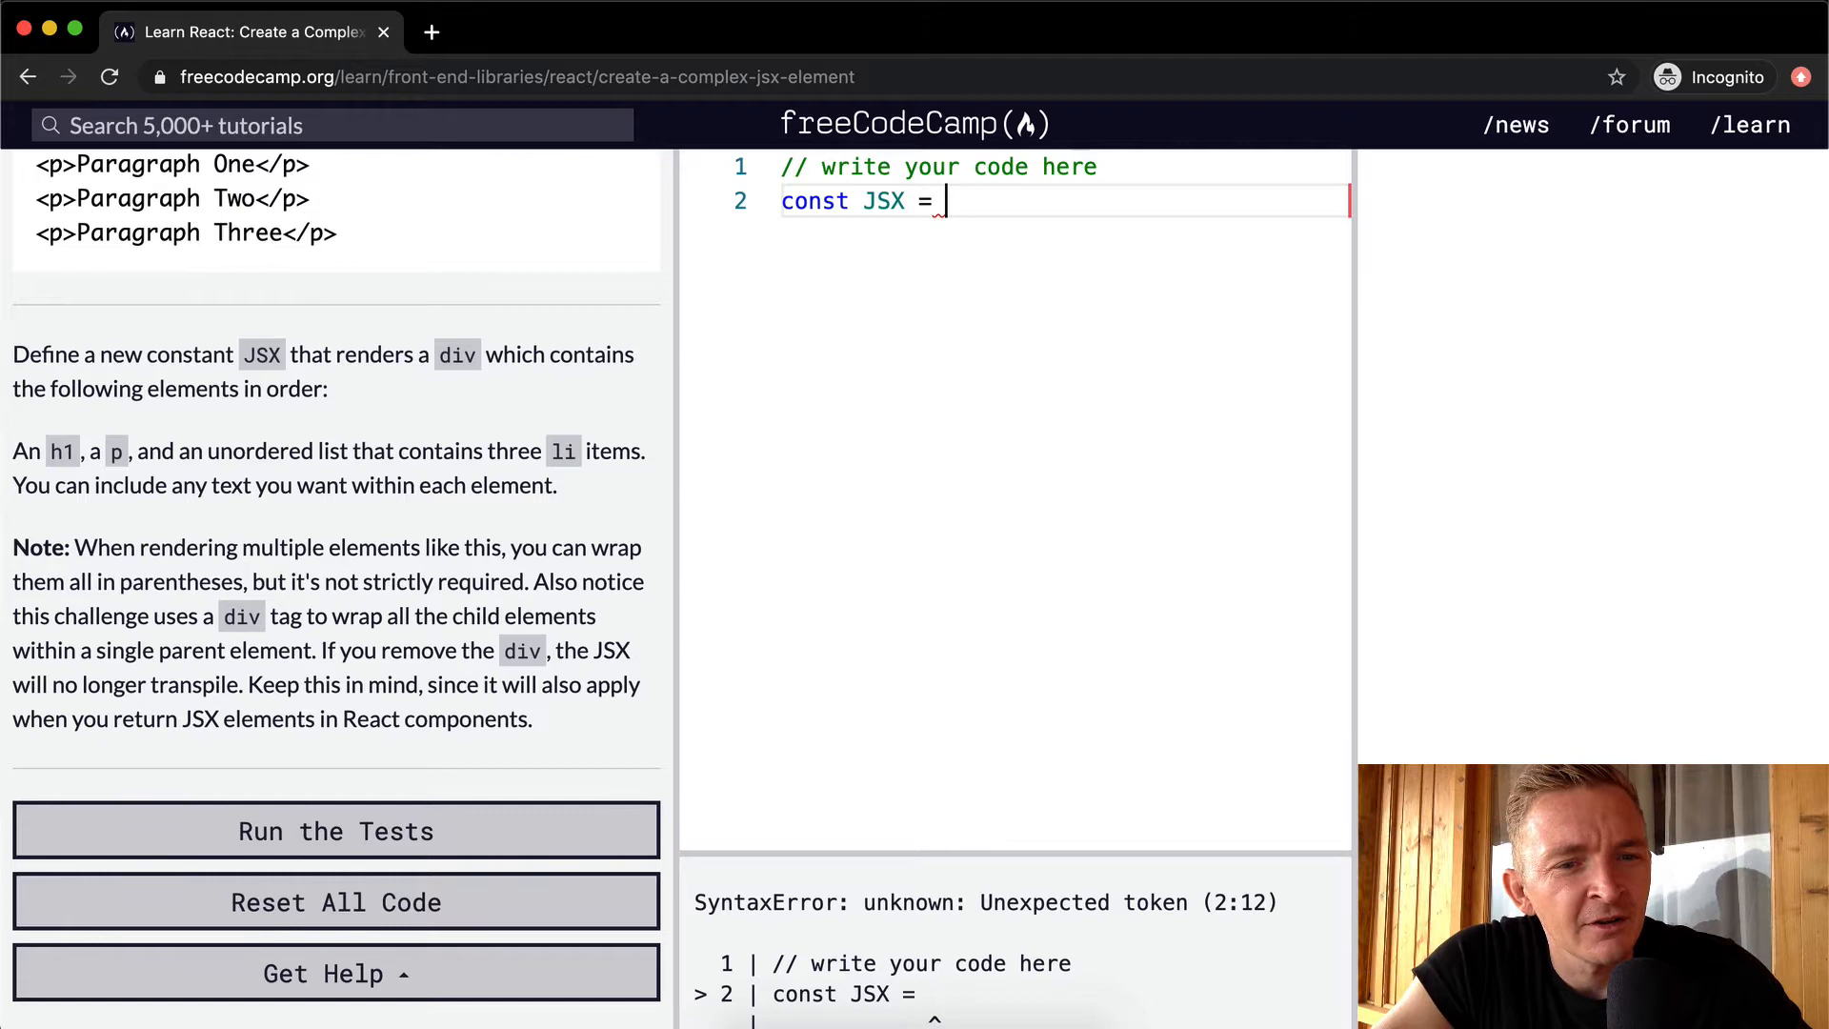
pyautogui.write('<div>')
pyautogui.write('</')
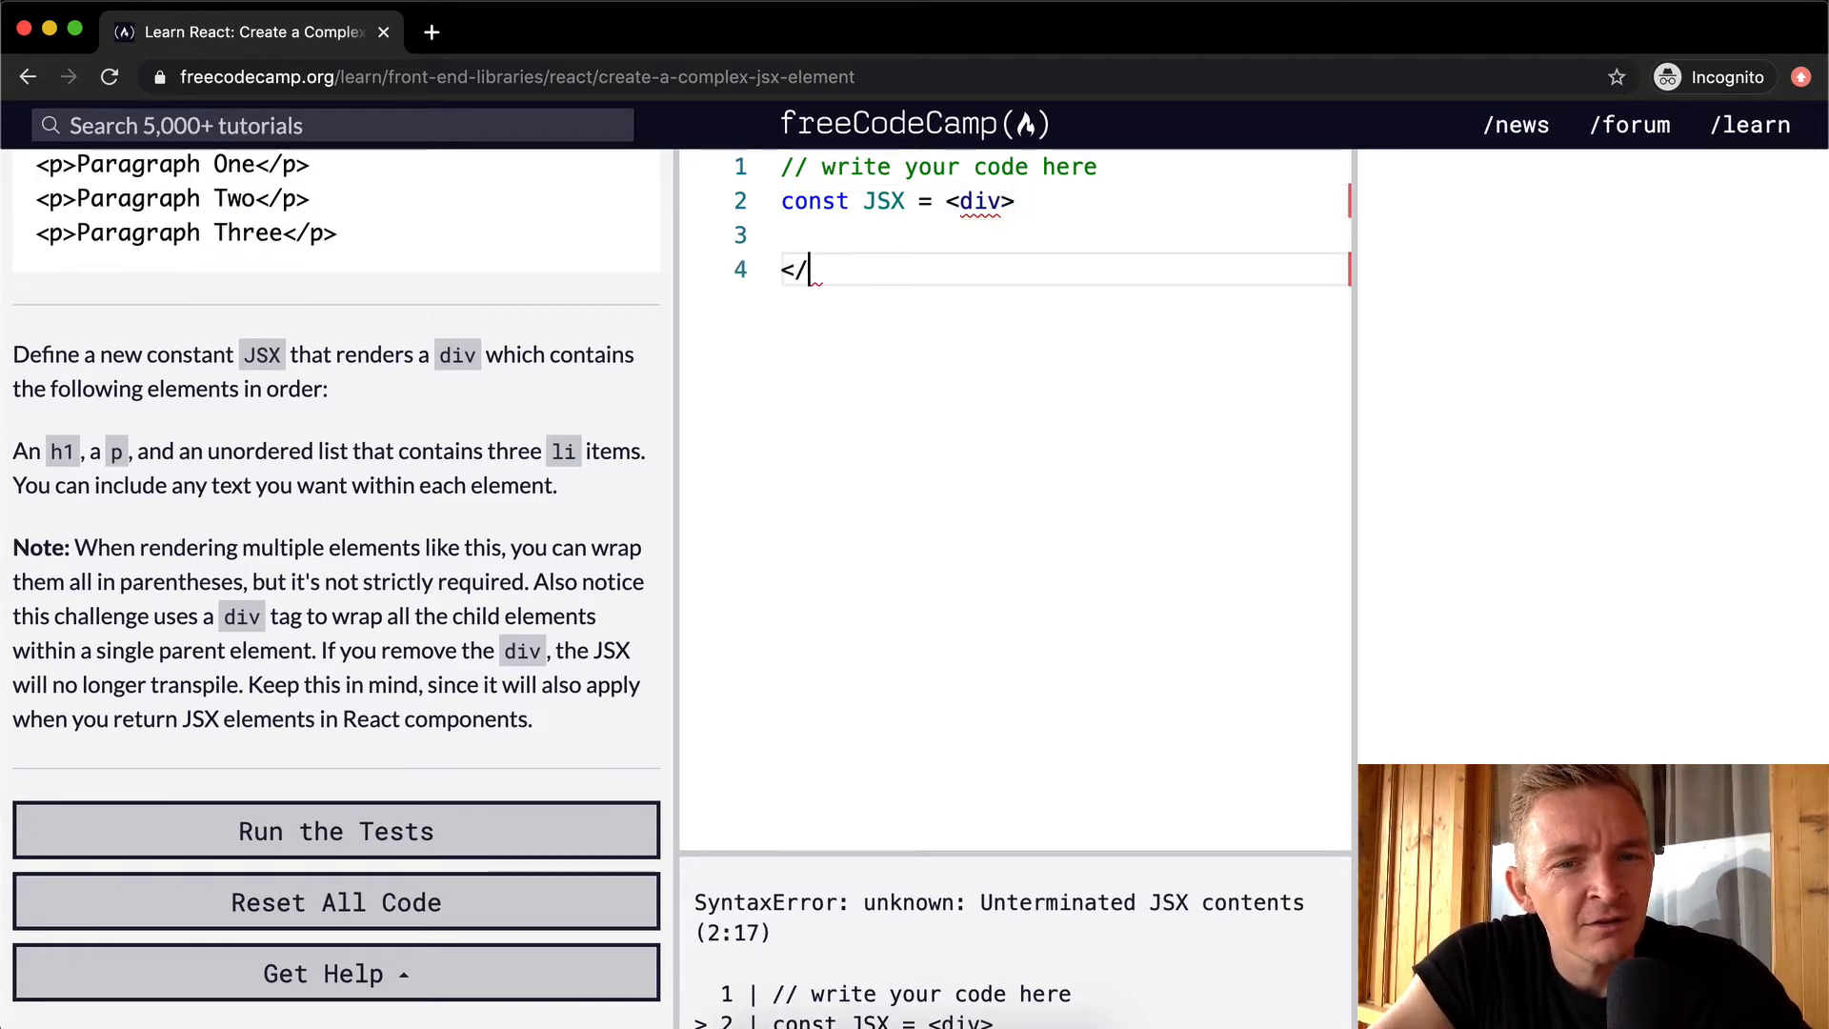
pyautogui.write('div>')
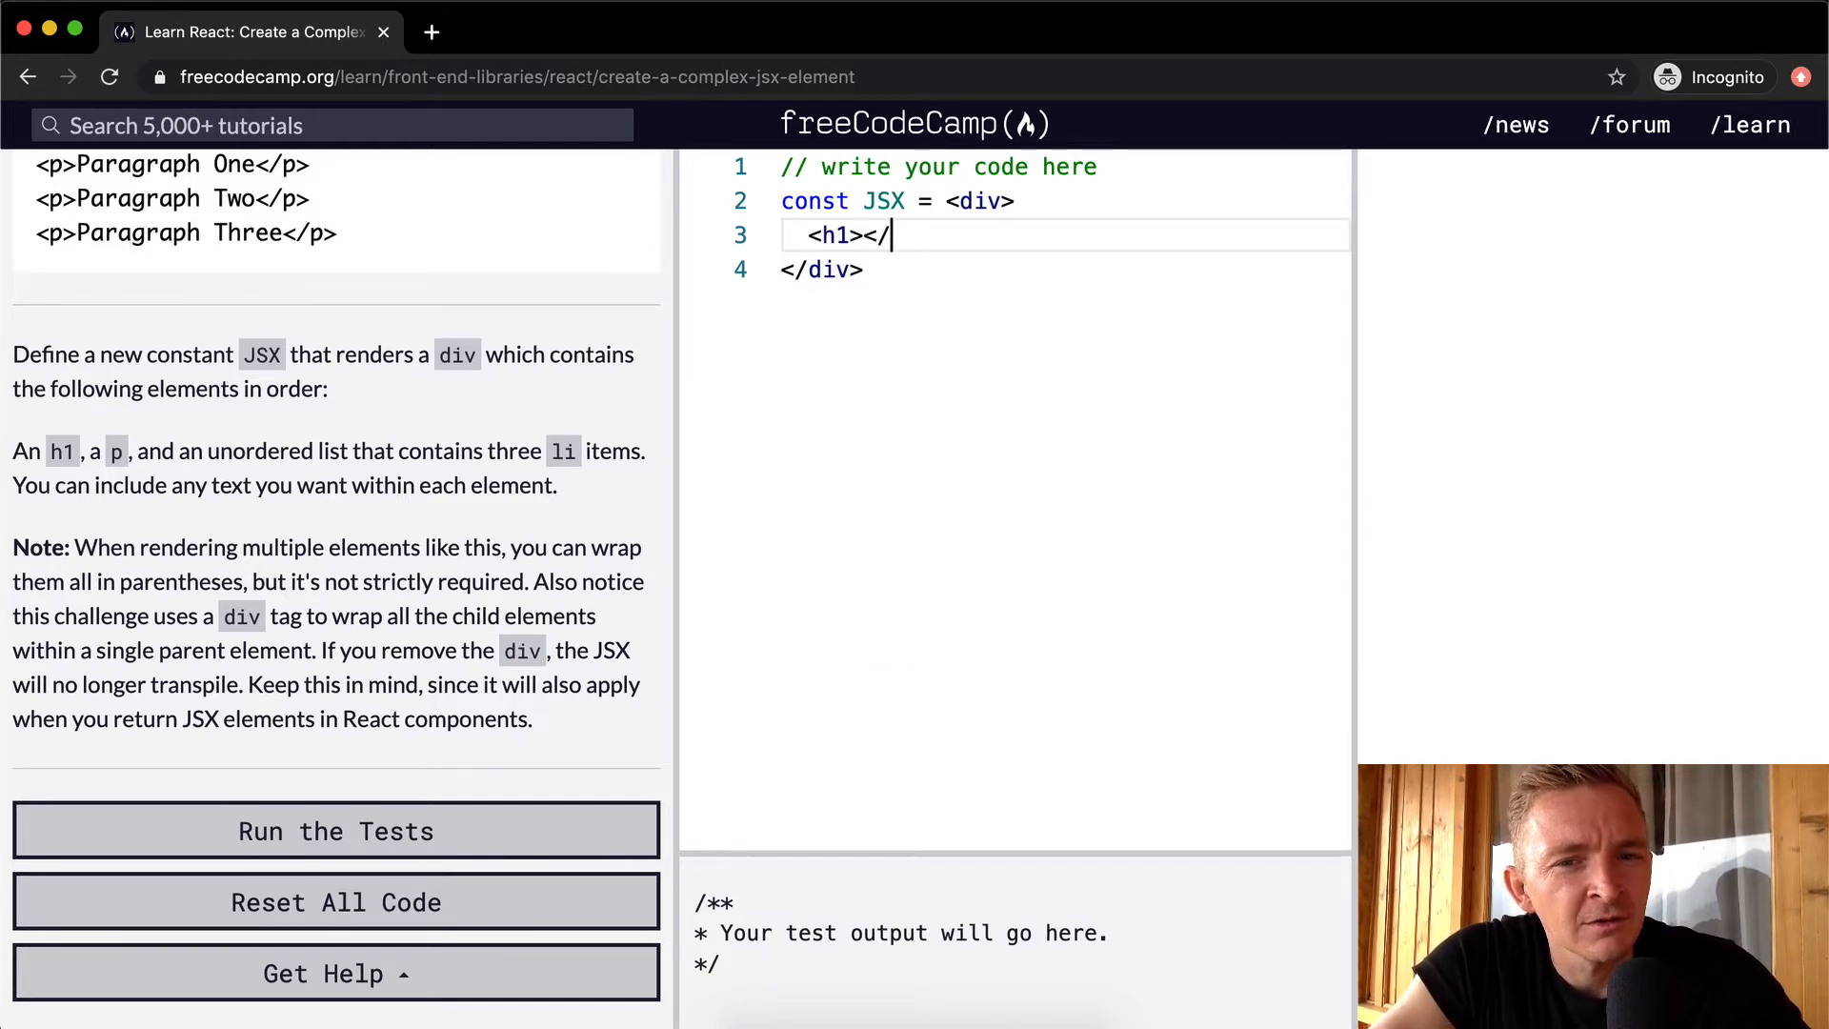
pyautogui.write('h1>')
pyautogui.write('<p')
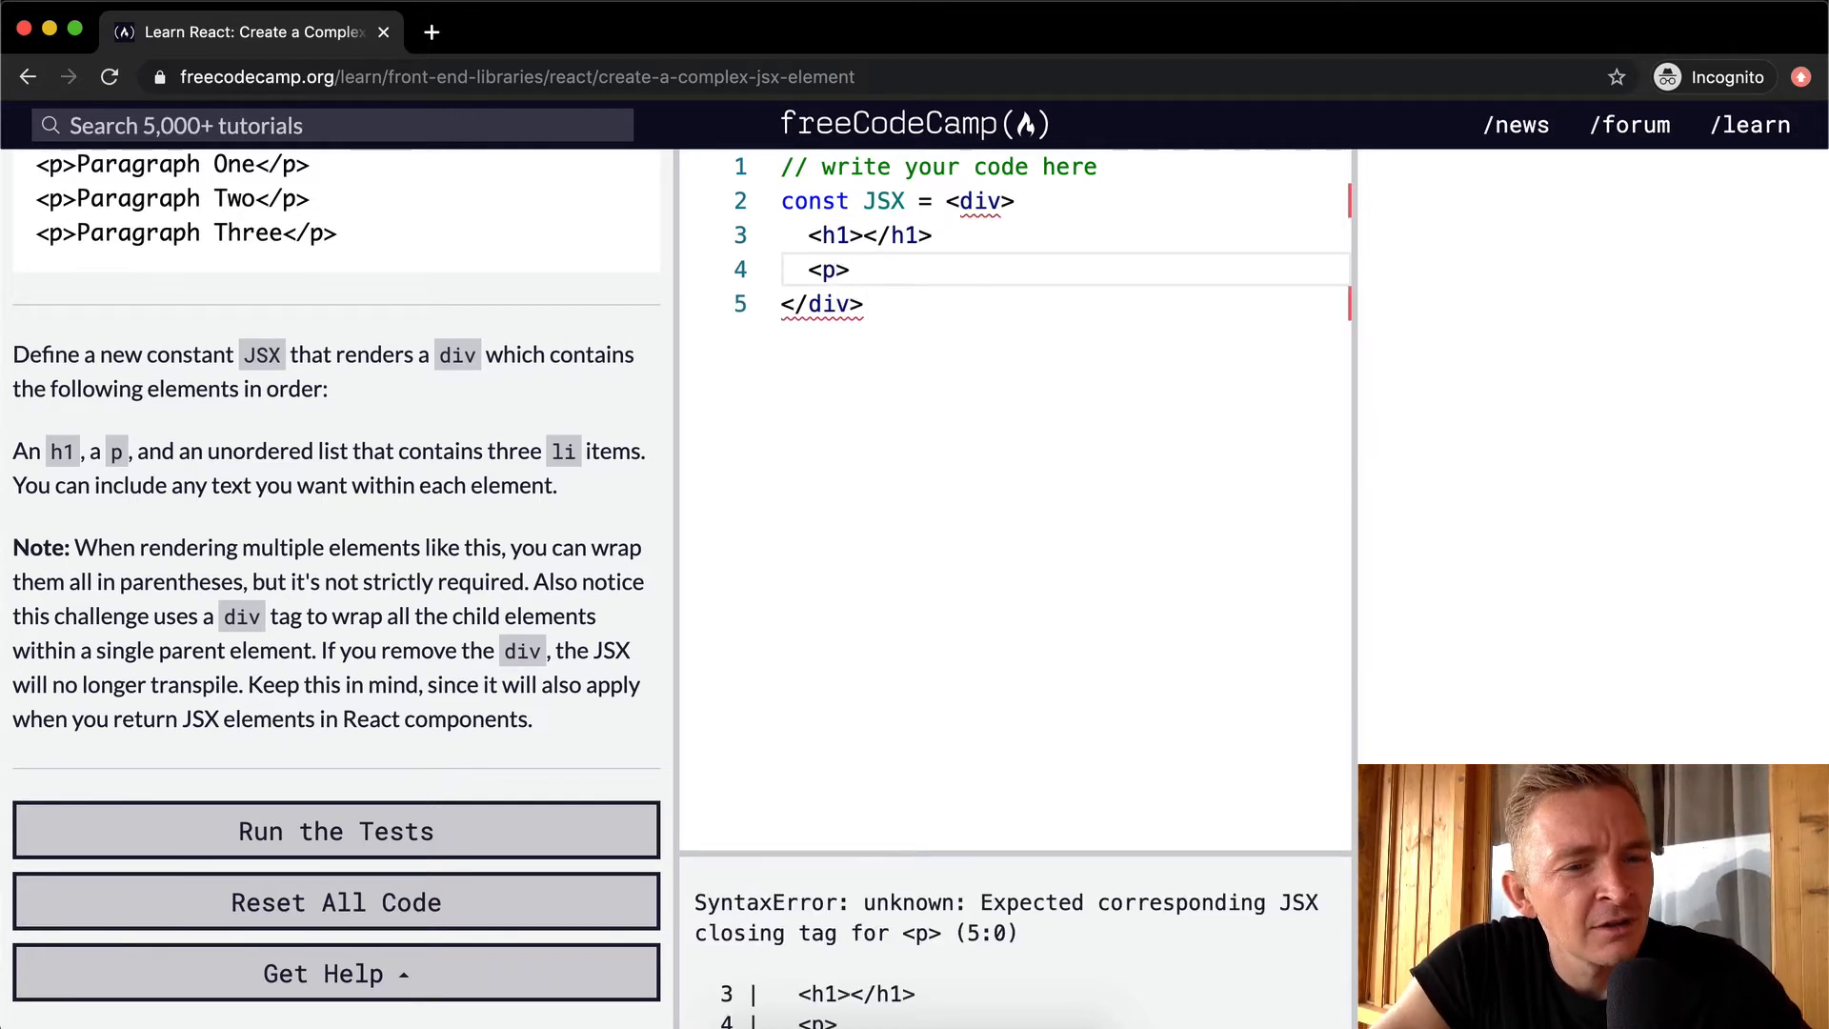
pyautogui.write('></p>')
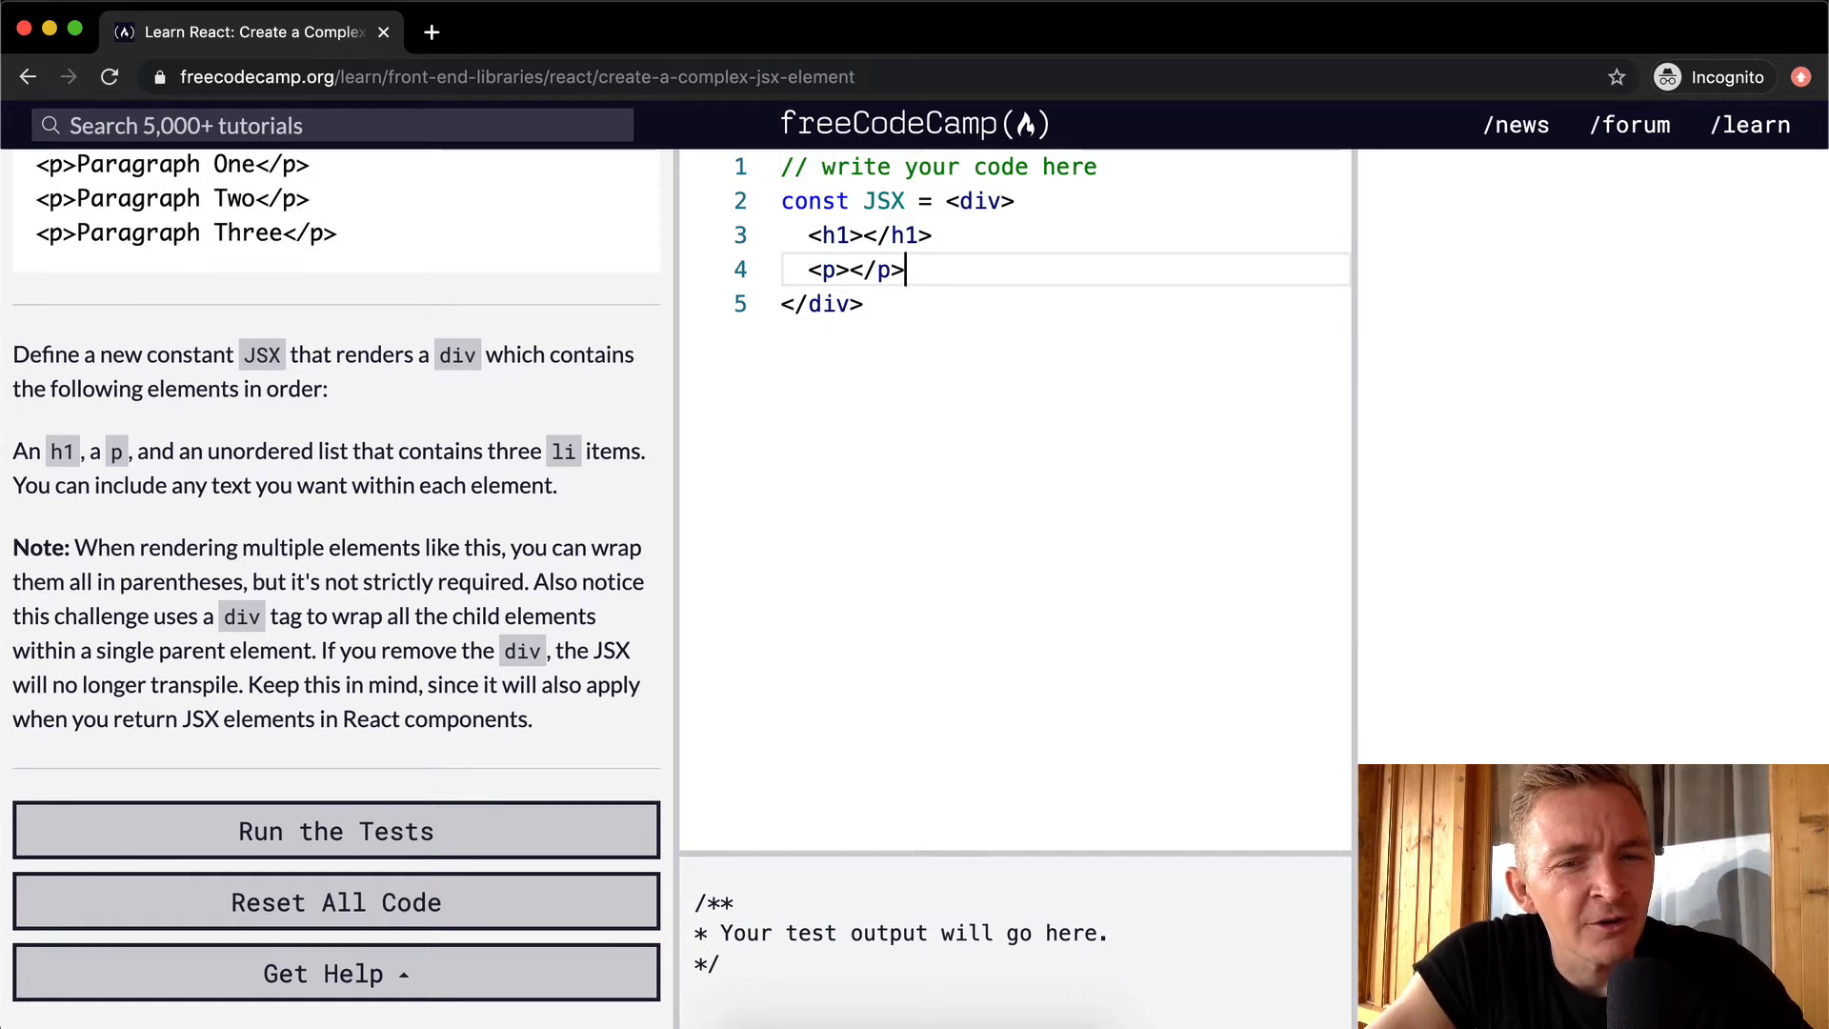
# - Add a ul with three empty li items and close it before the closing div
pyautogui.write('<ul')
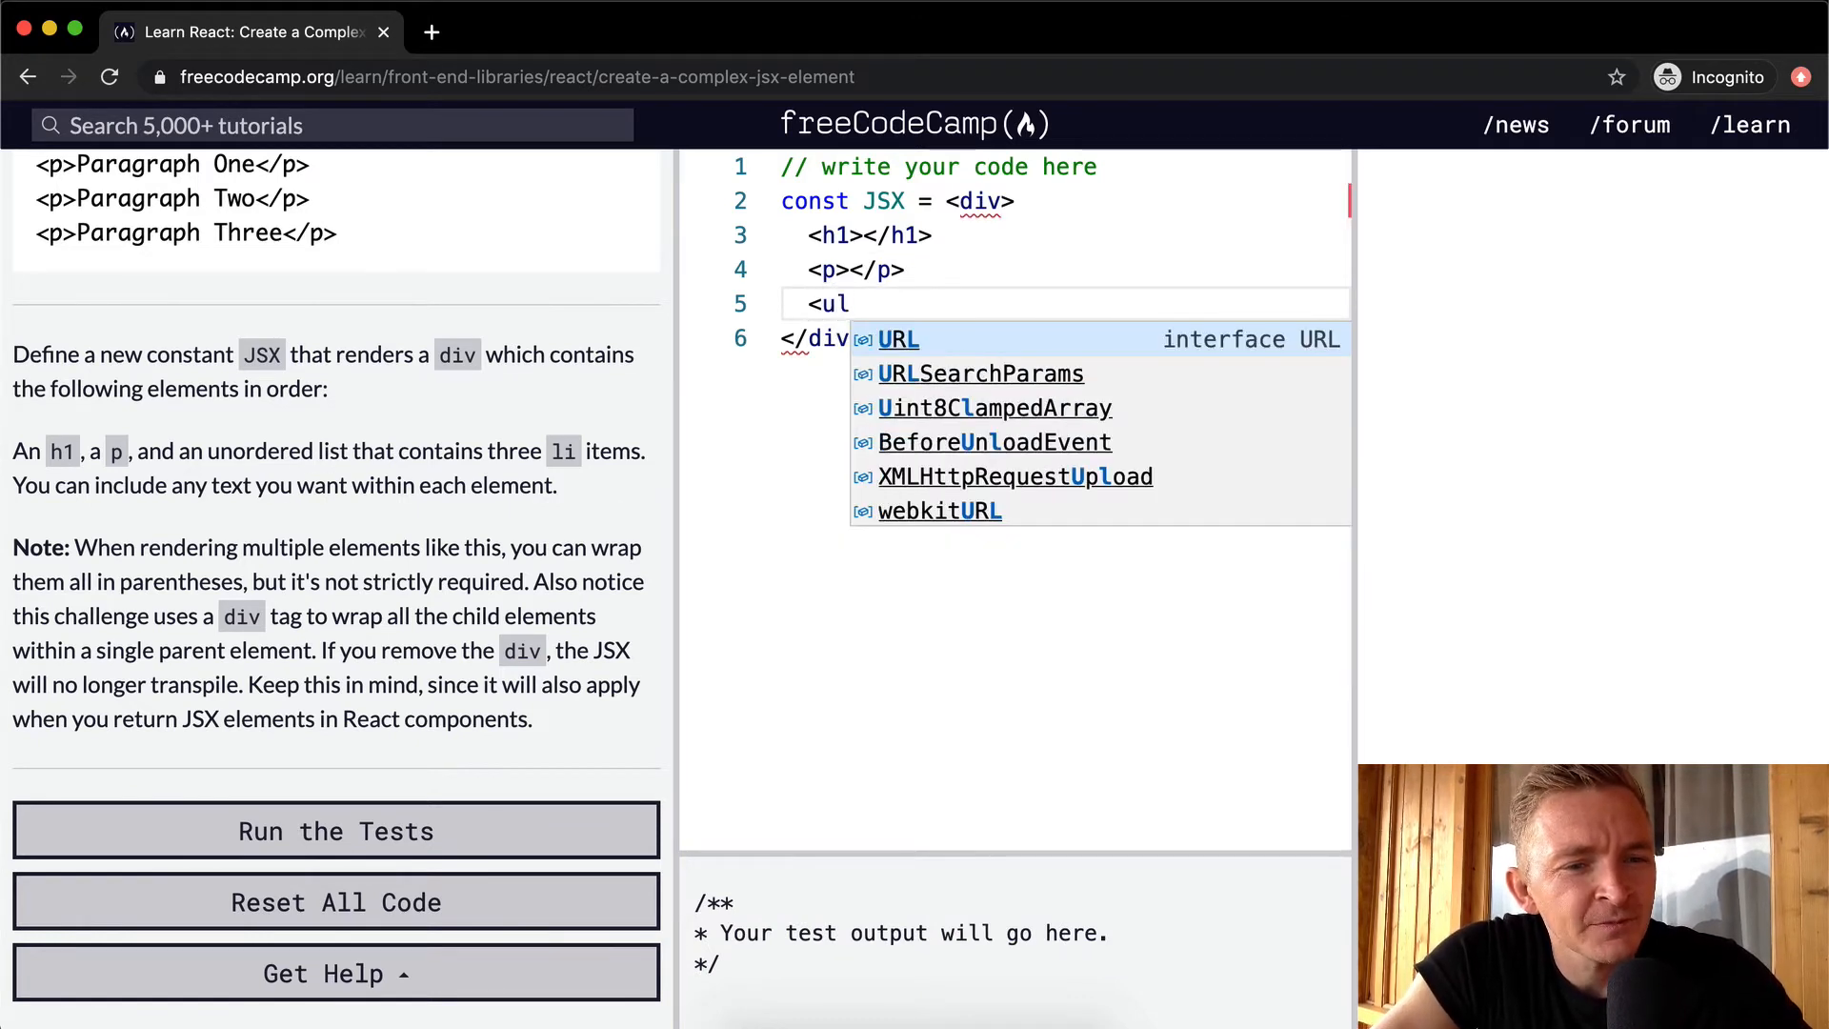
pyautogui.write('>')
pyautogui.write('</')
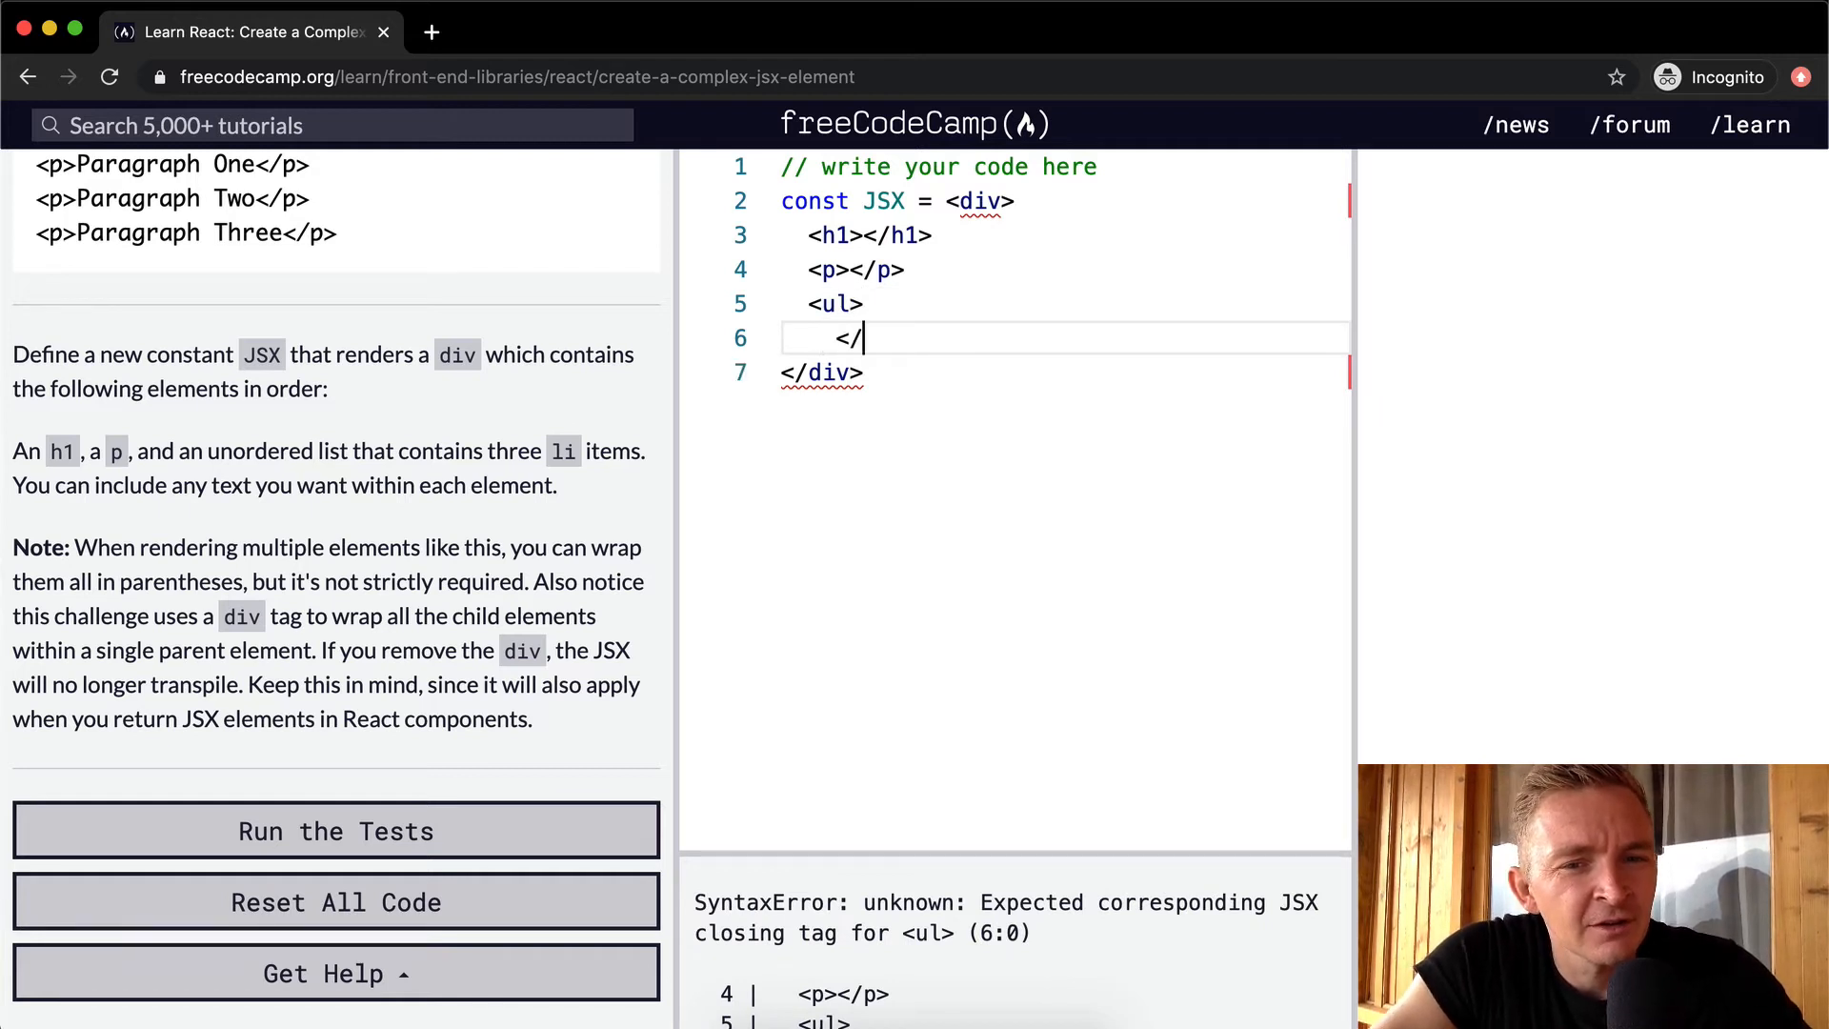
pyautogui.write('<li></l')
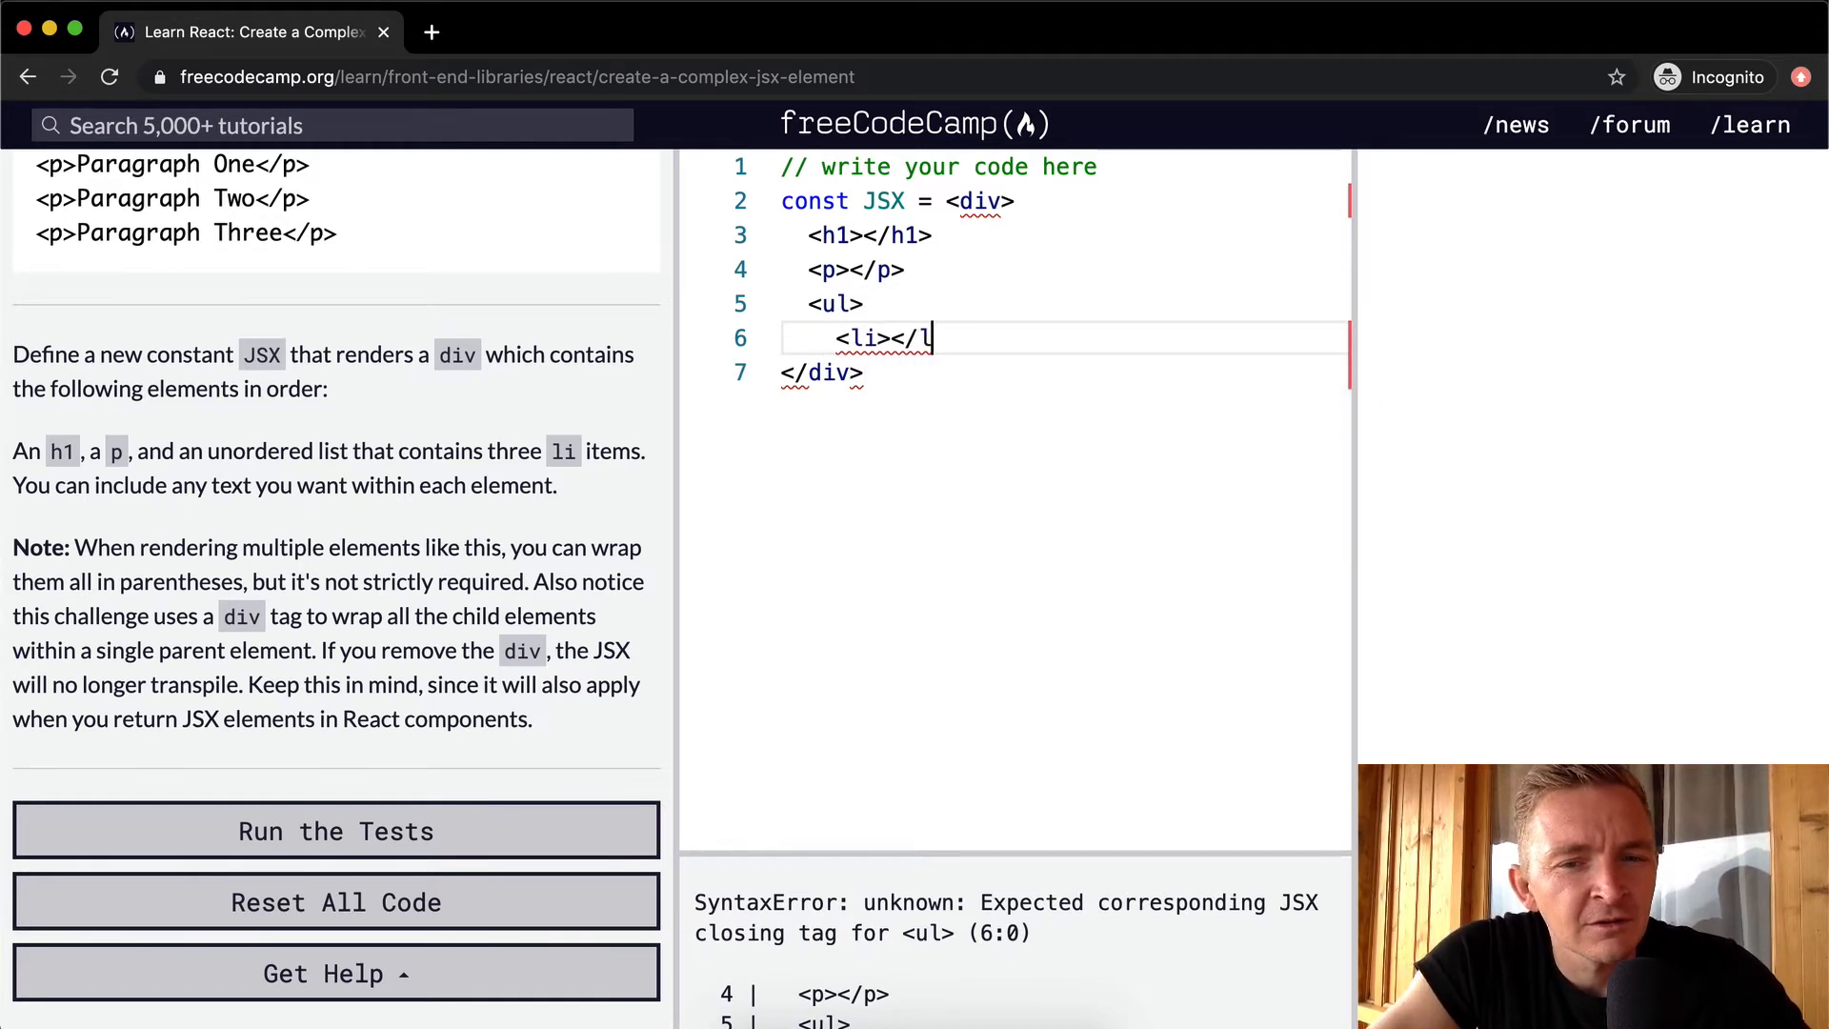
pyautogui.write('i>')
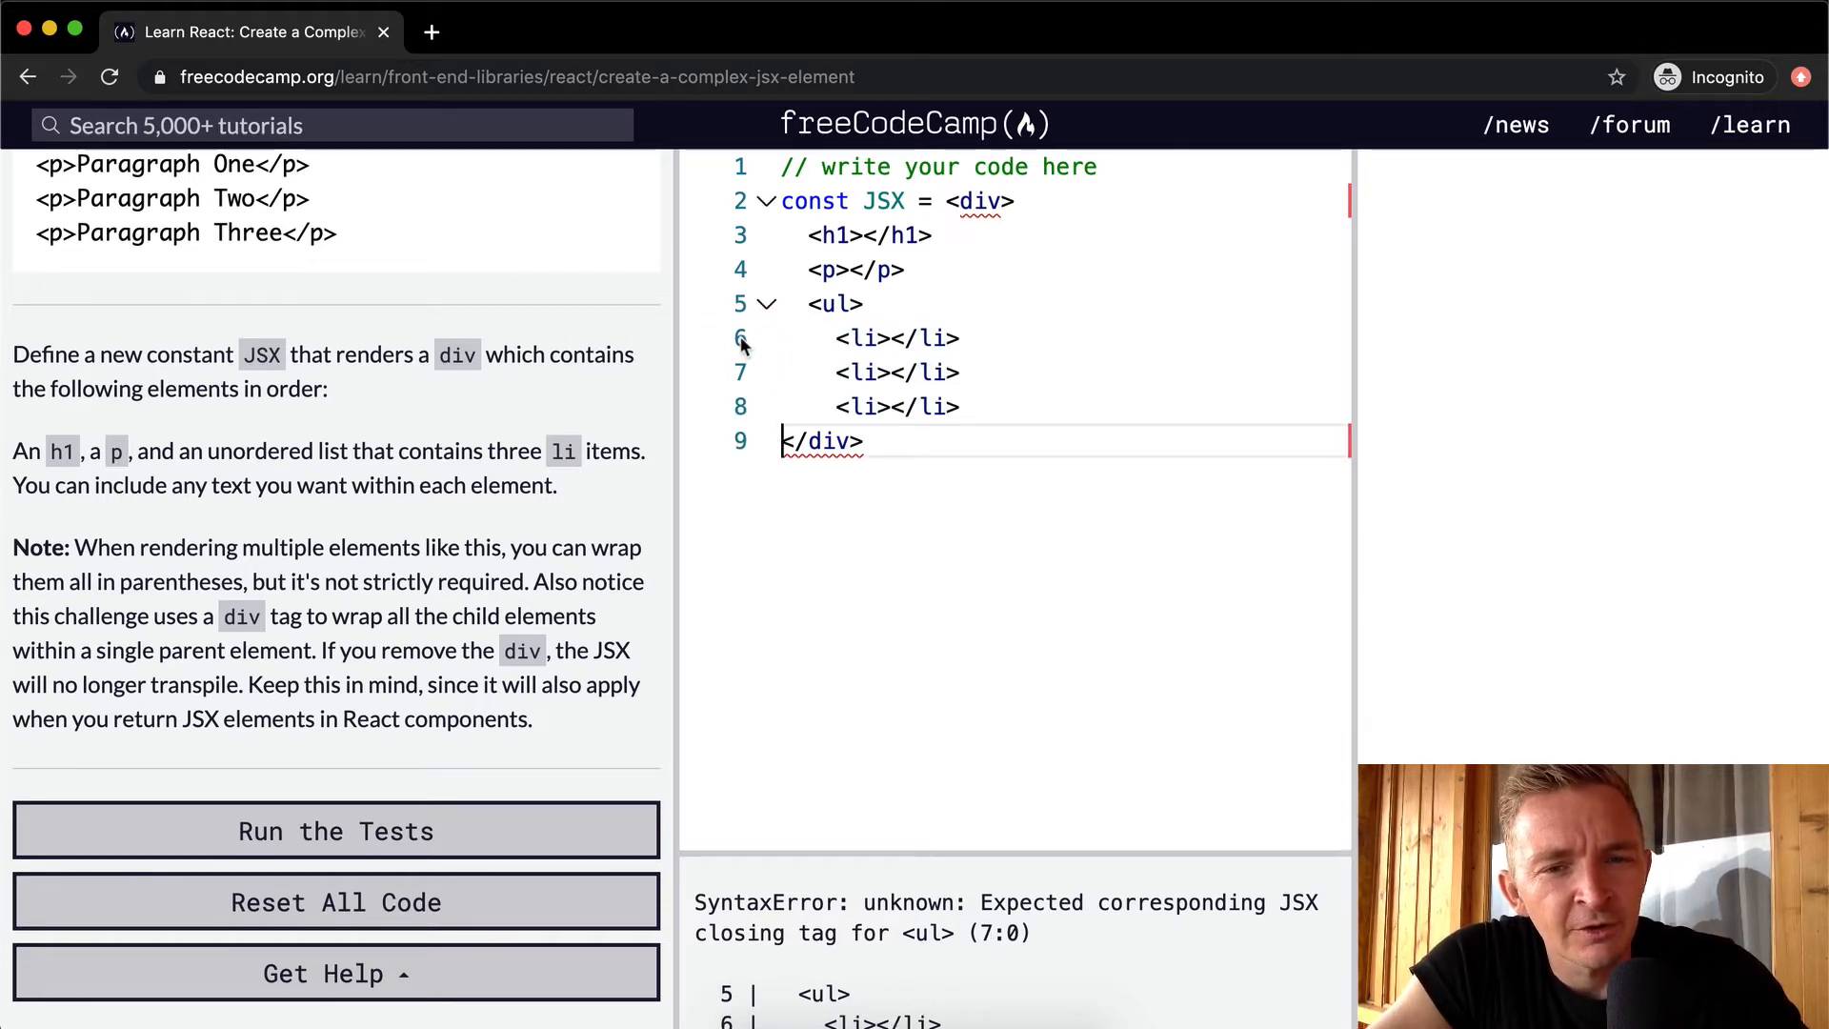
pyautogui.press('Enter')
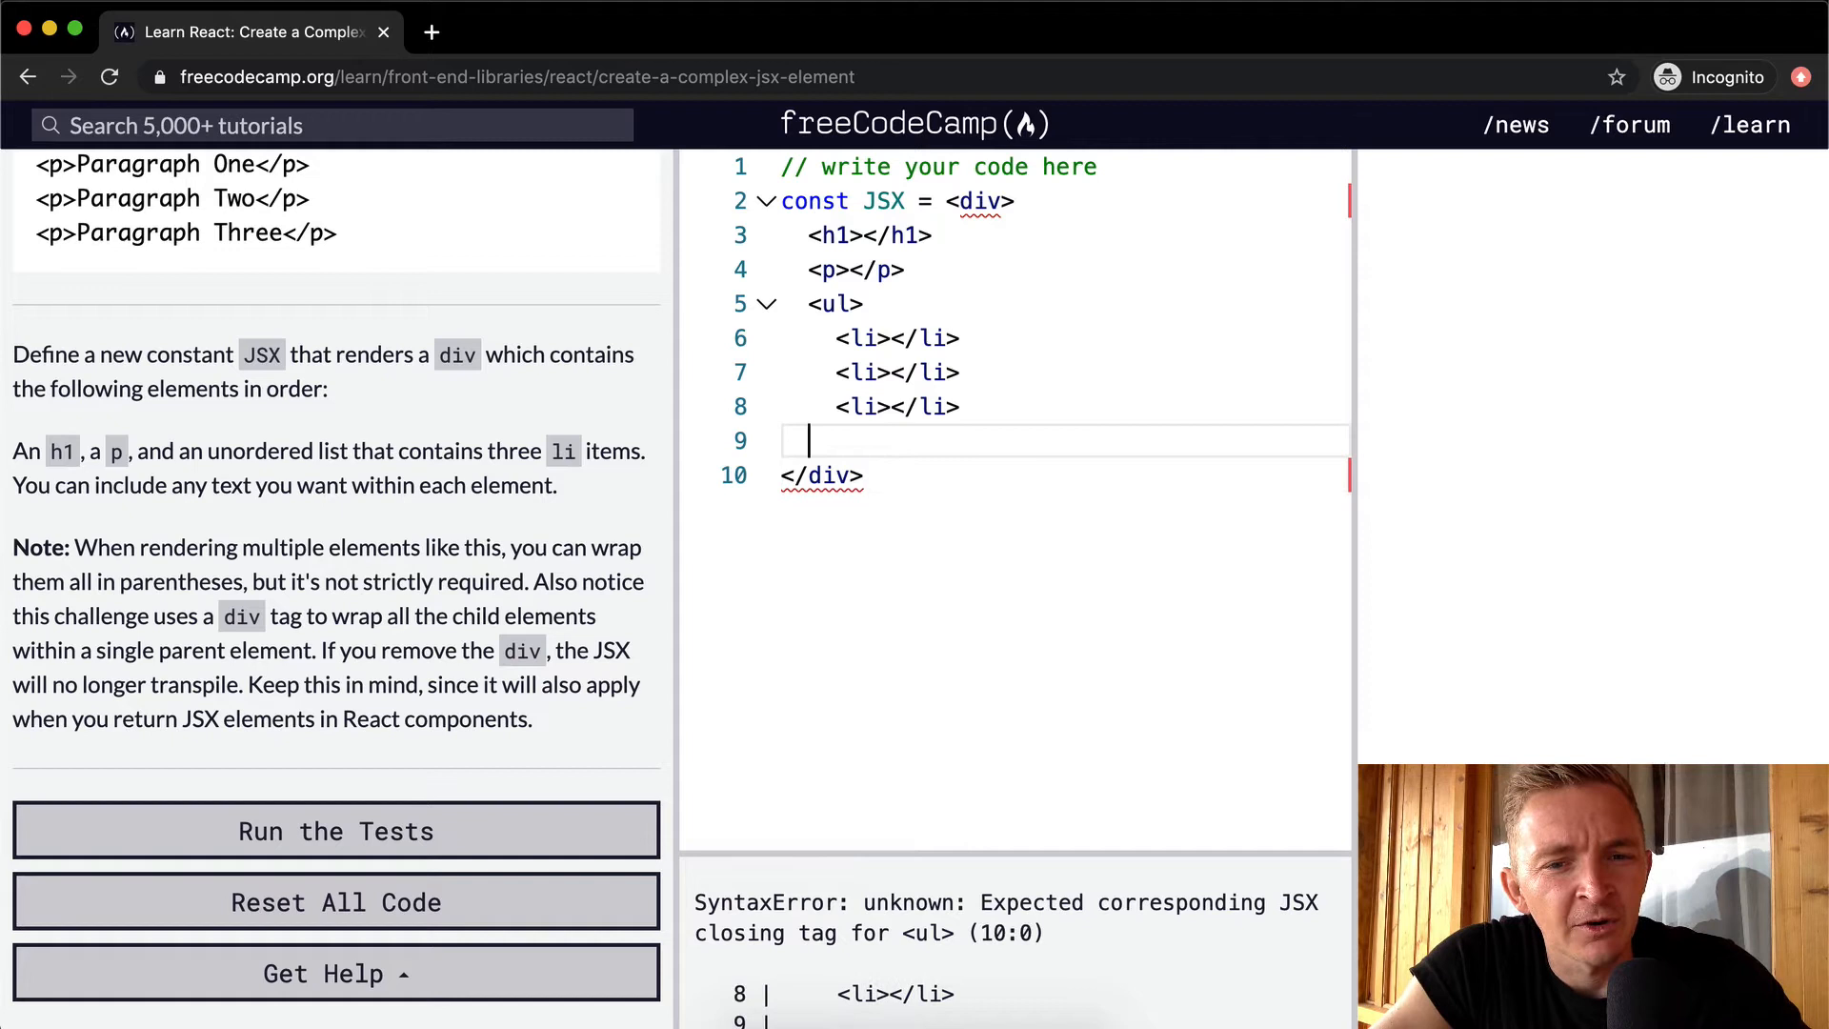
pyautogui.write('</u')
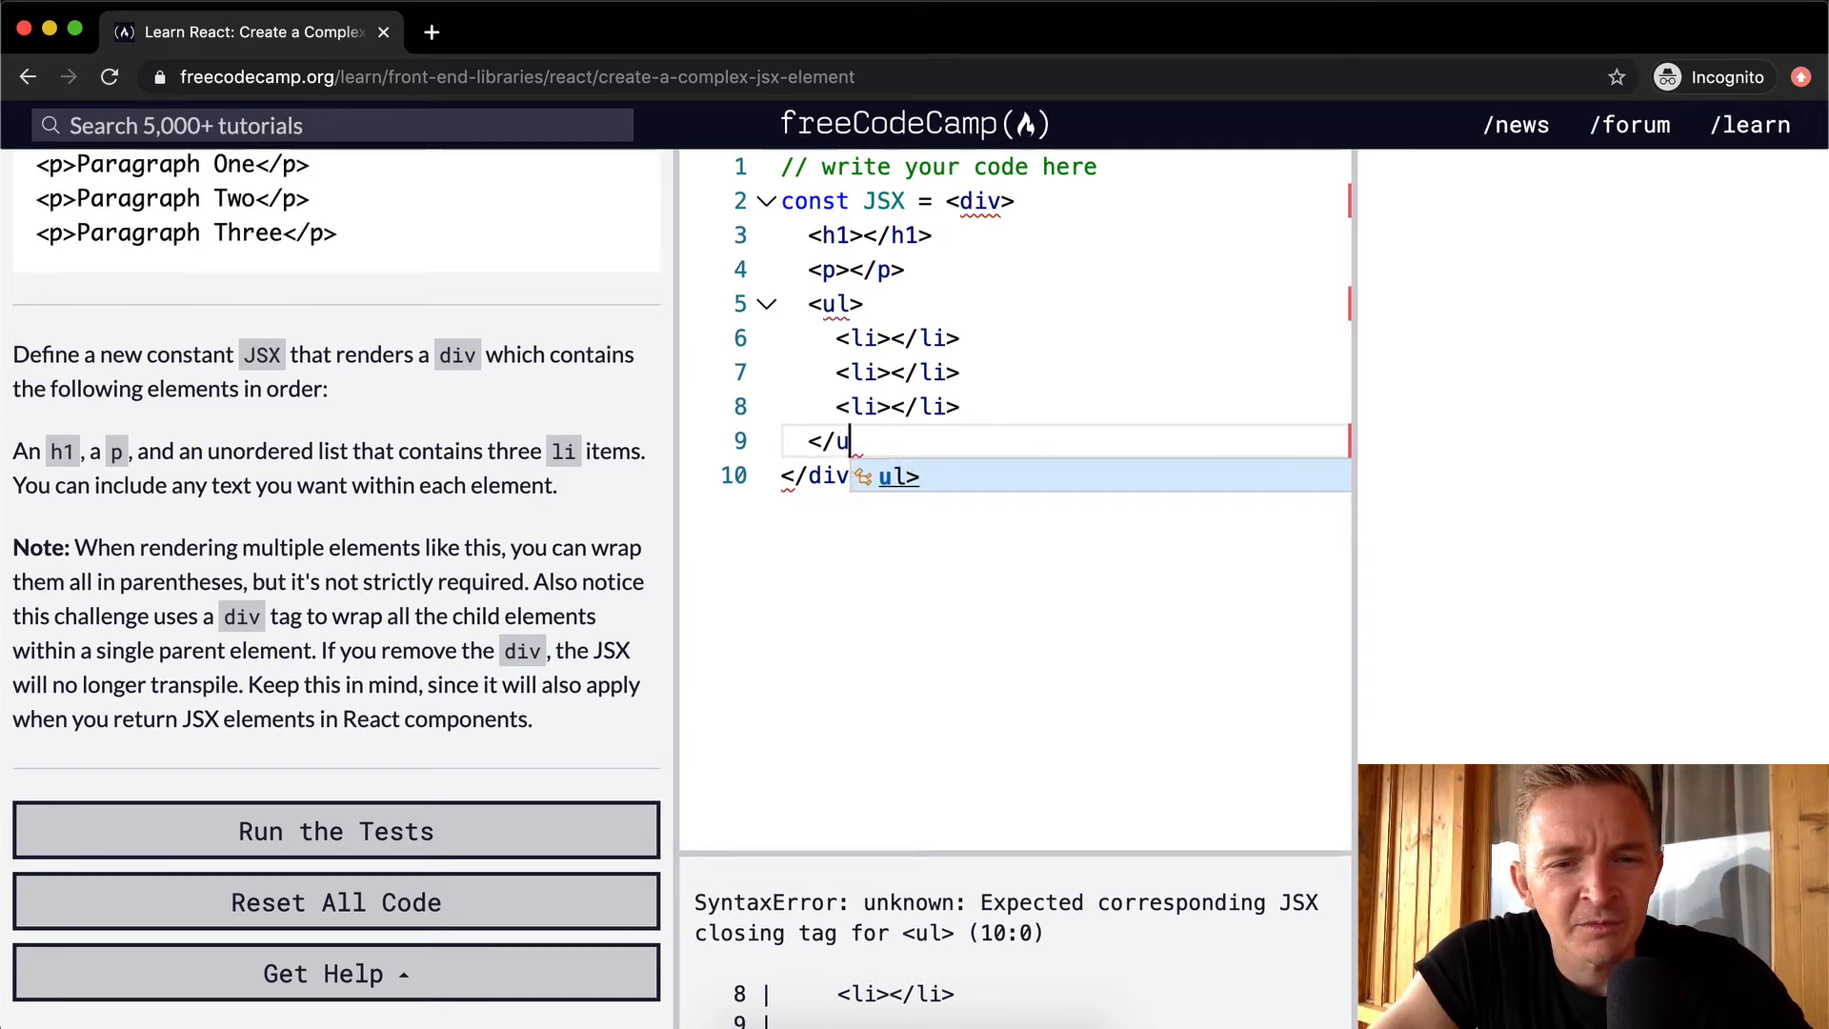
pyautogui.write('l>')
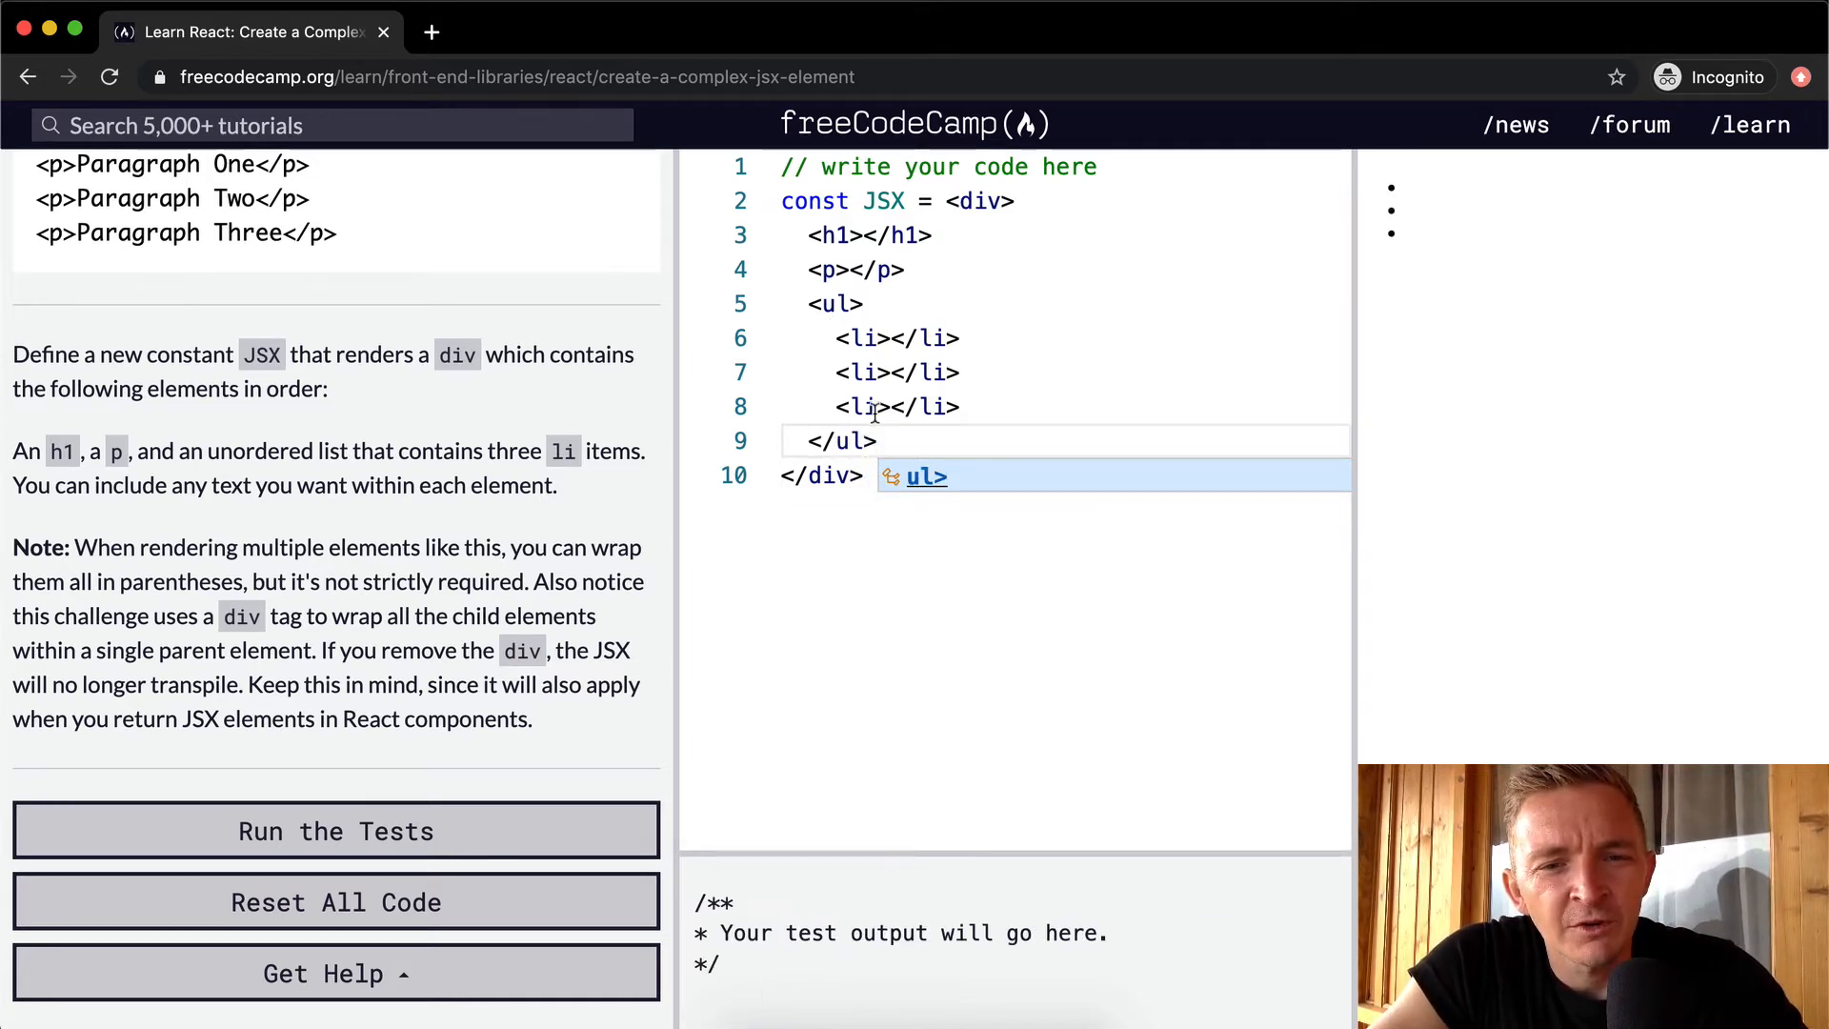
pyautogui.moveTo(808, 270)
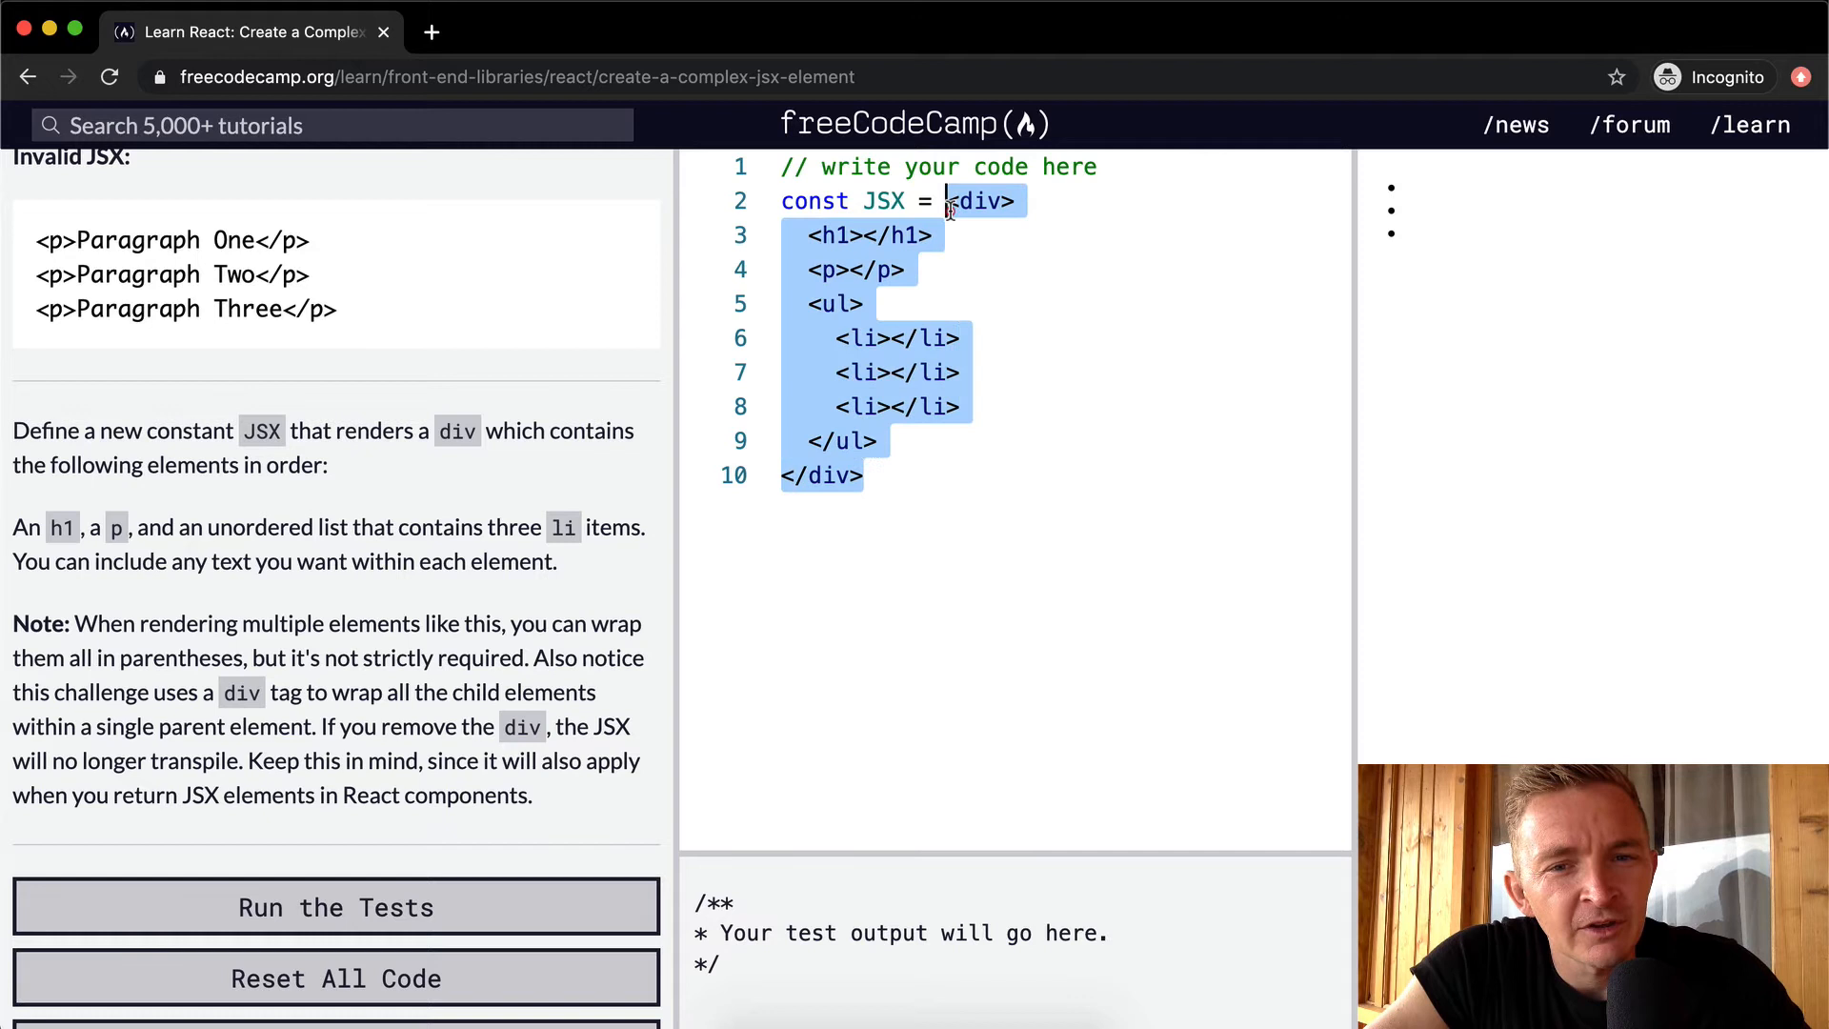
pyautogui.click(880, 303)
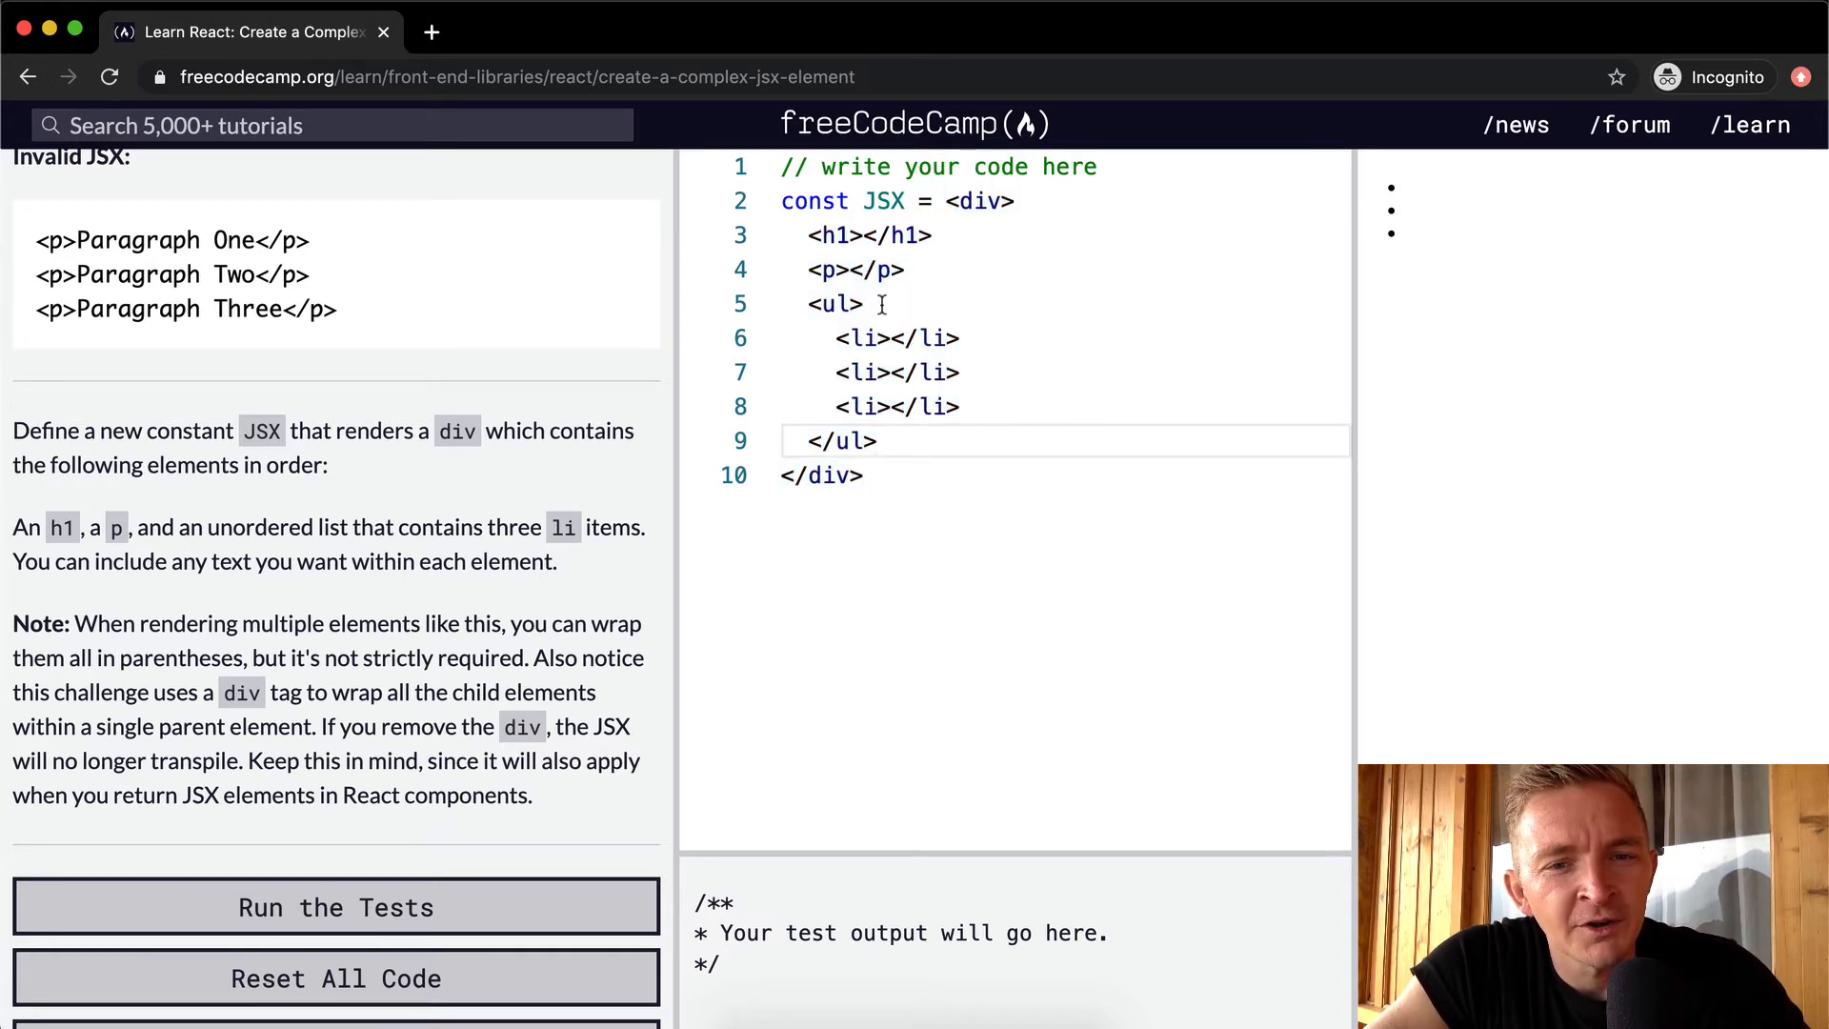
pyautogui.click(952, 202)
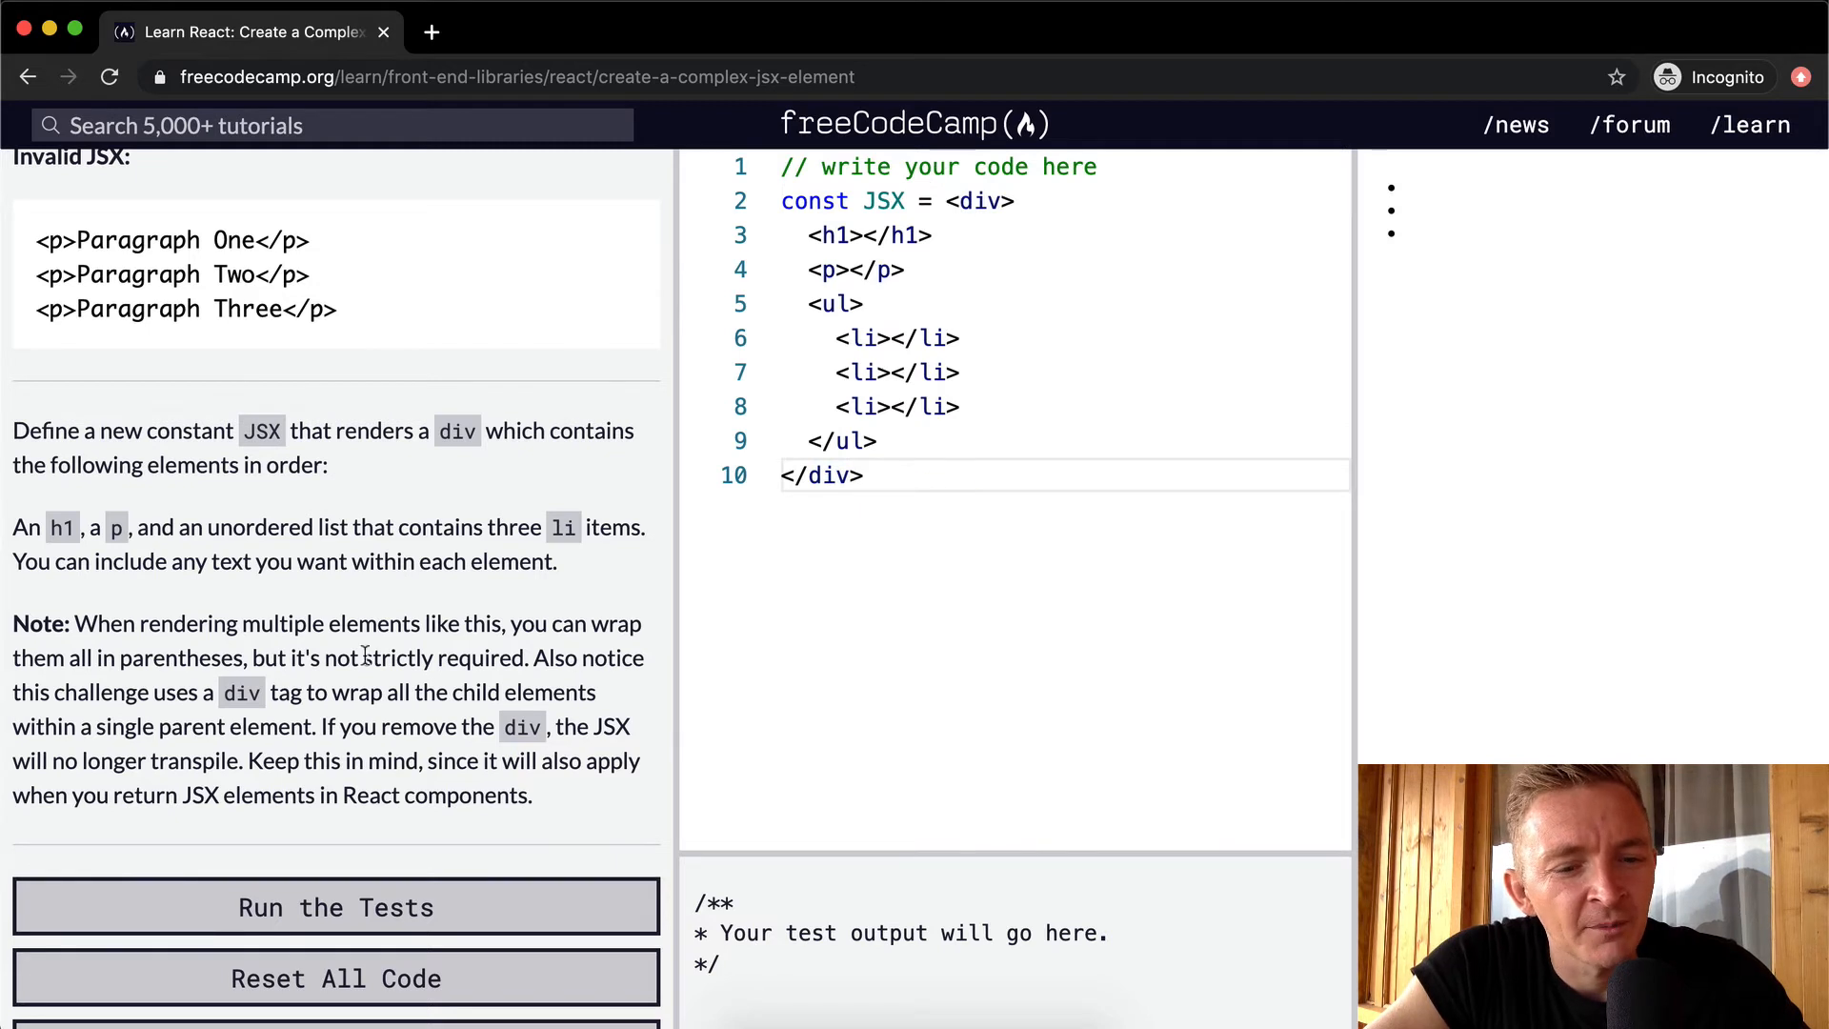
# - Run the tests on the empty-tag skeleton, passing all five checks, and dismiss the completion message
pyautogui.scroll(-3)
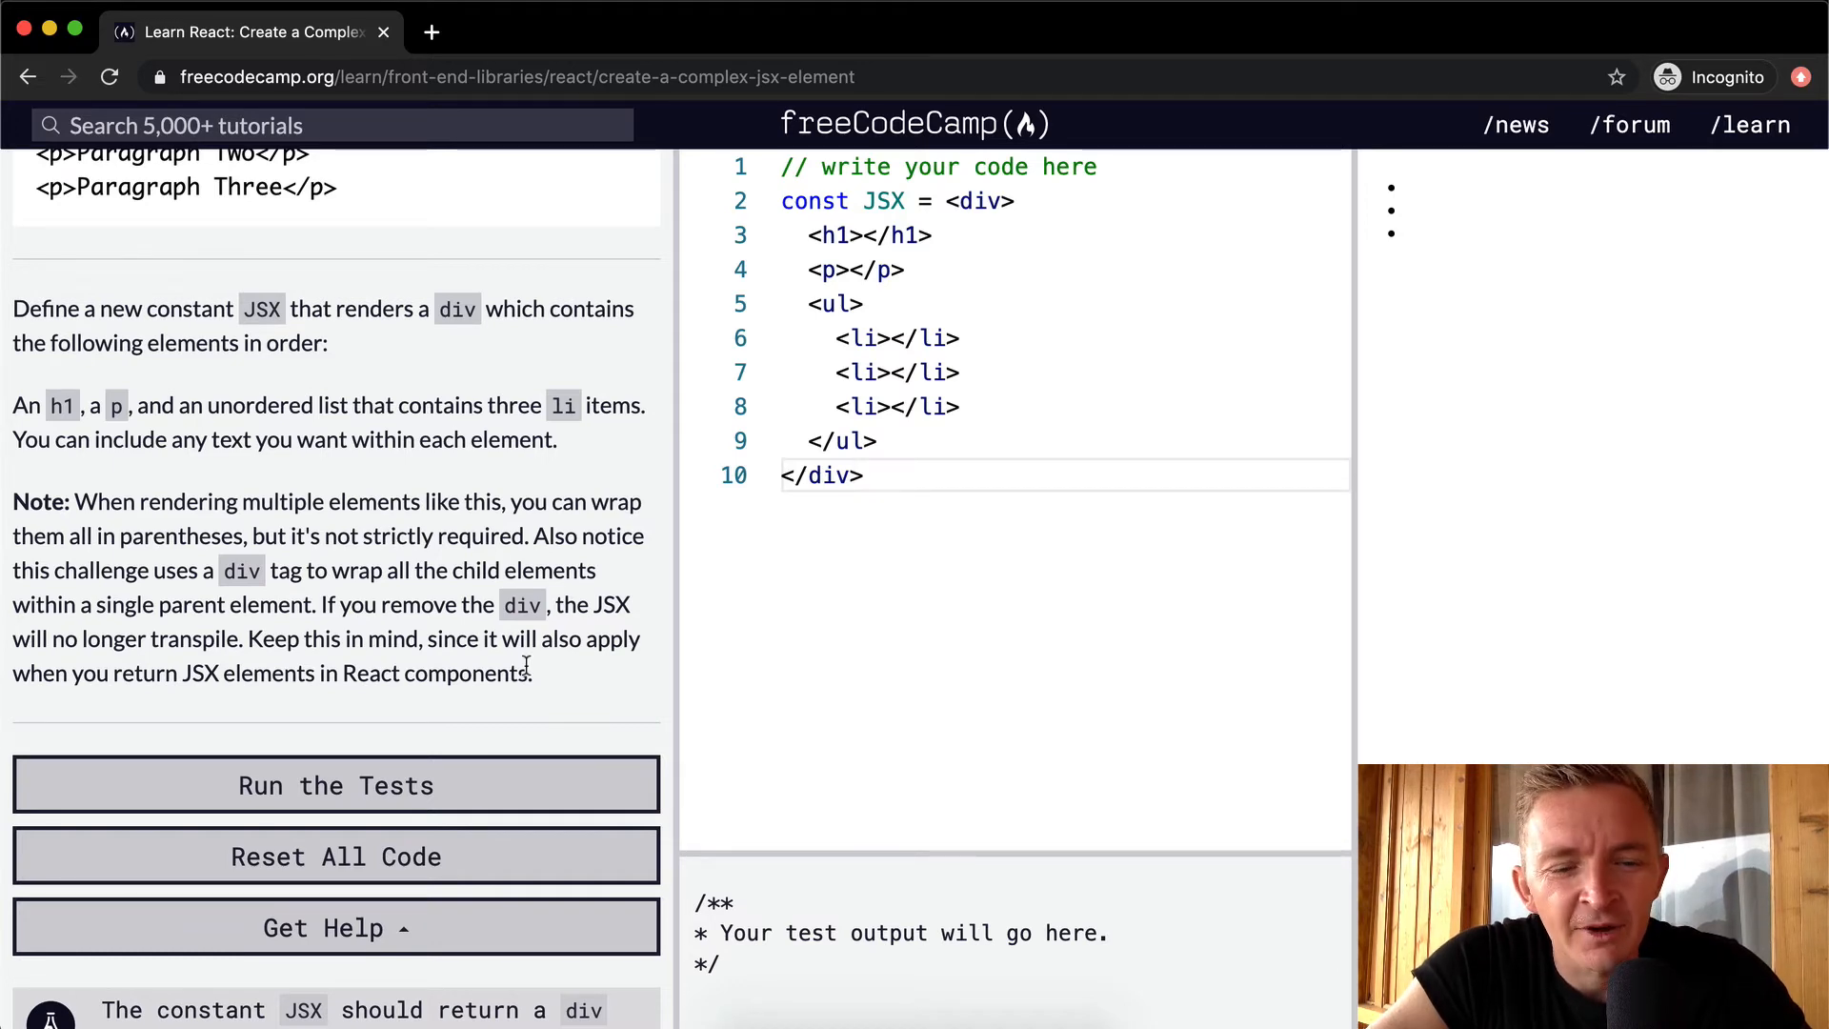
pyautogui.click(335, 785)
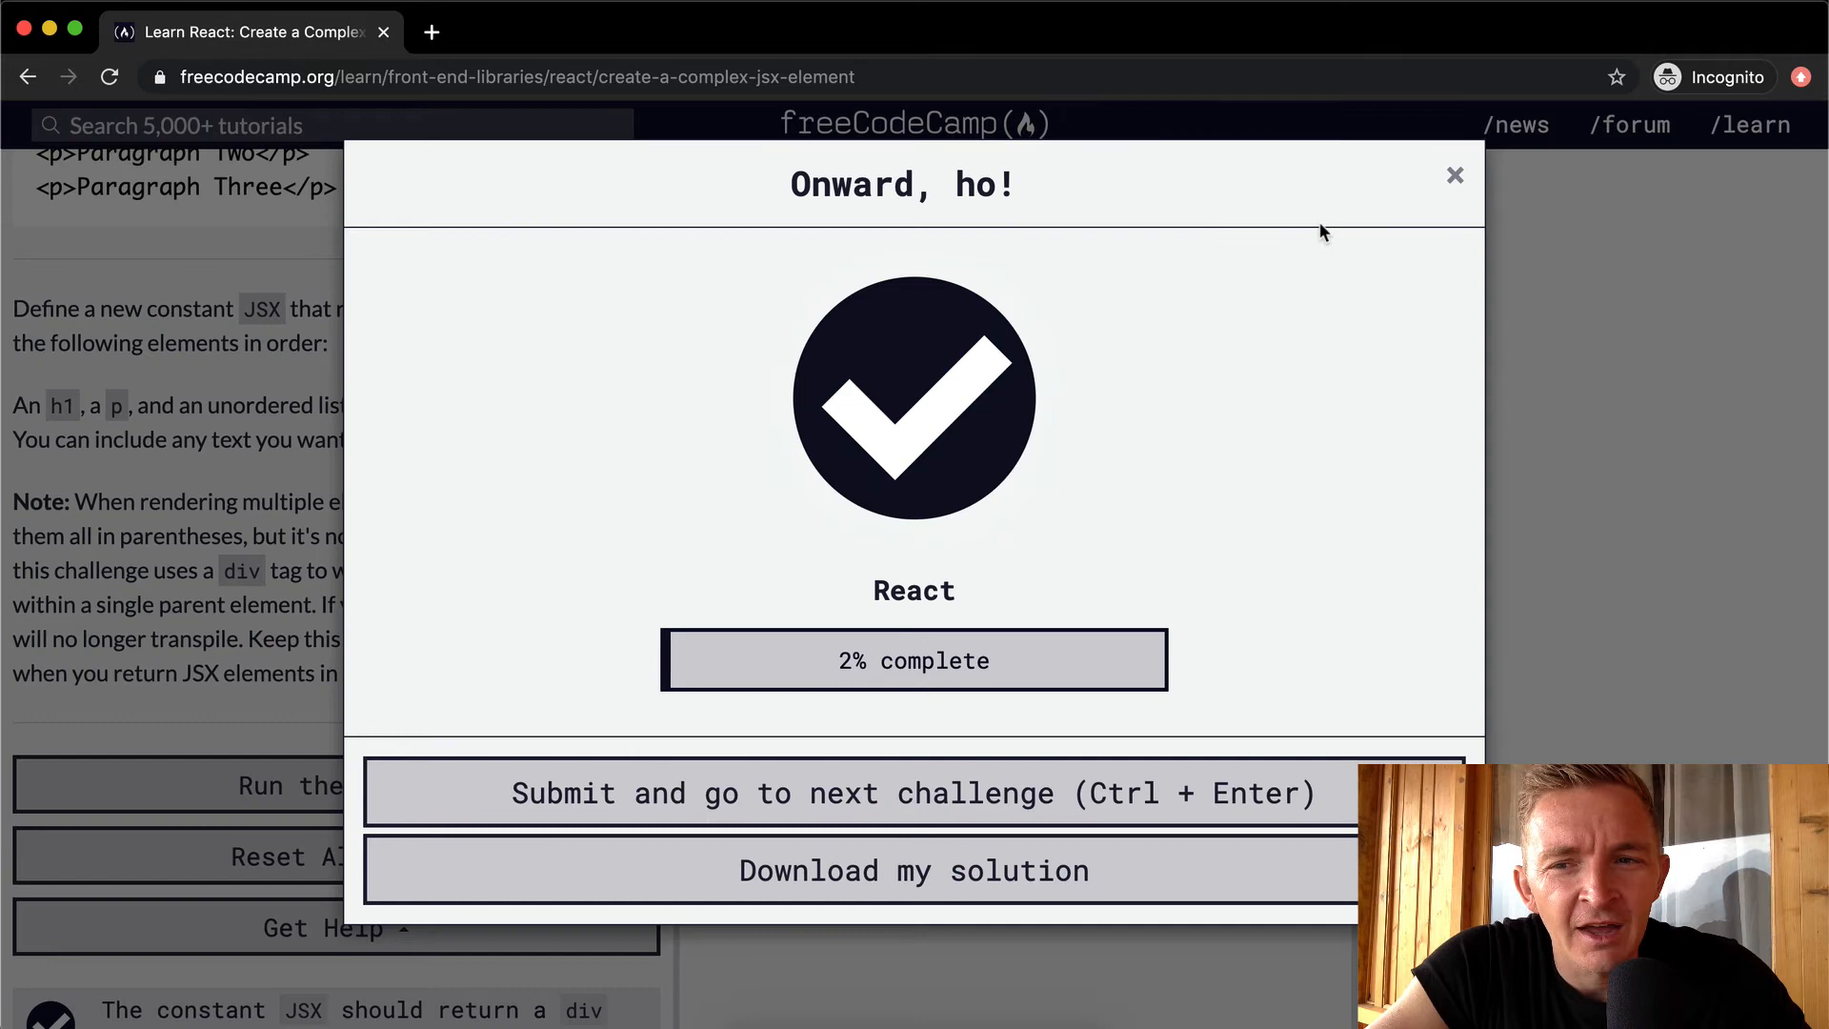
pyautogui.click(1456, 176)
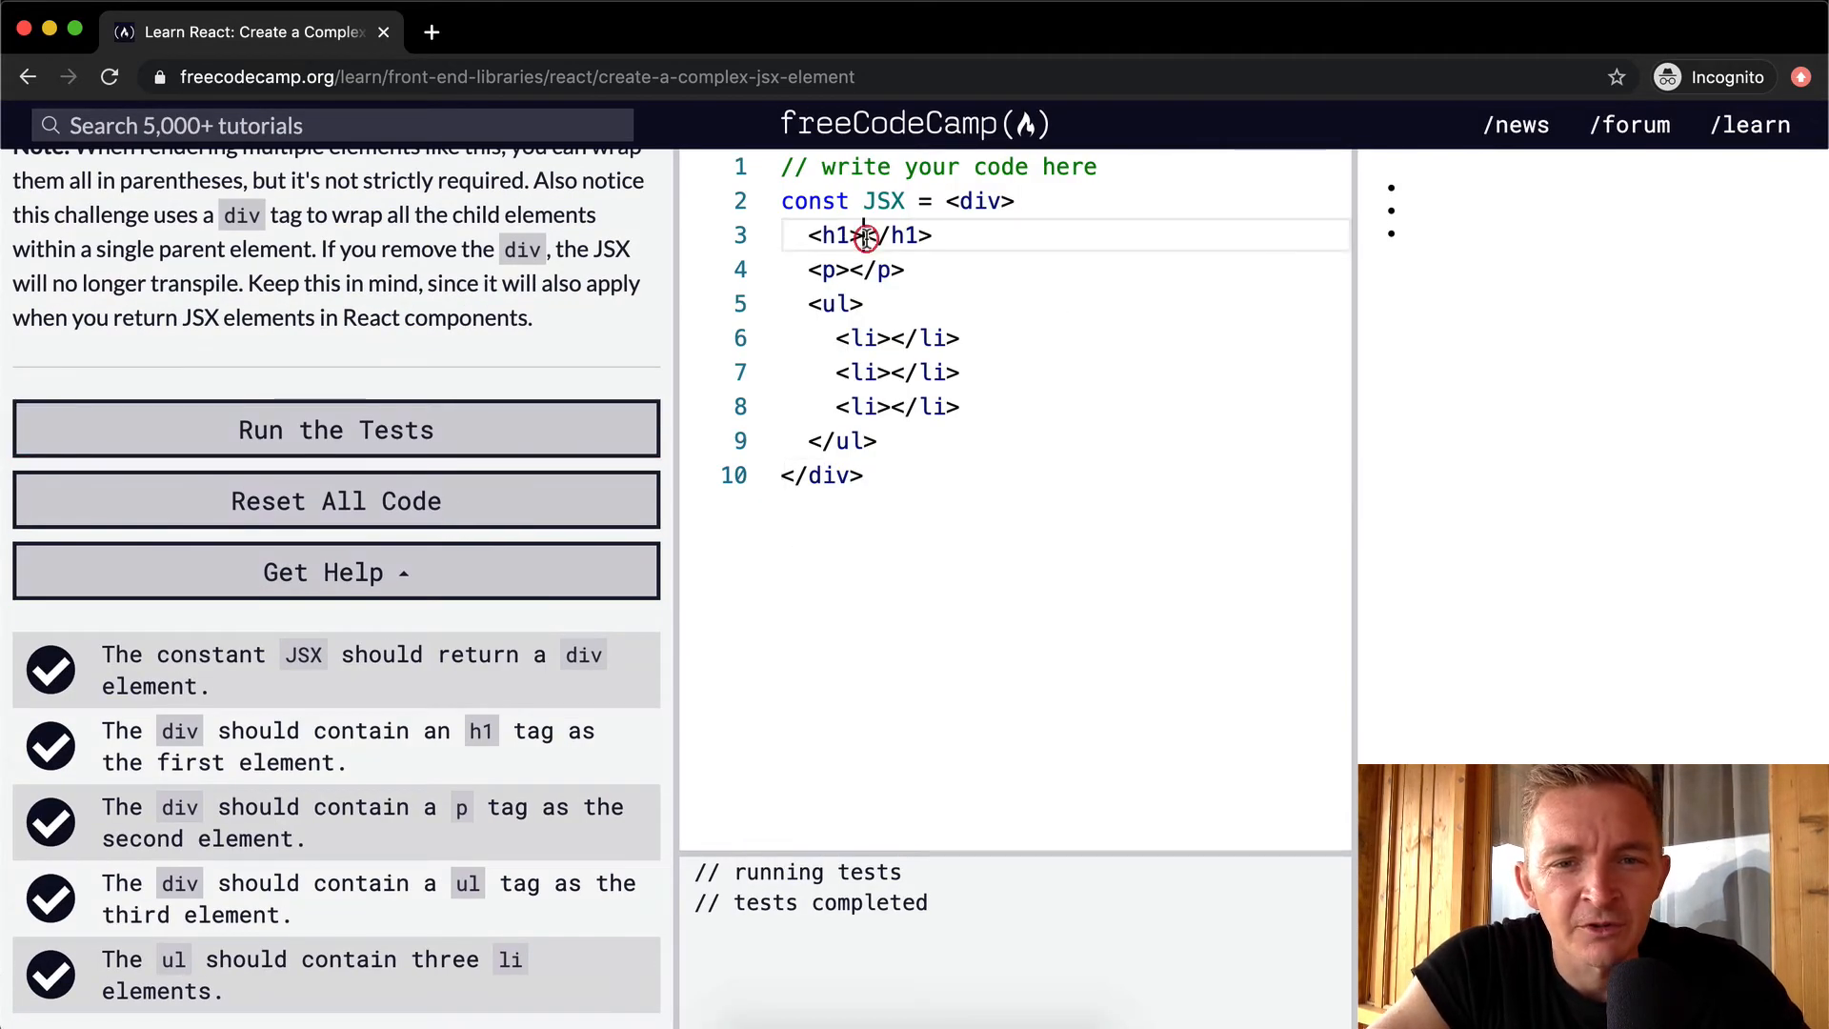
# - Fill the h1 with 'JSX Practice' and the paragraph with the checklist sentence
pyautogui.write('JSX Practice')
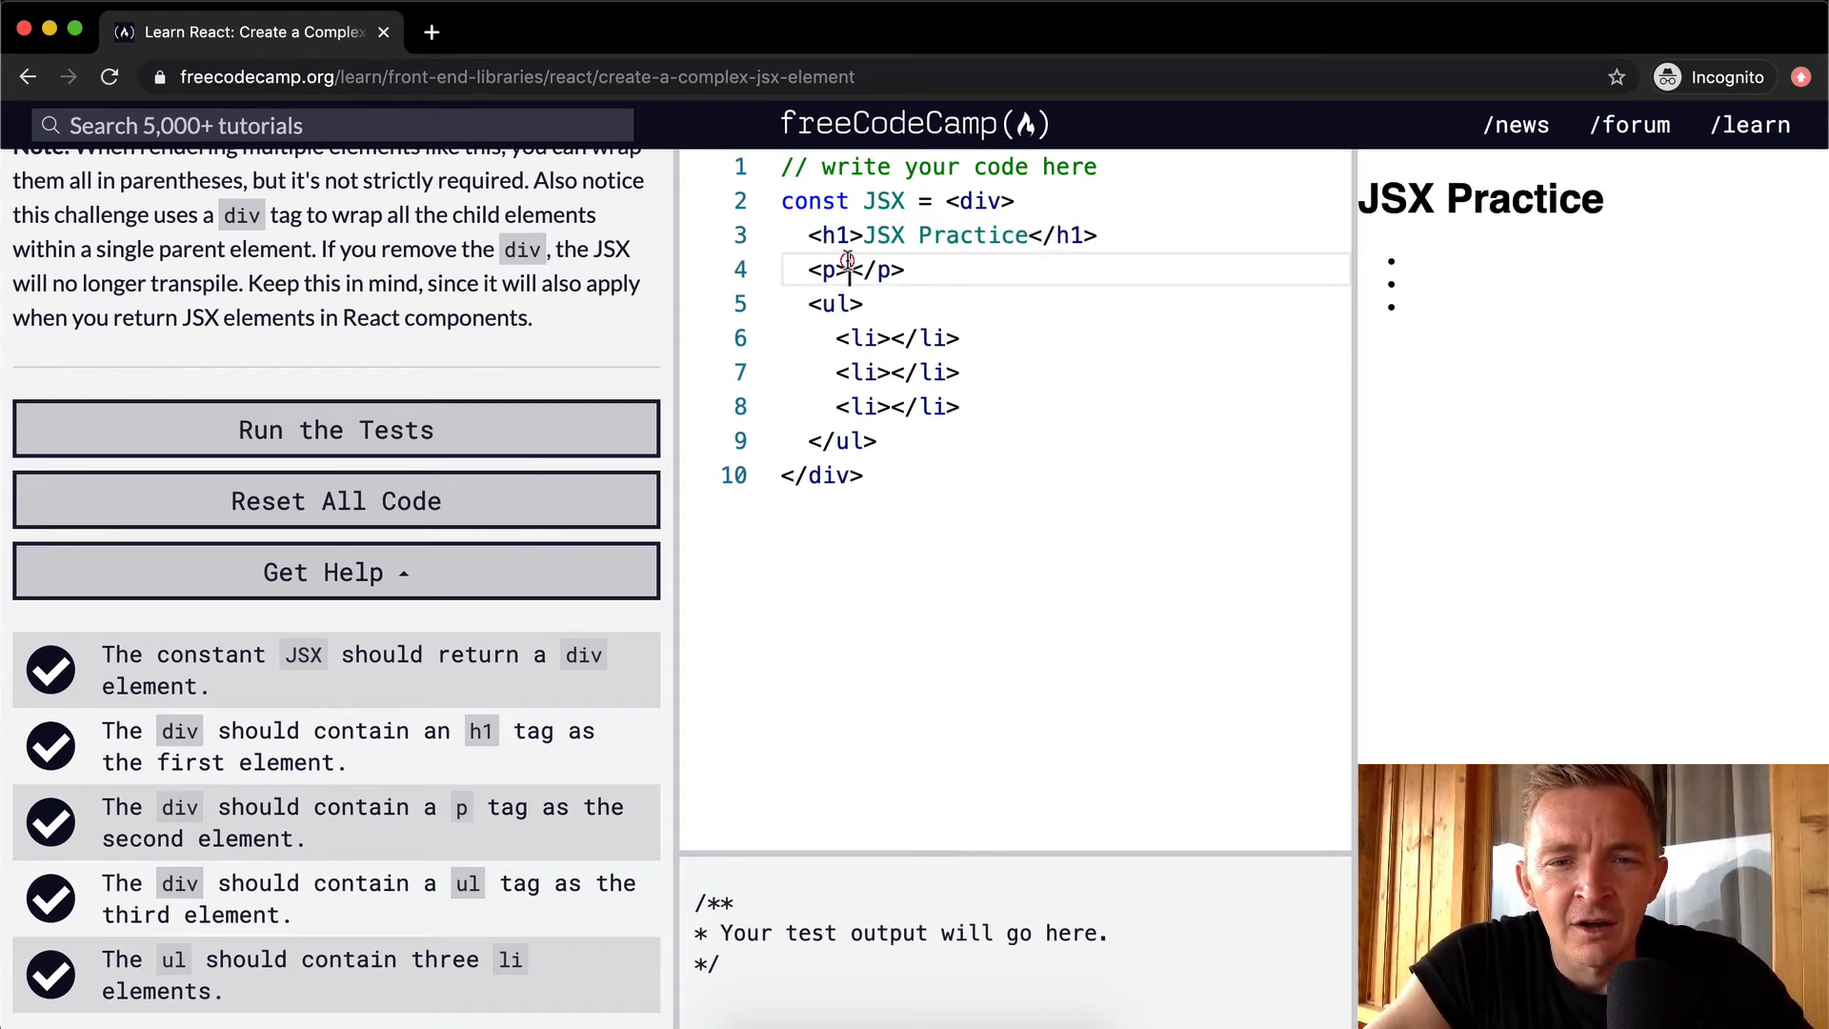
pyautogui.write('Here is a chekc')
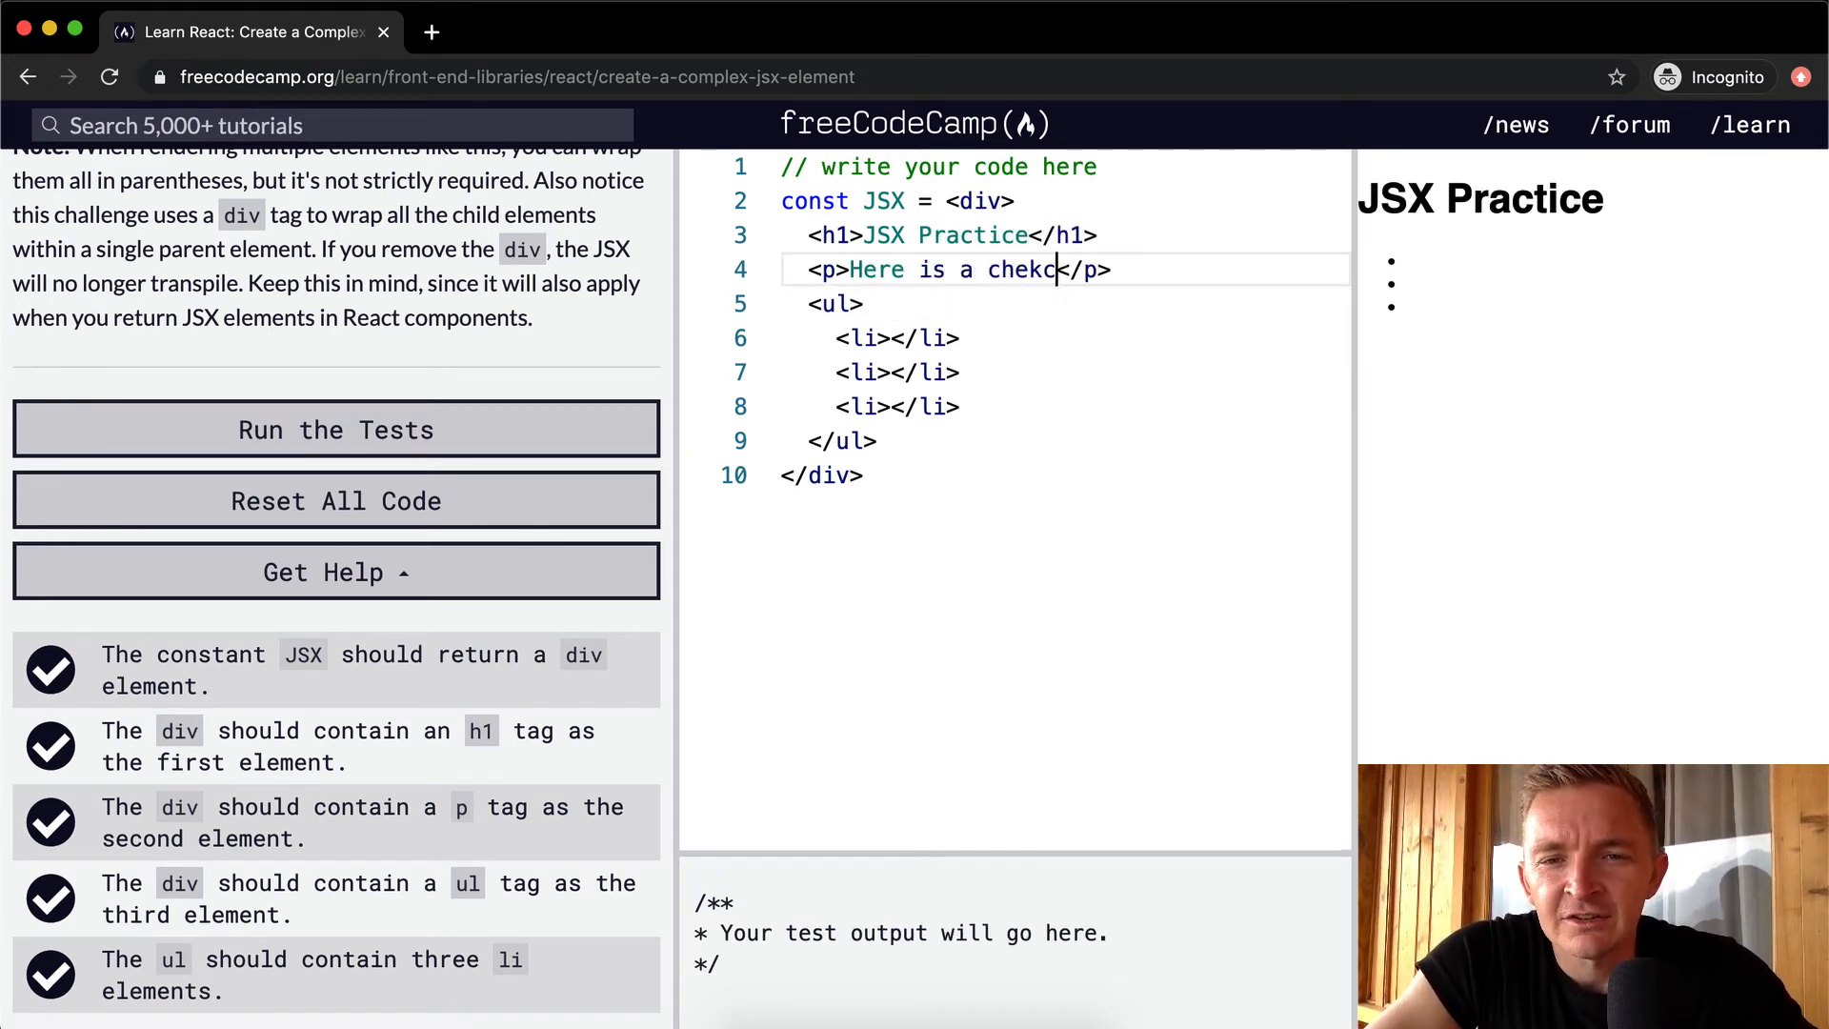
pyautogui.write('list of JSX')
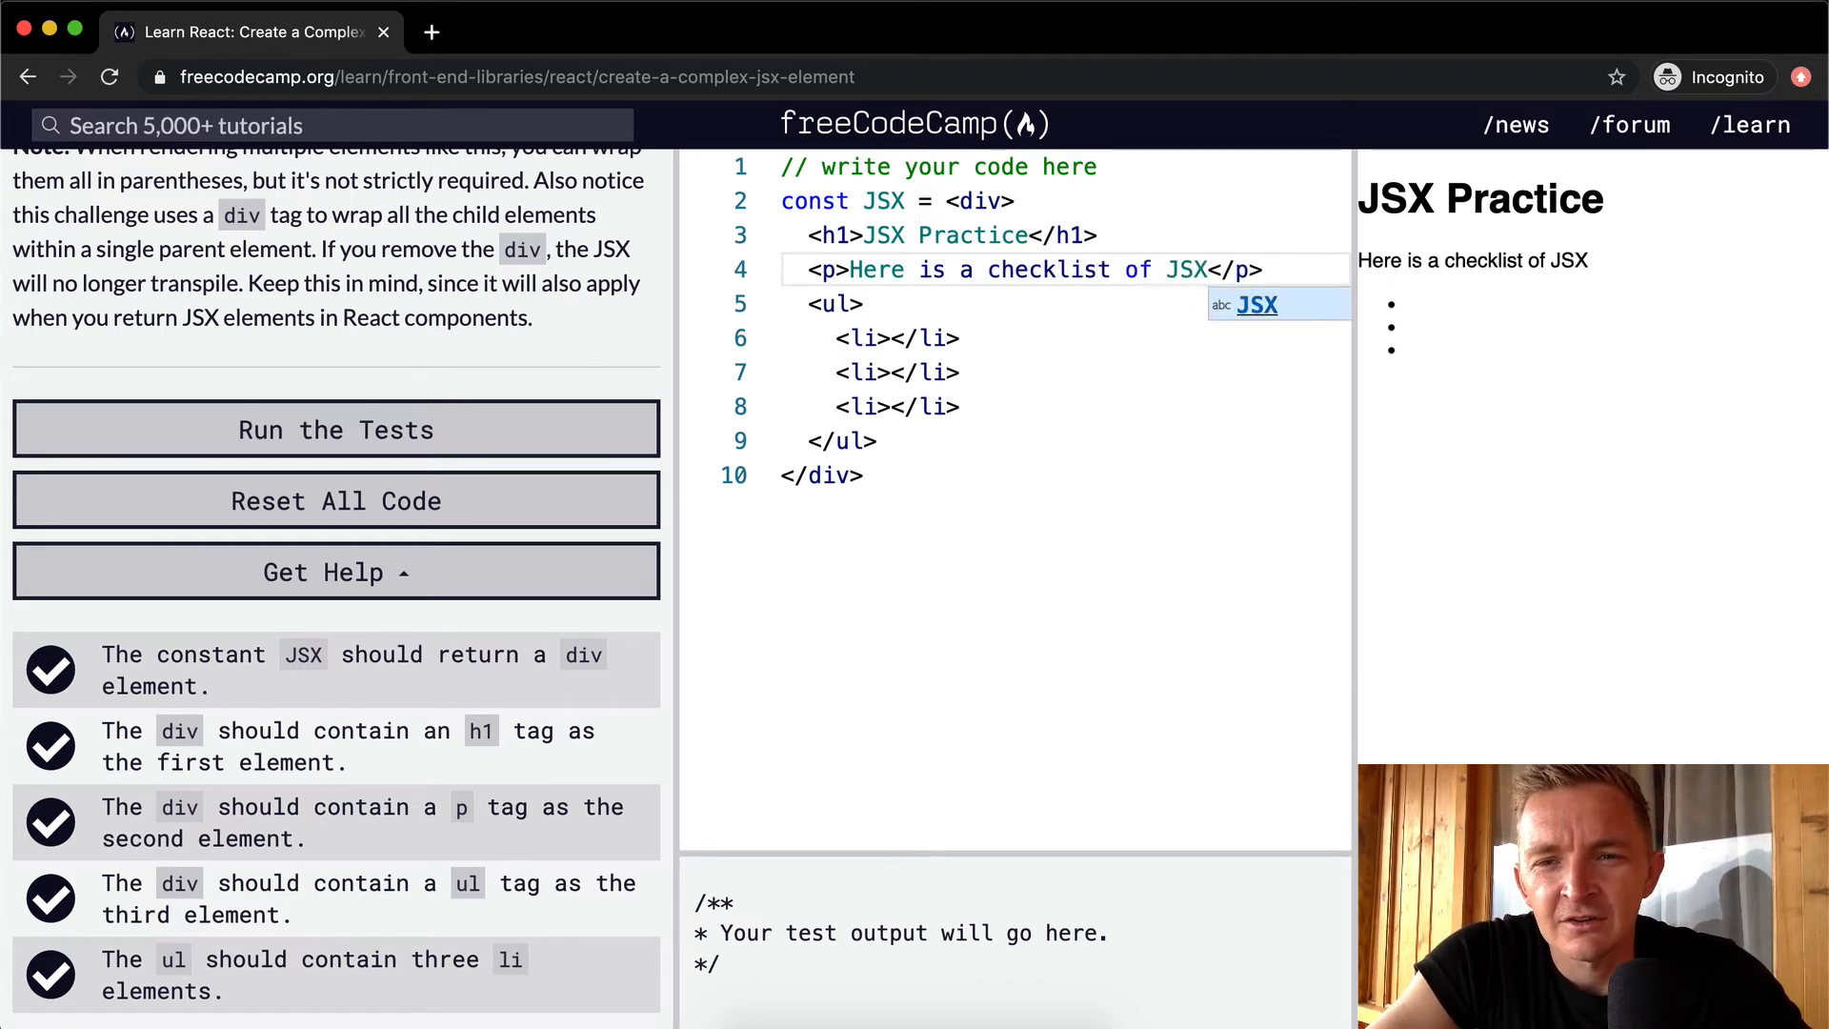
pyautogui.write('un')
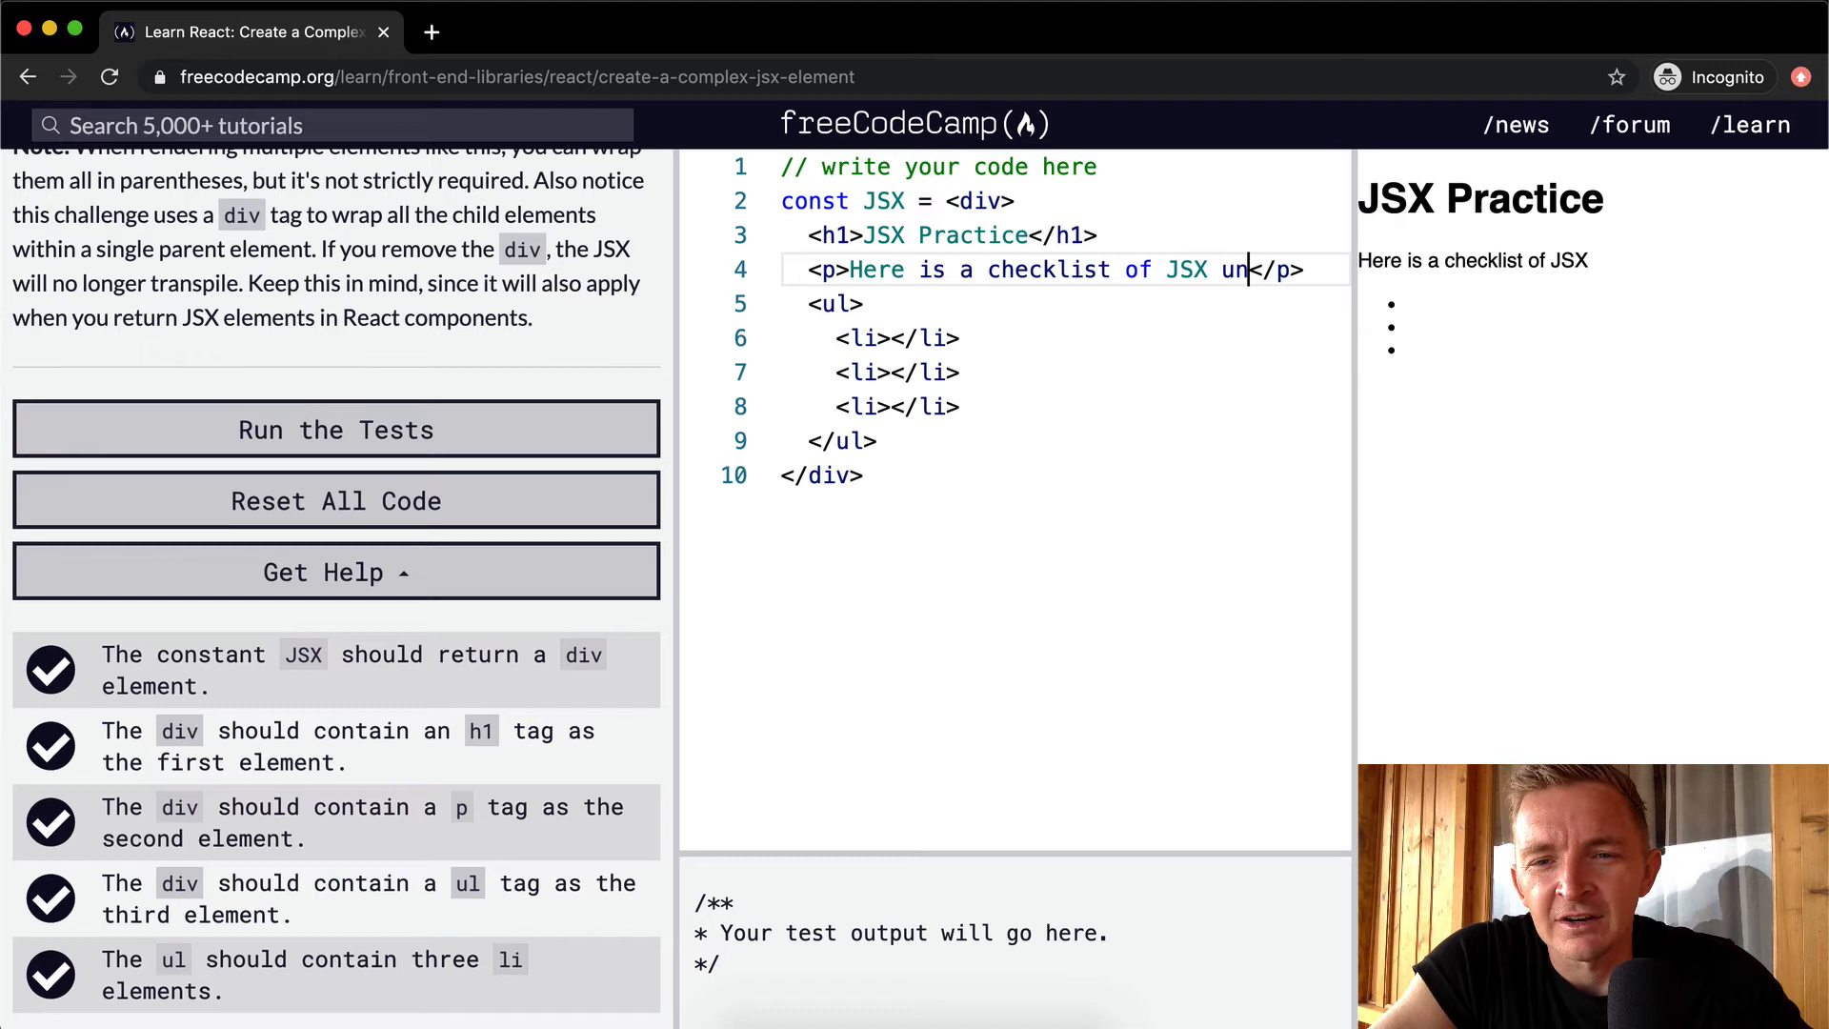
pyautogui.press('Backspace')
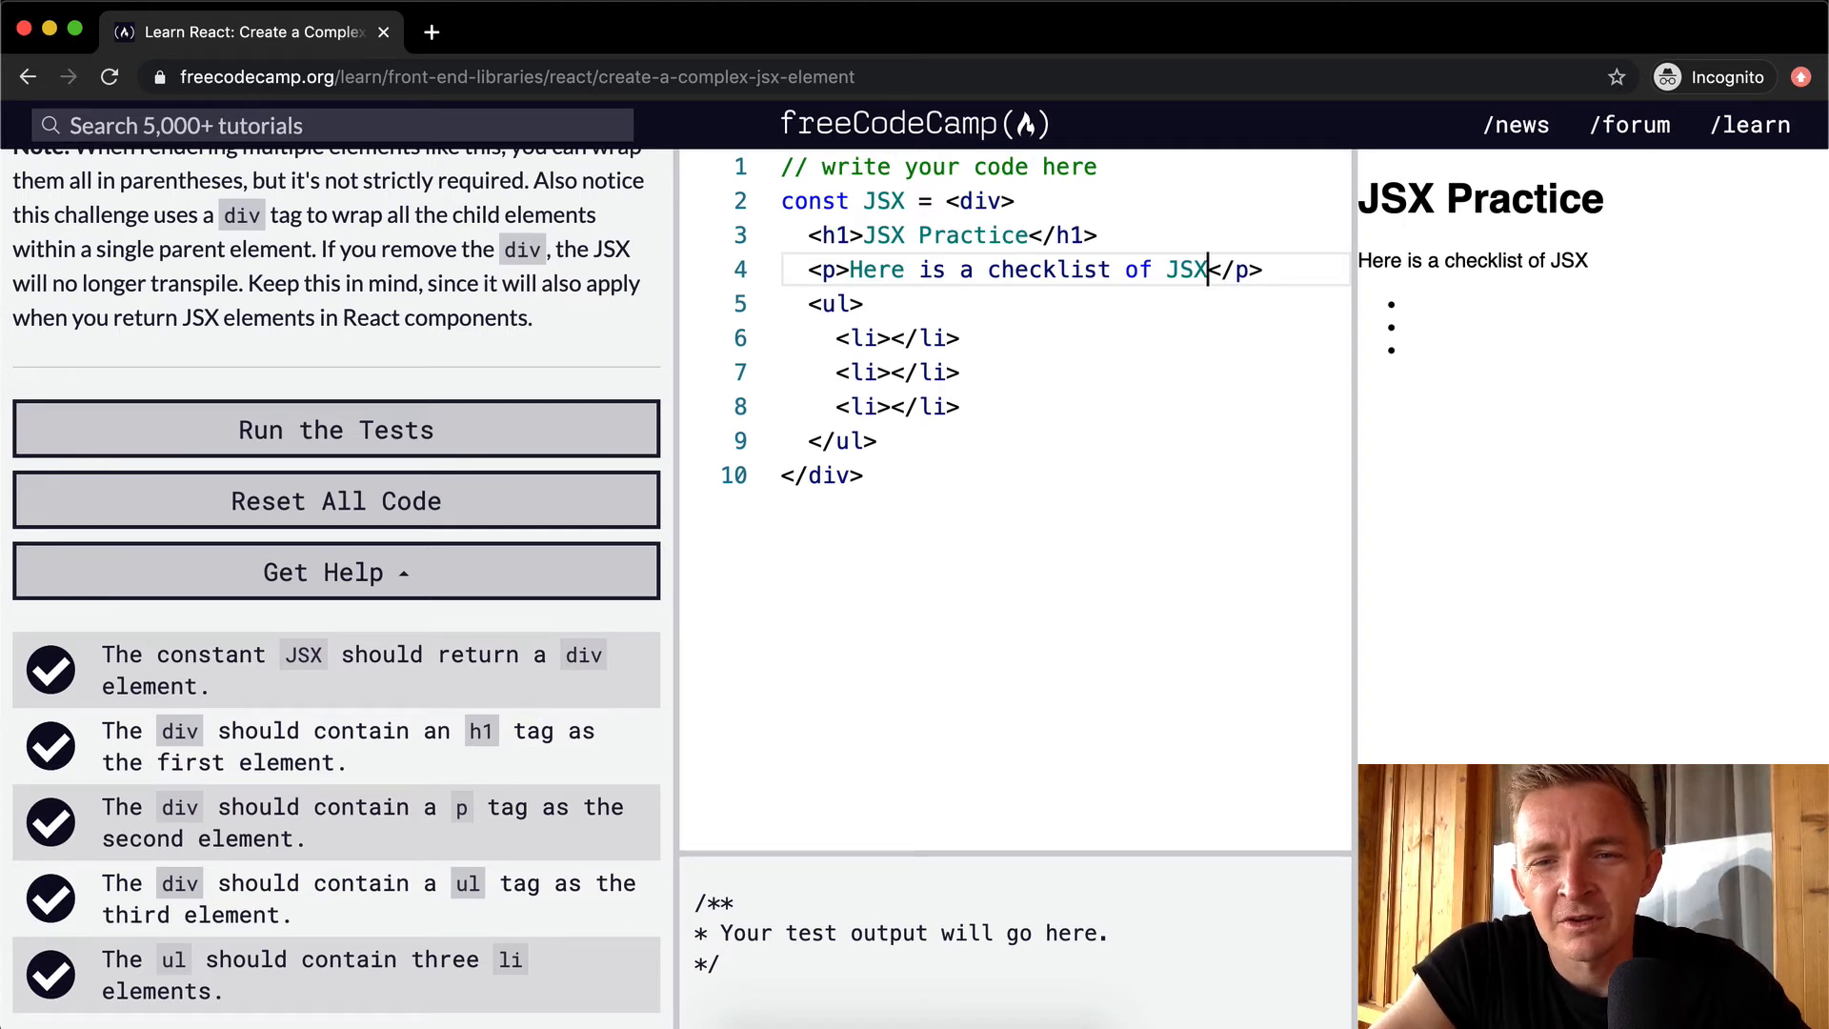
pyautogui.write('things we will learn.')
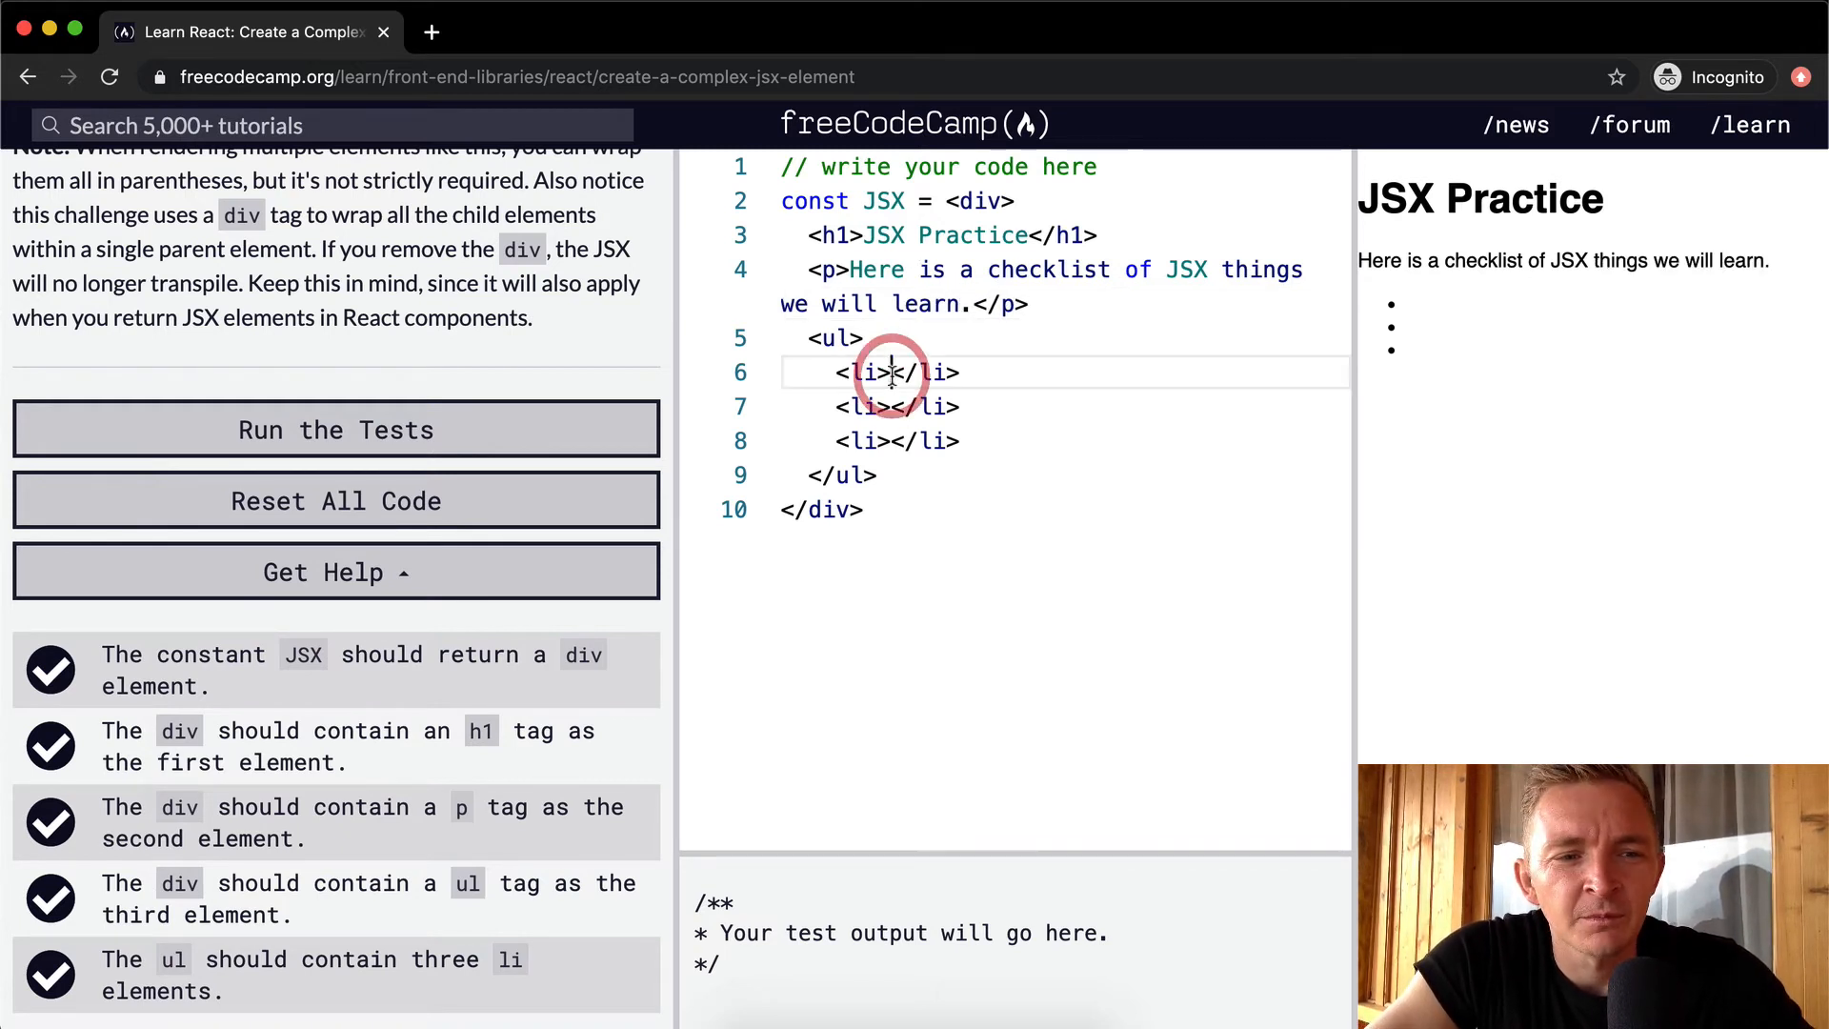
# - Fill the three list items with Scope, Reusability and Design
pyautogui.write('Scope')
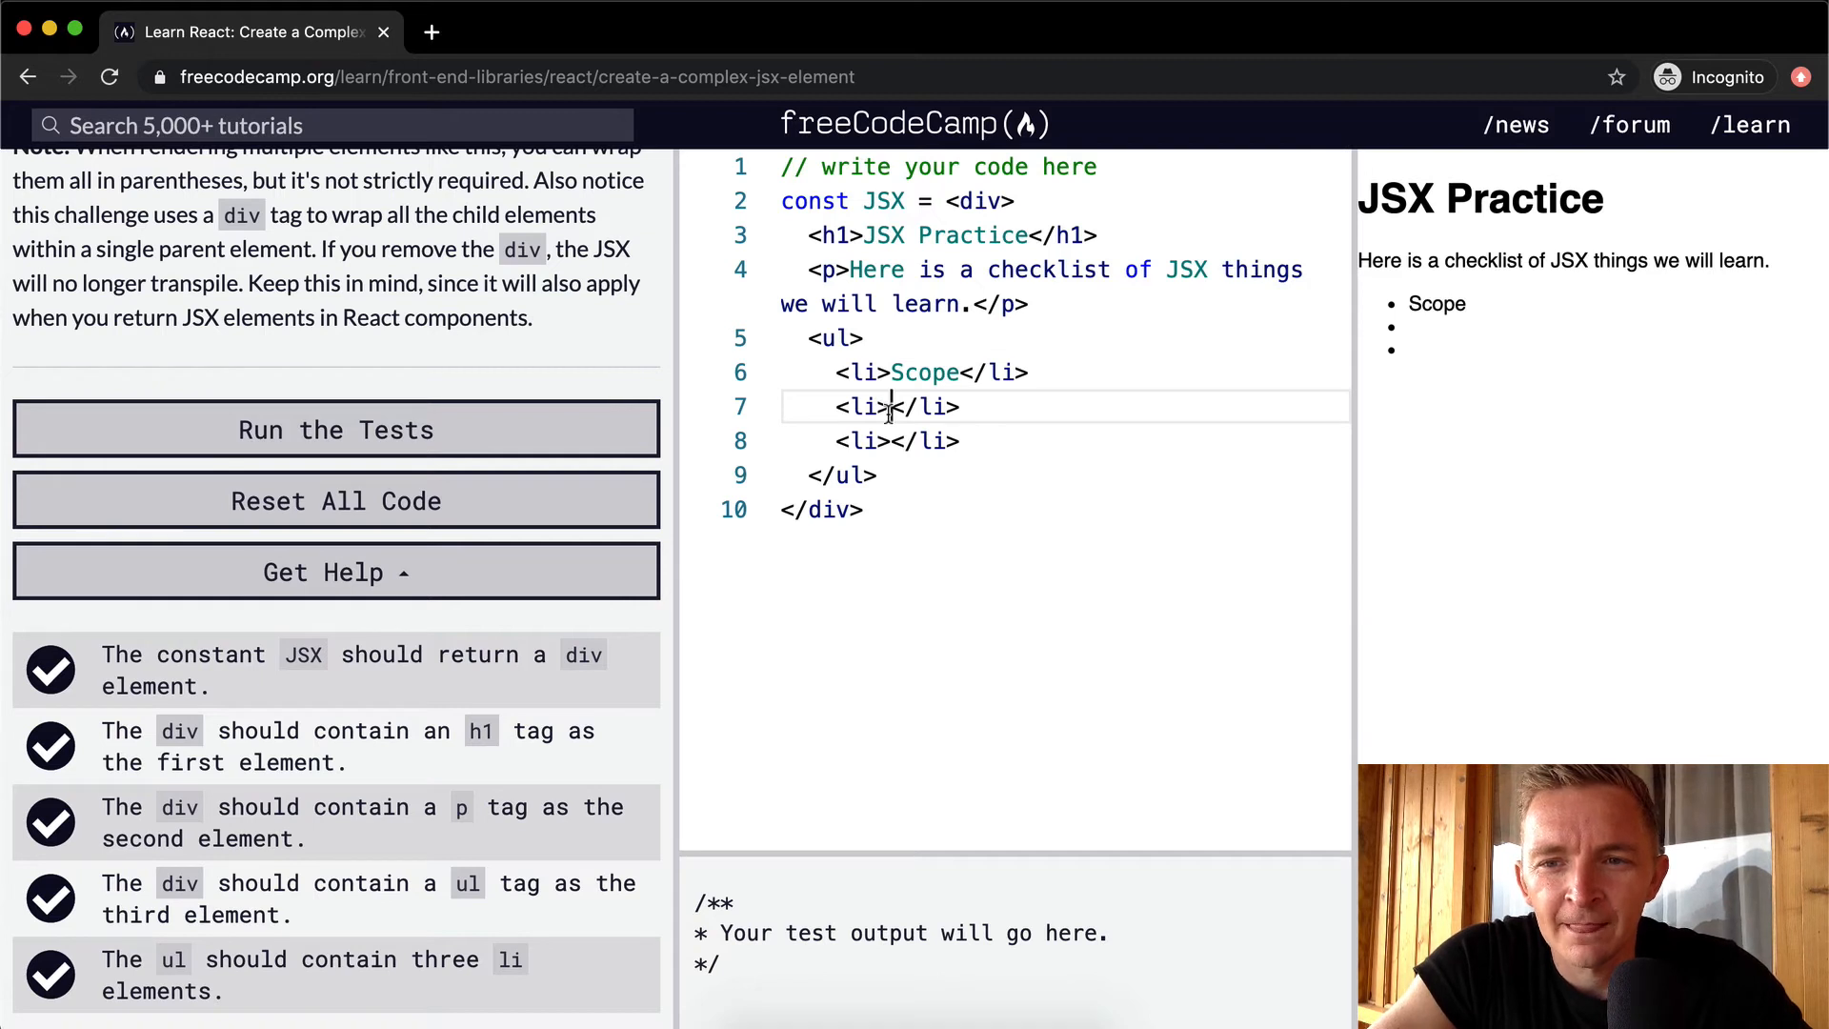
pyautogui.write('Reu')
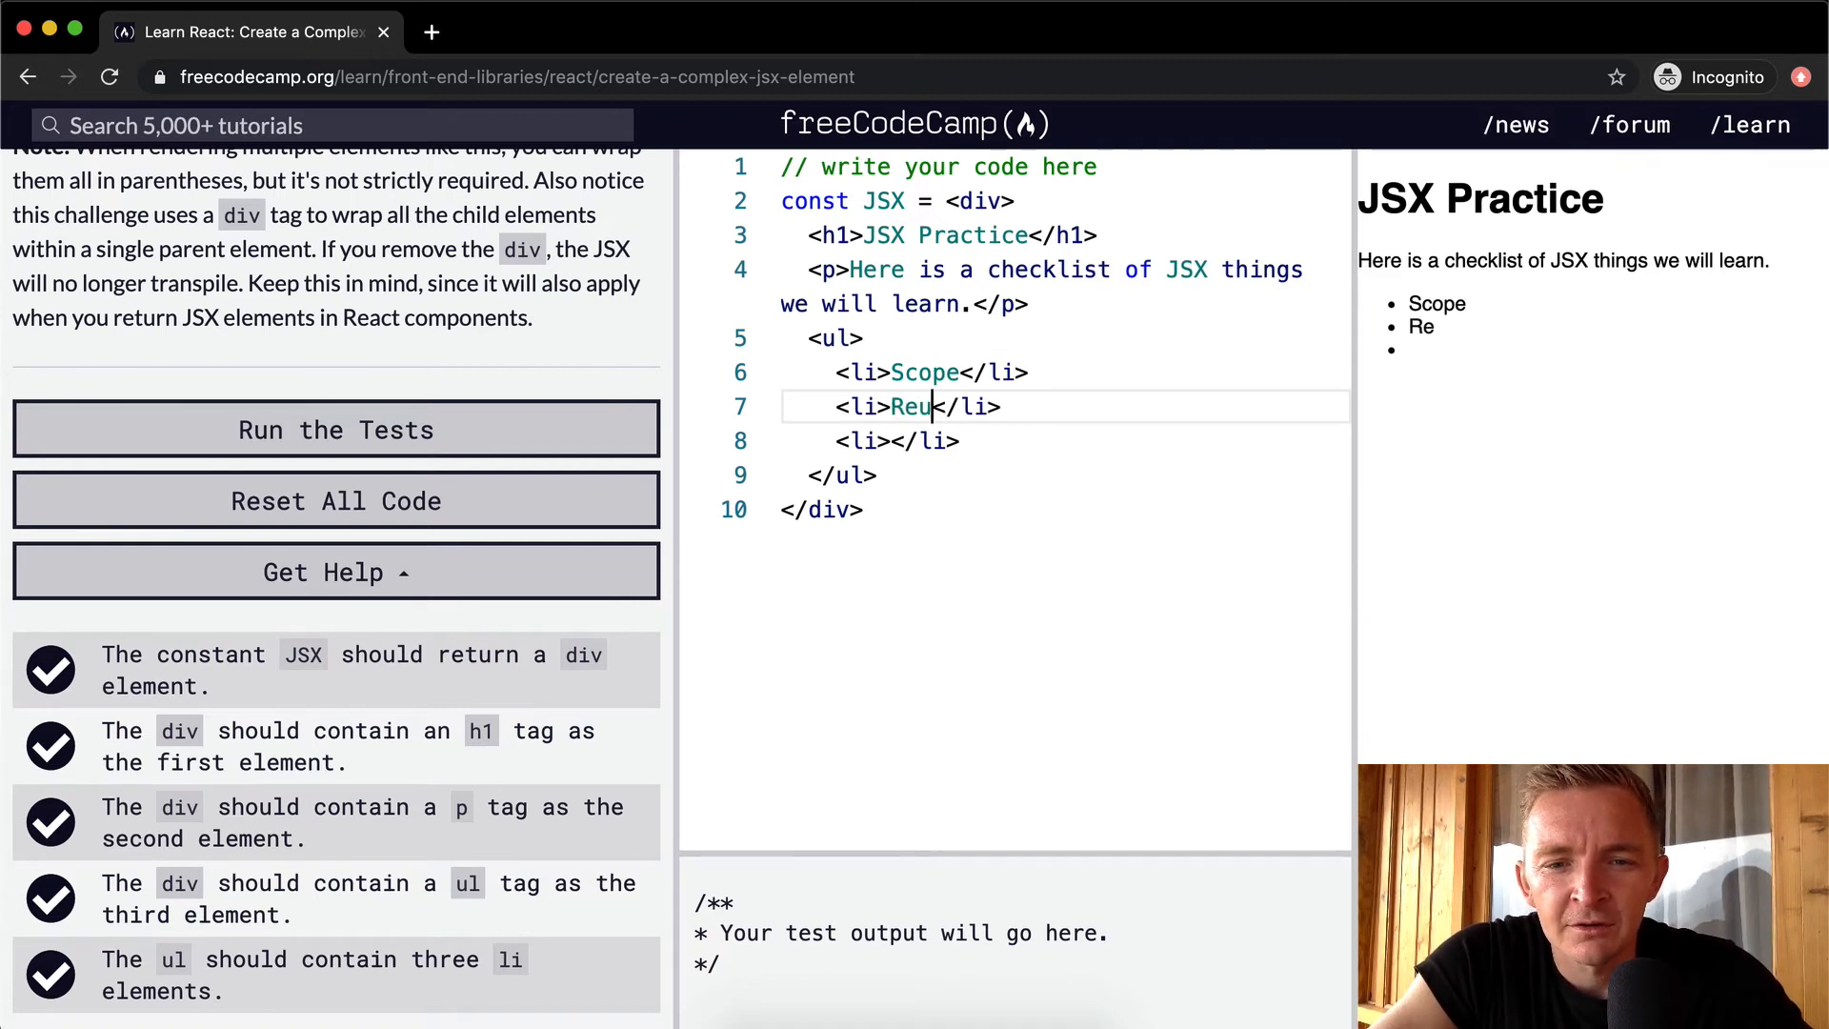
pyautogui.write('sability')
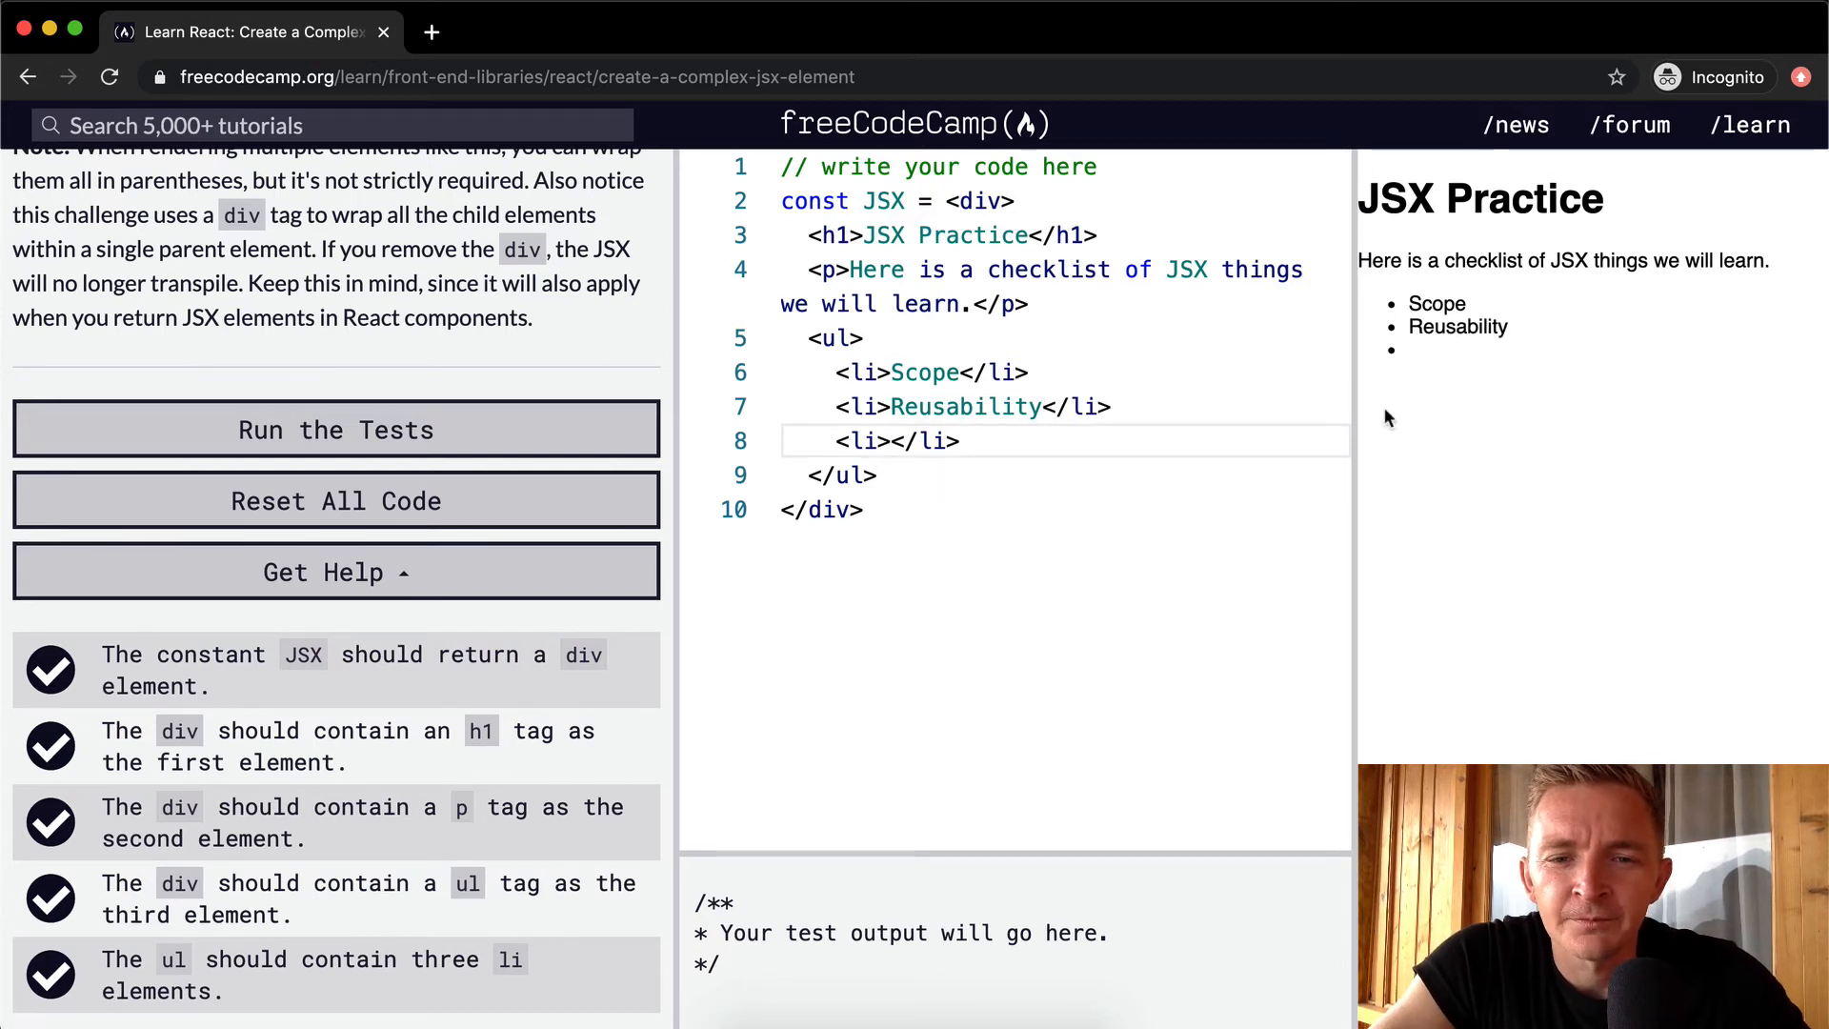
pyautogui.write('Design')
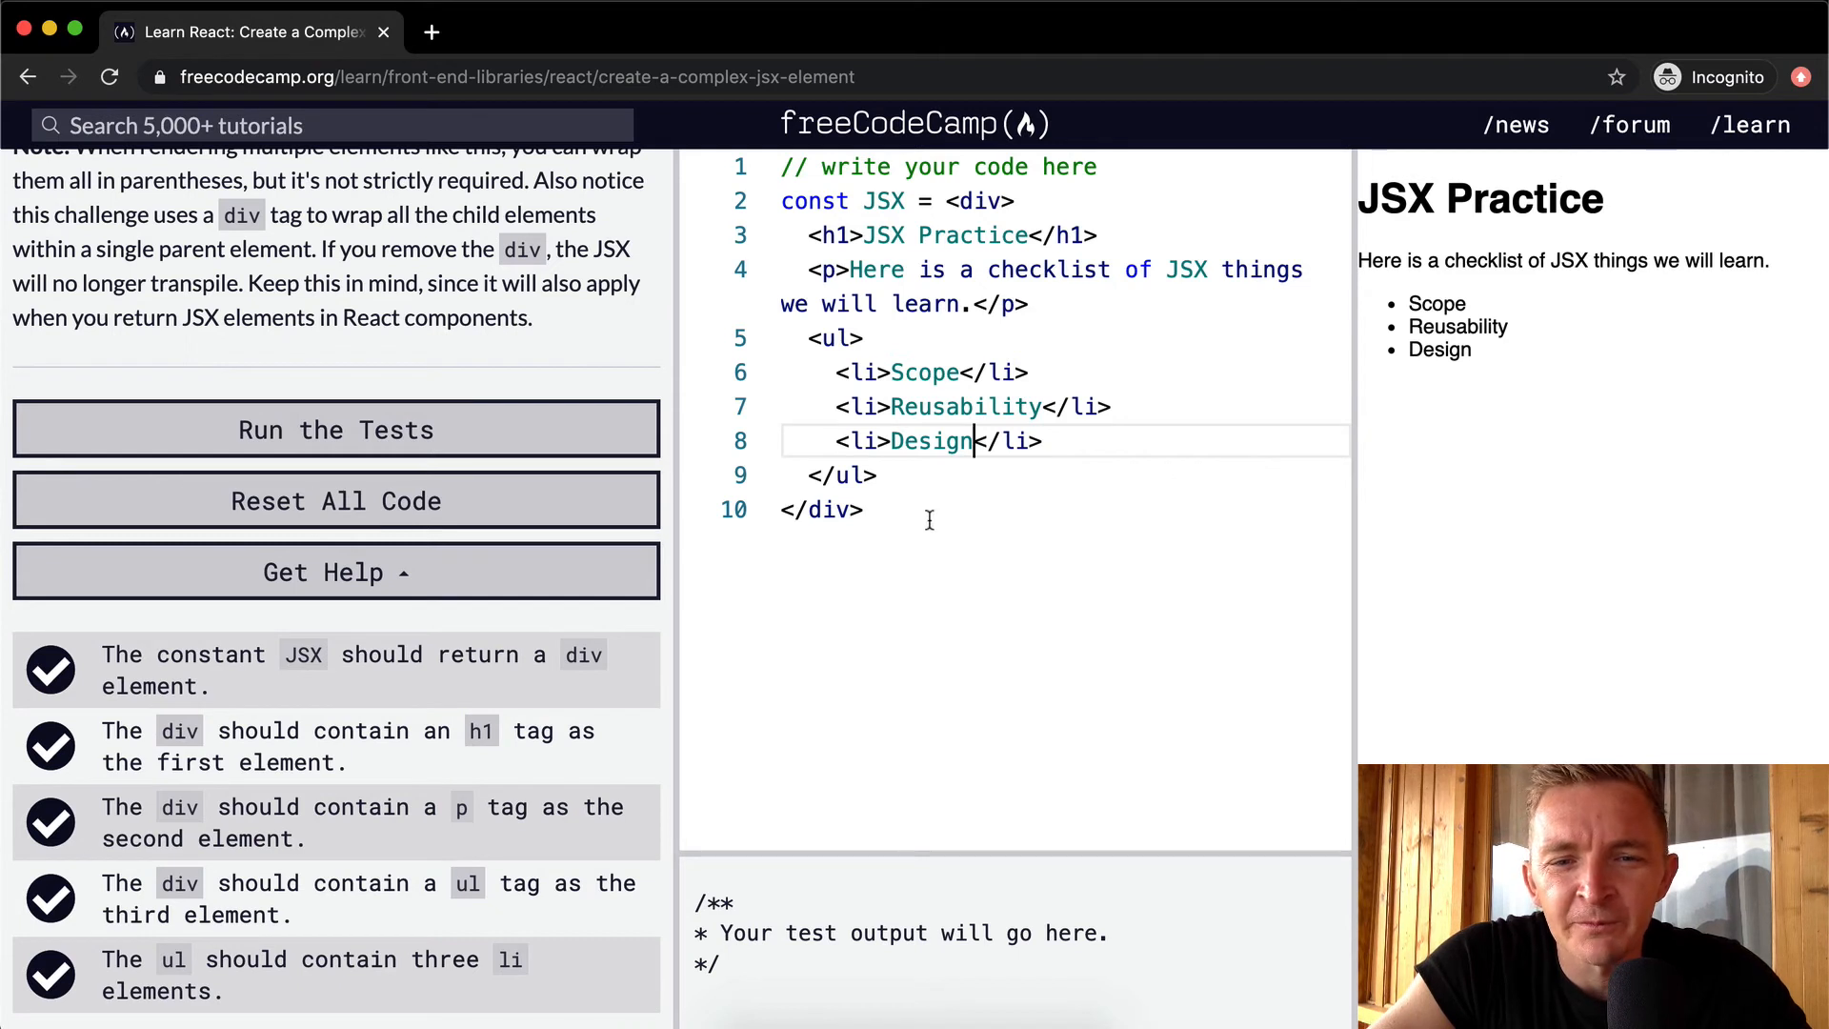
# - Move the div block to its own line and wrap it in parentheses ending with ');'
pyautogui.moveTo(945, 200); pyautogui.dragTo(863, 509)
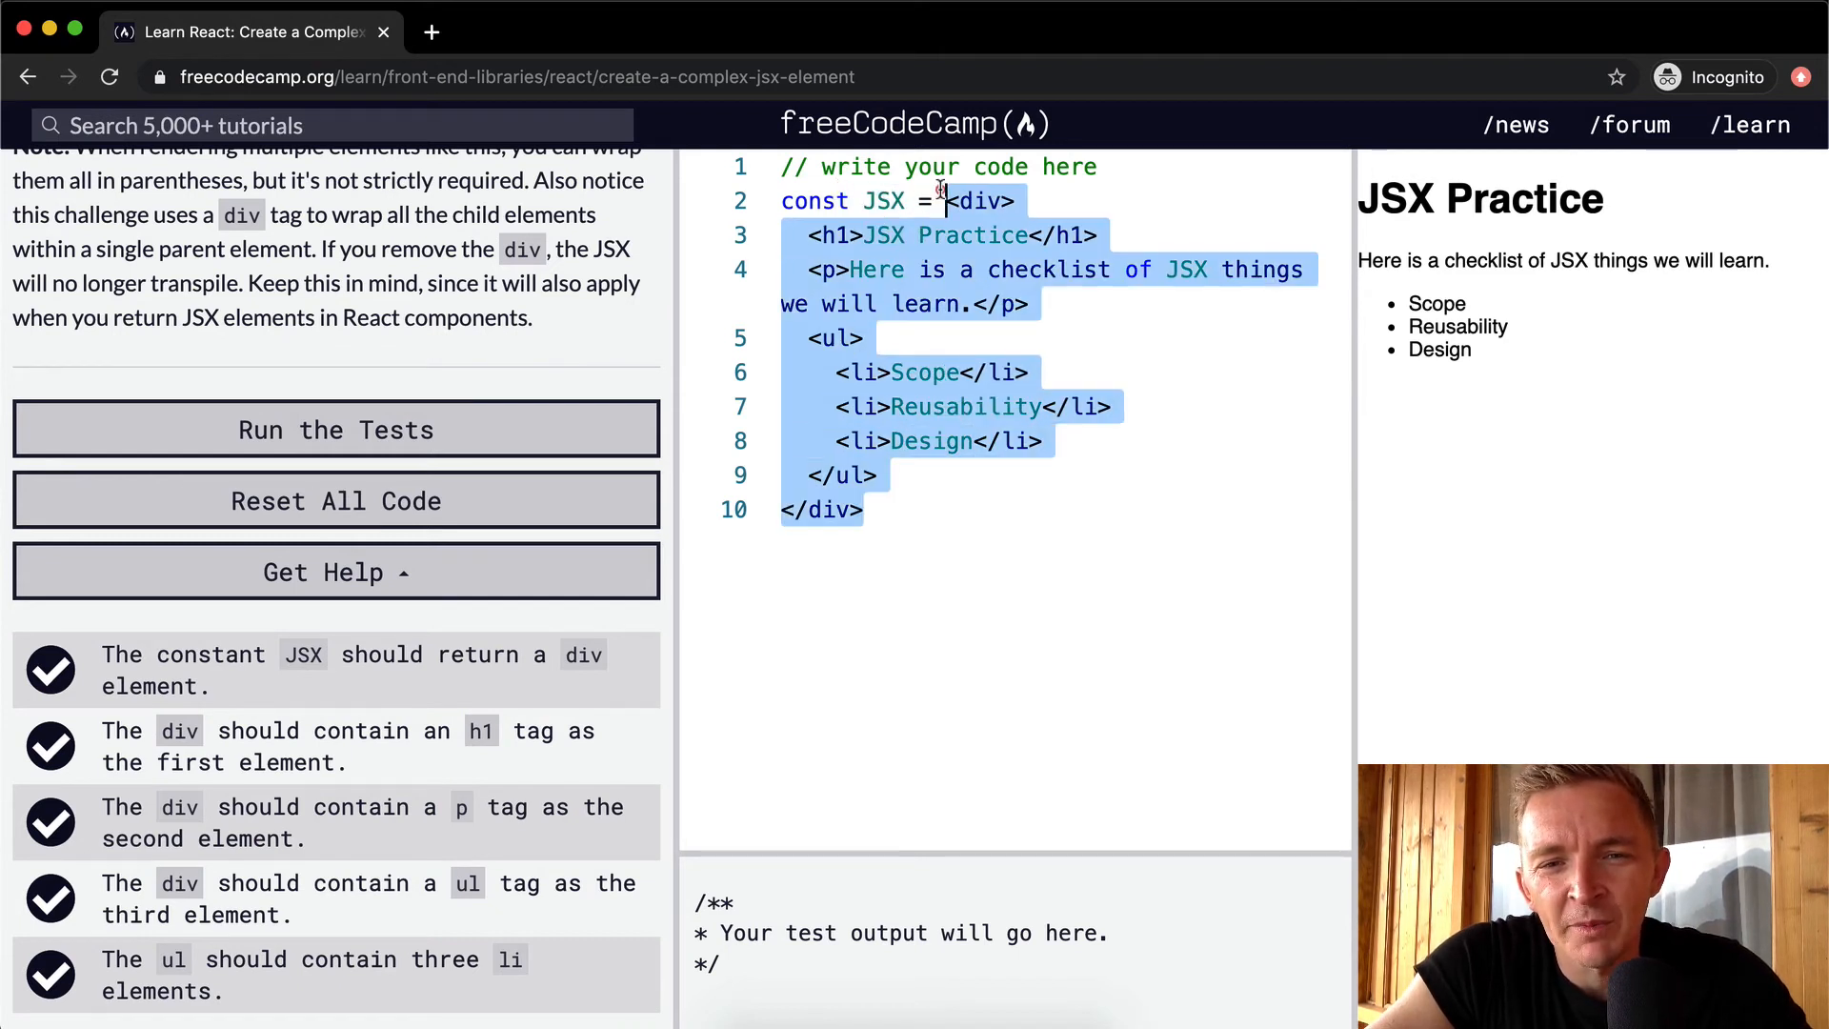
pyautogui.press('Enter')
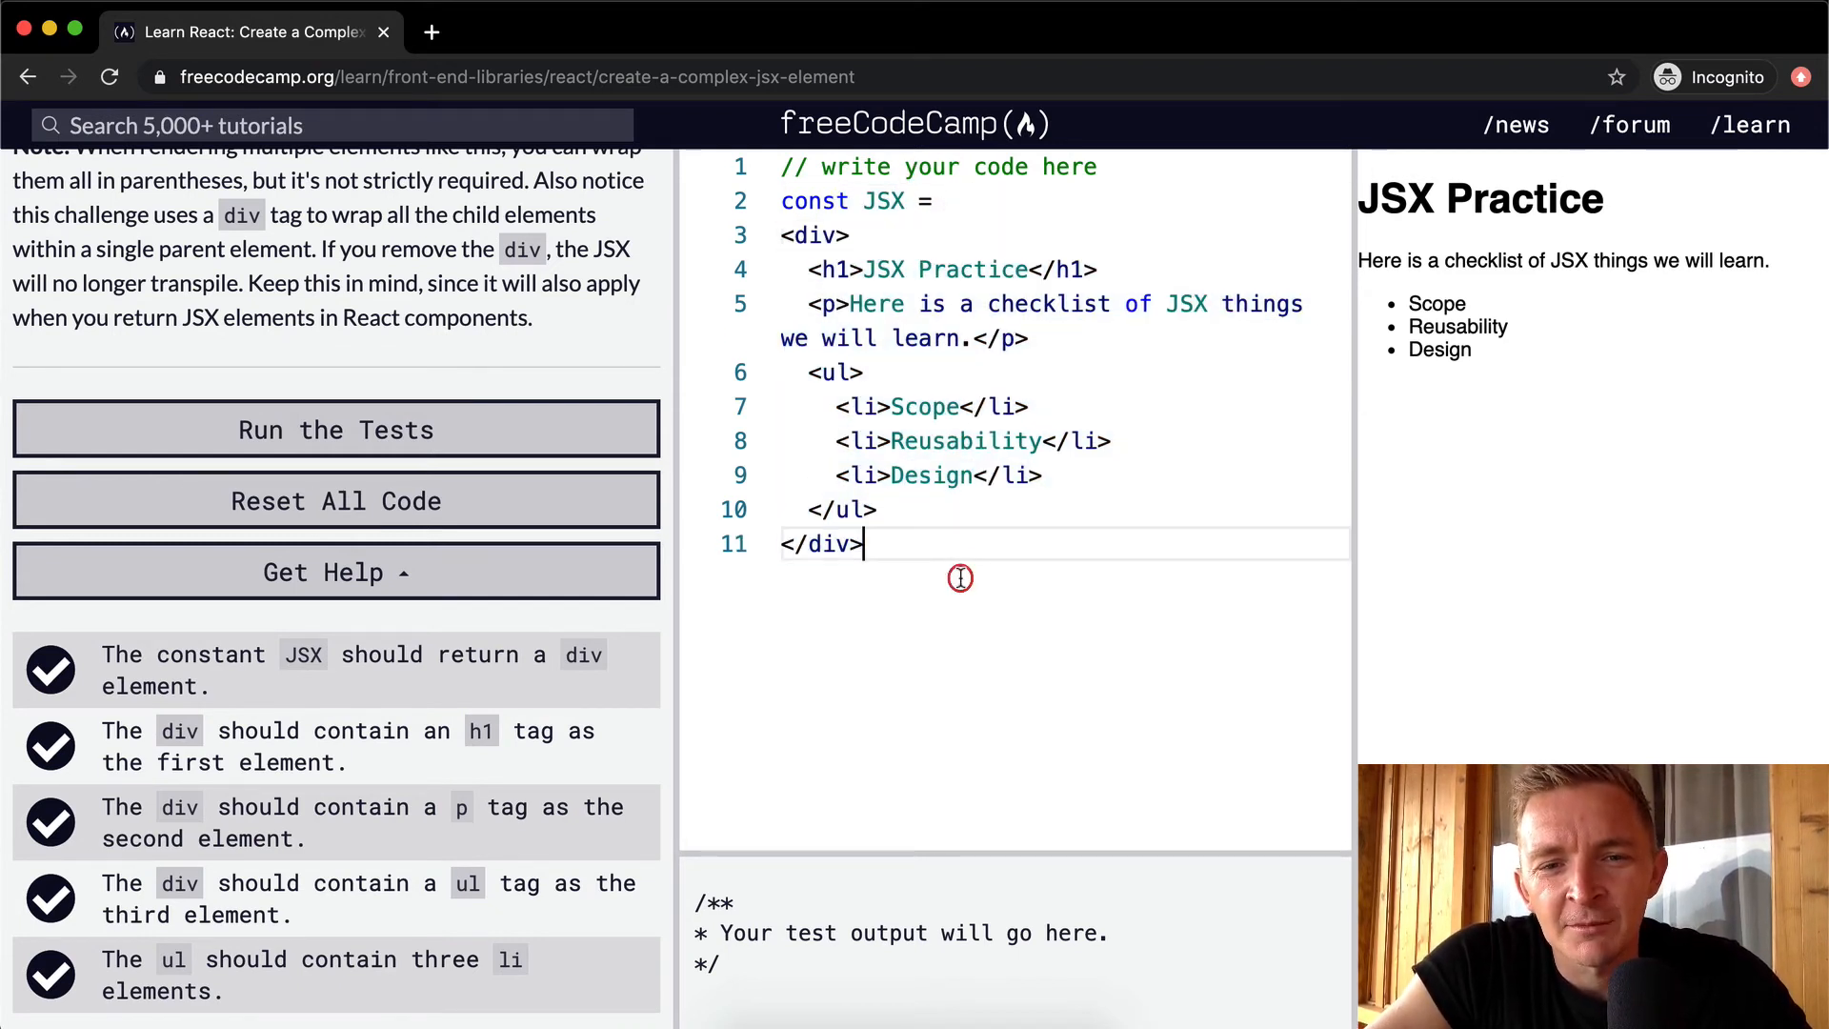
pyautogui.click(1030, 215)
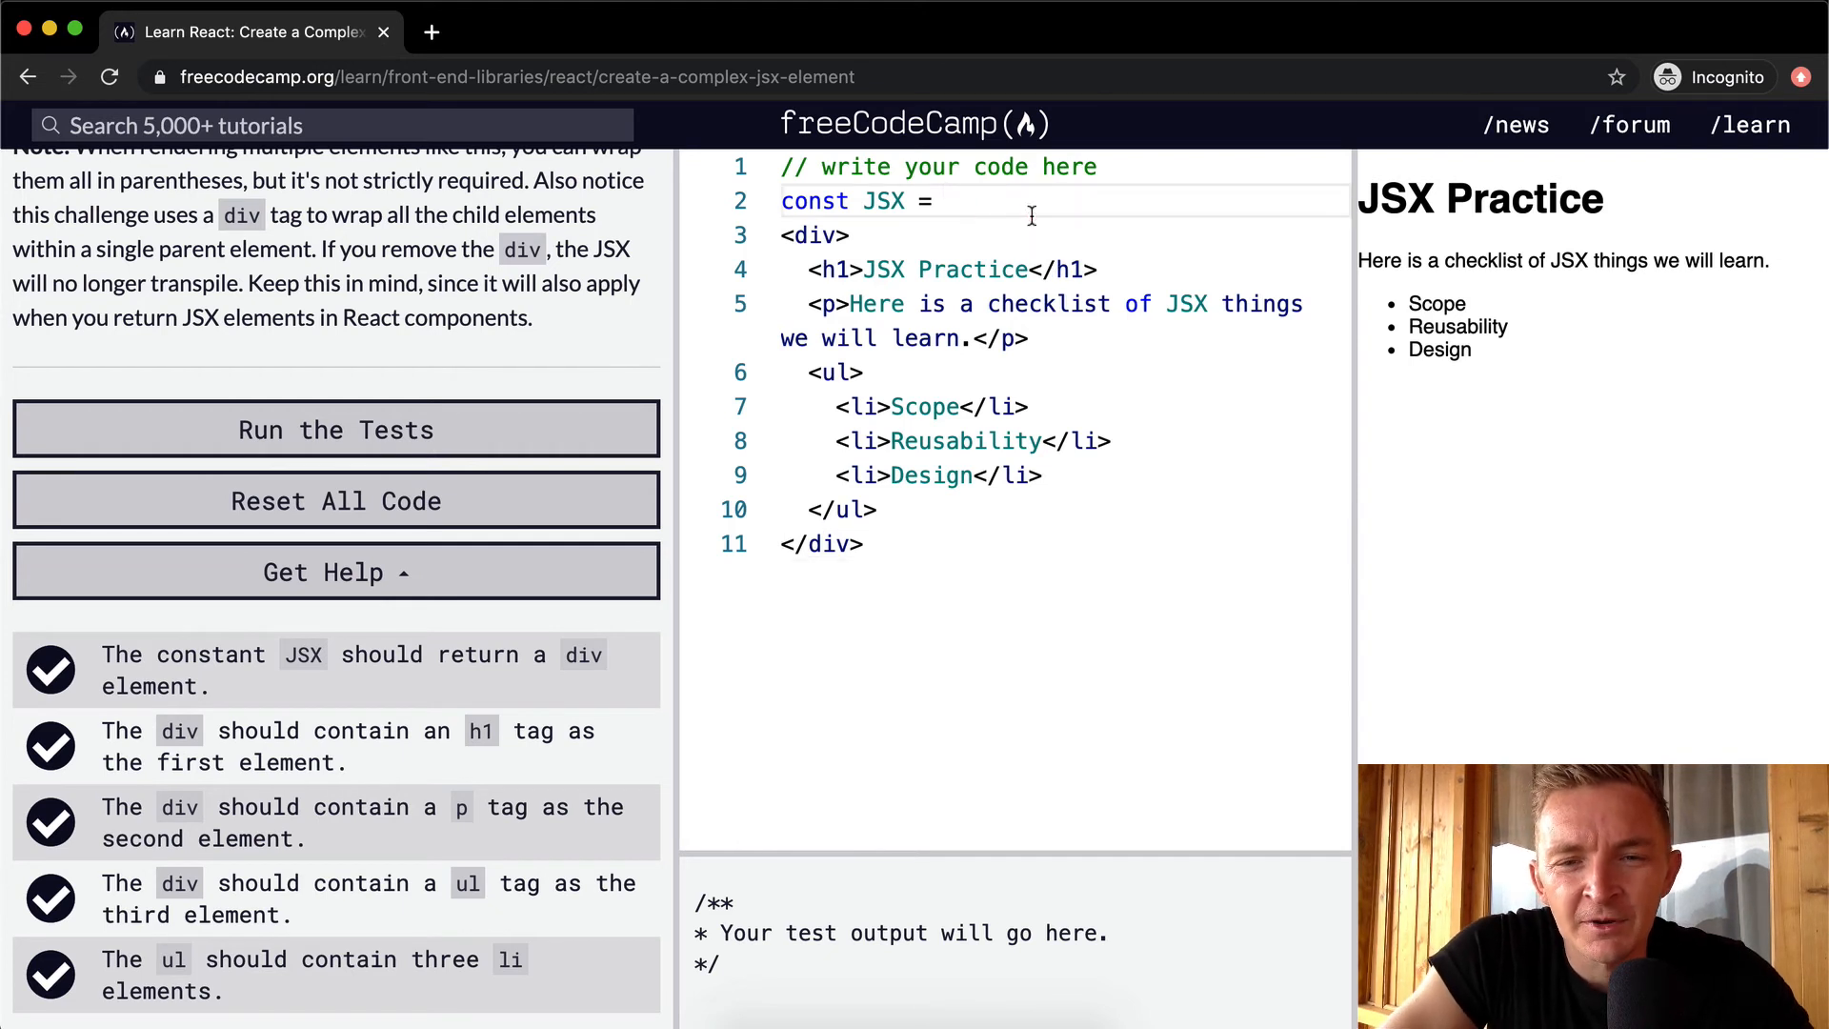
pyautogui.write('(')
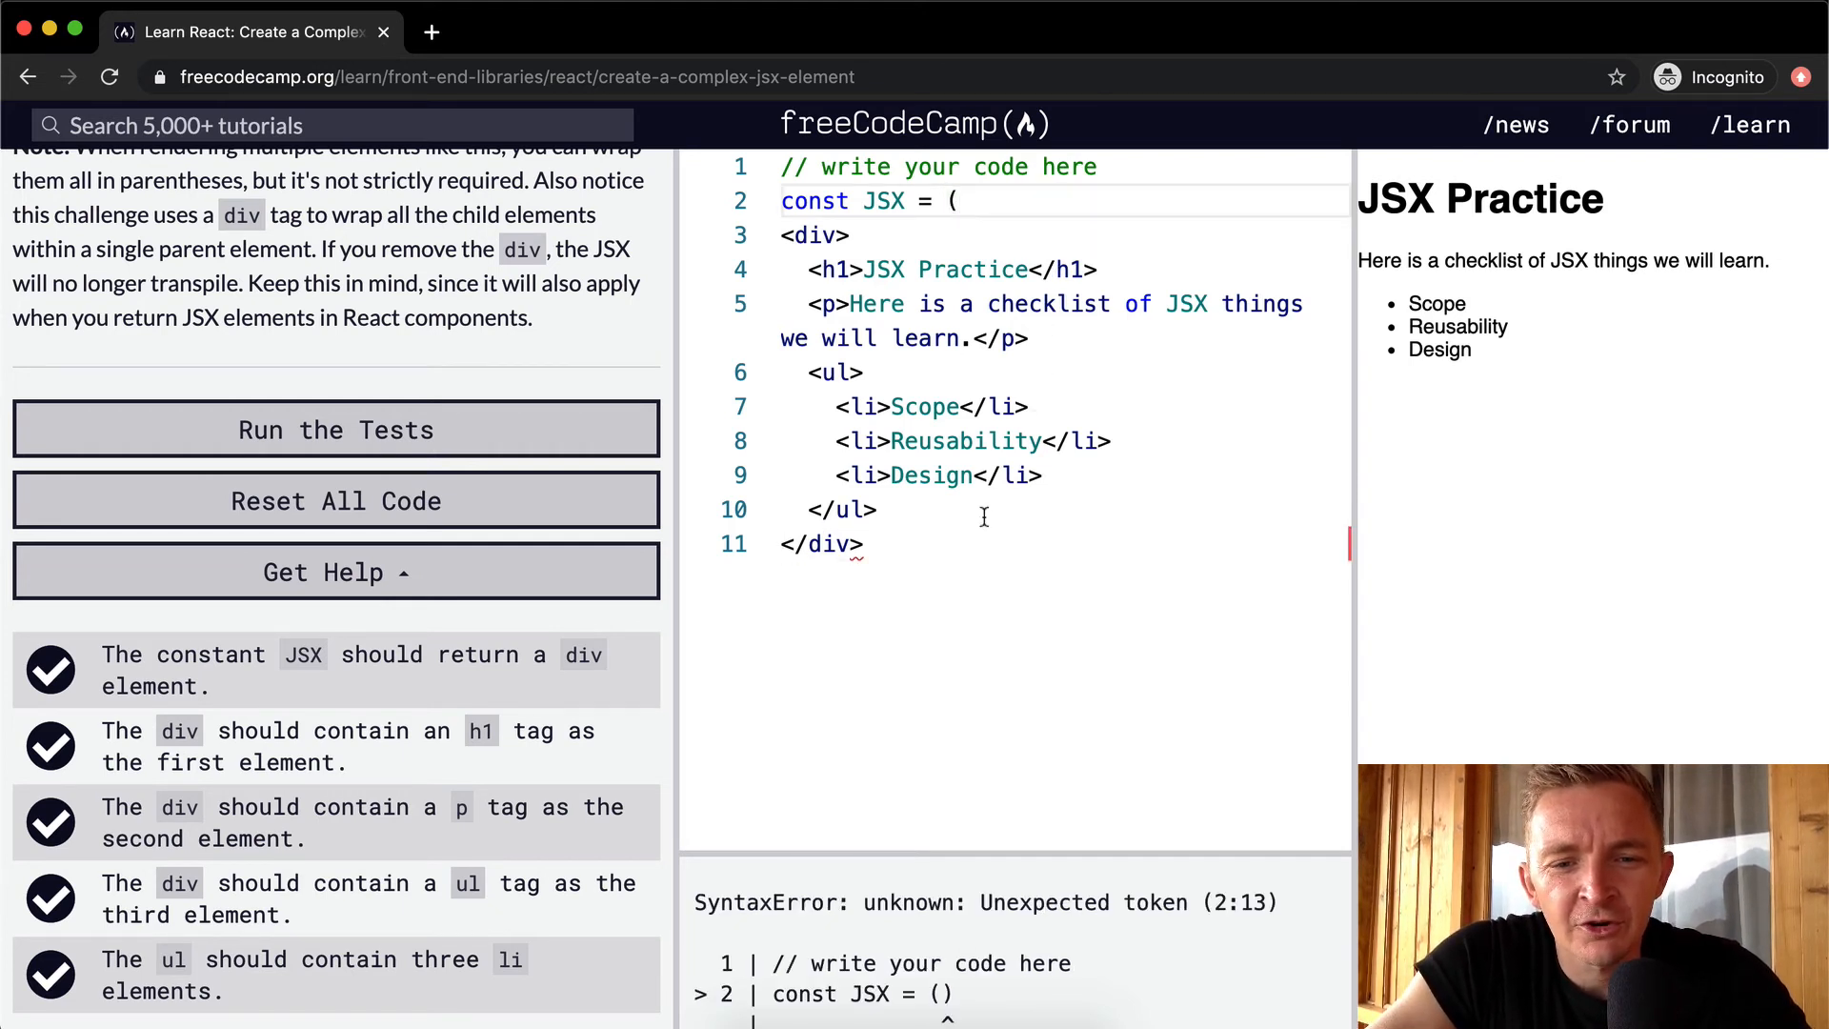
pyautogui.write(');')
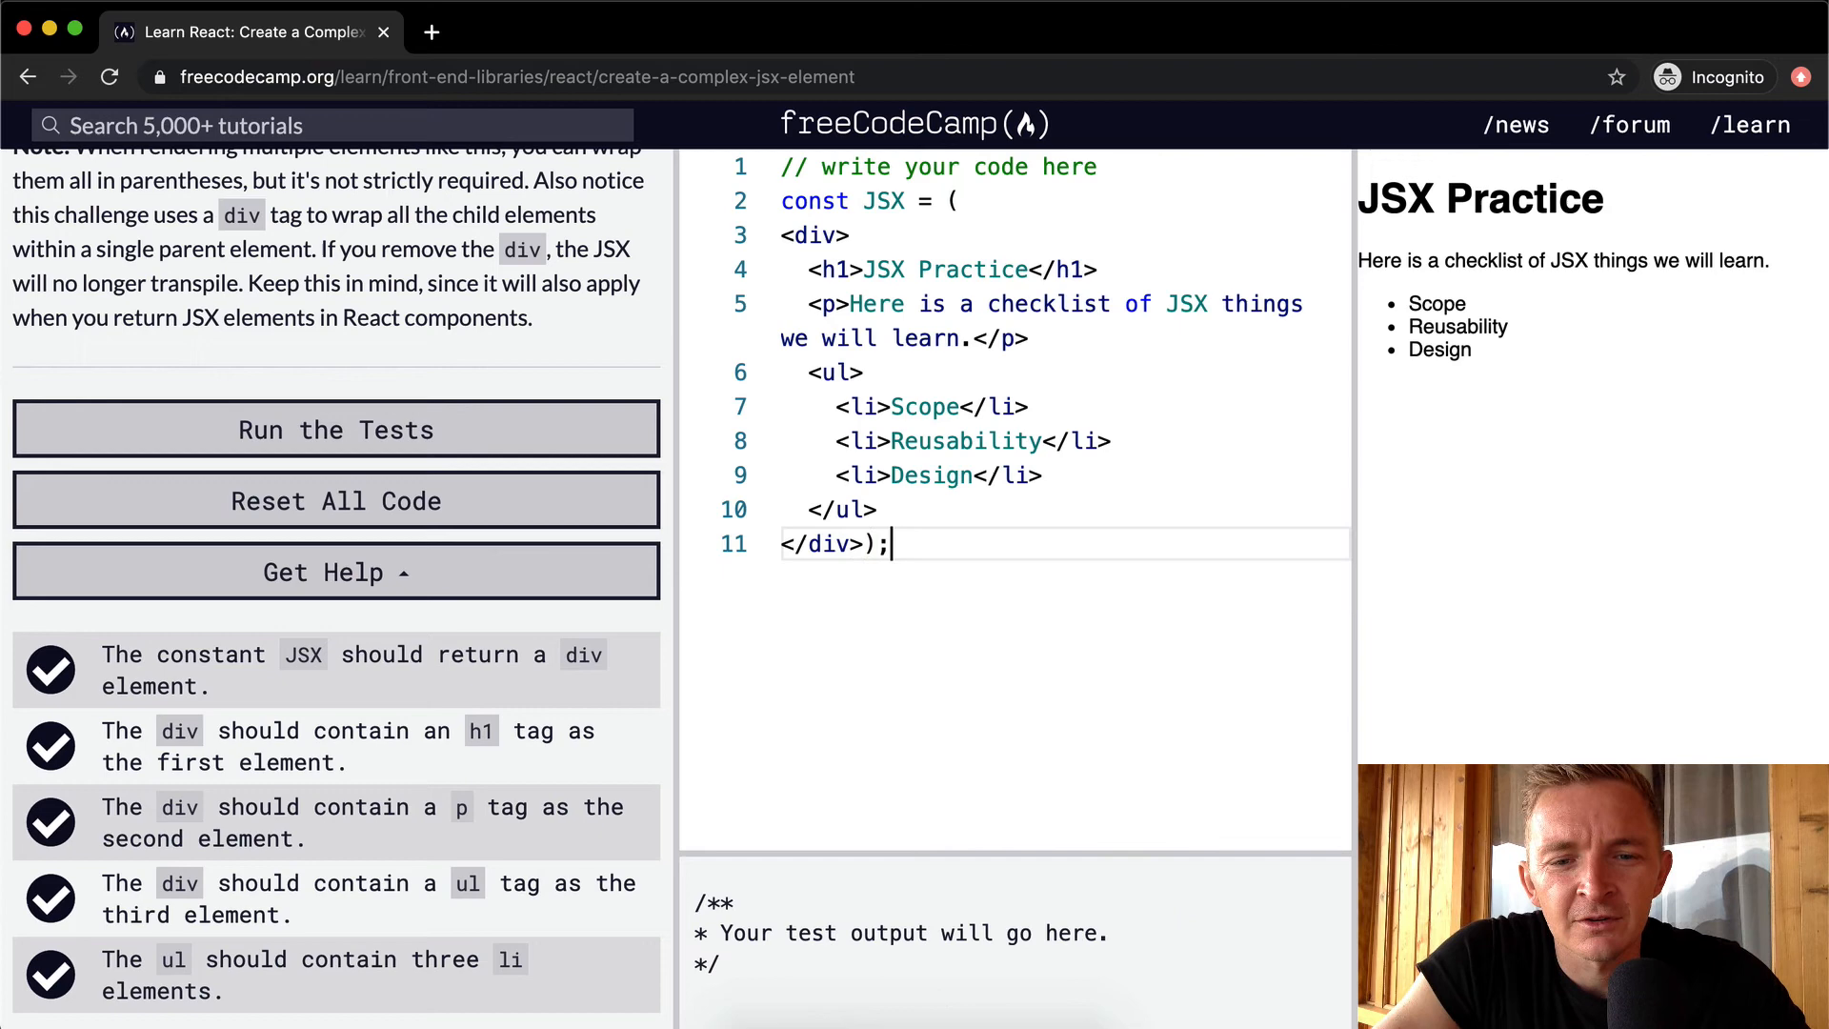
# - Run the tests on the wrapped code and dismiss the completion message
pyautogui.click(335, 430)
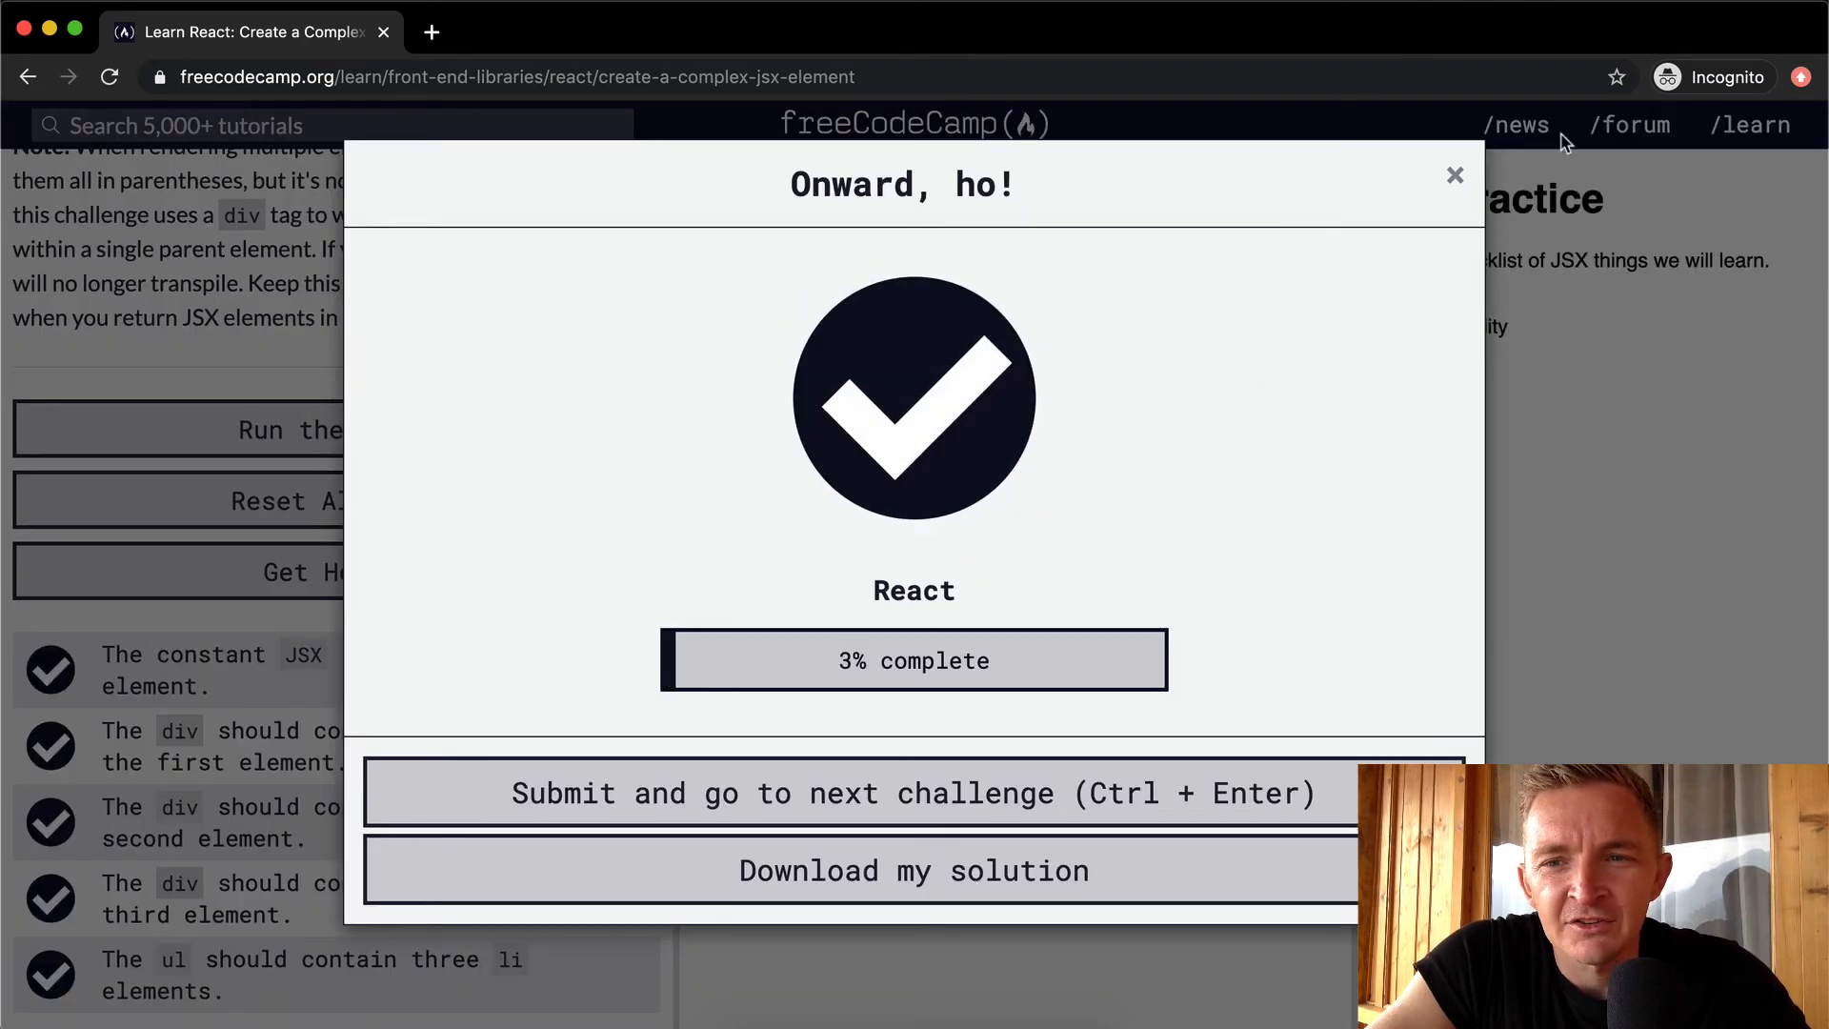
pyautogui.click(1455, 173)
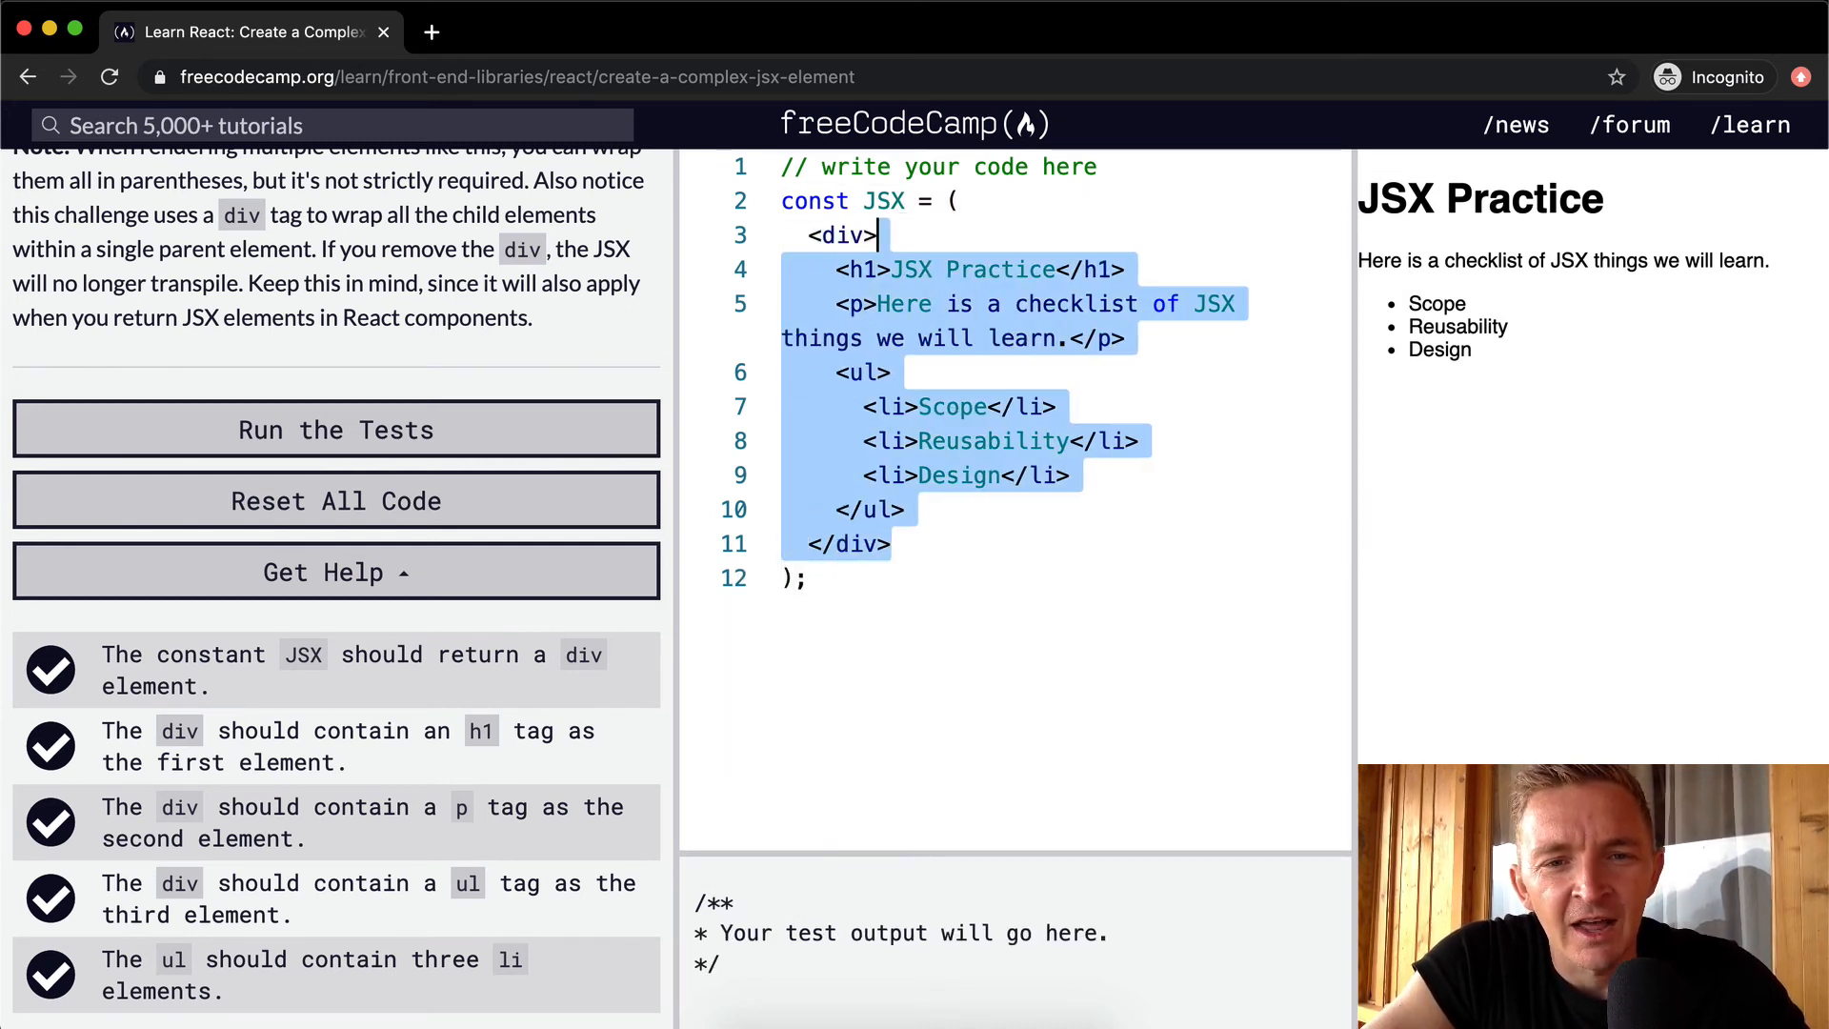
# - Put the paragraph's checklist sentence on its own line between the p tags
pyautogui.click(903, 511)
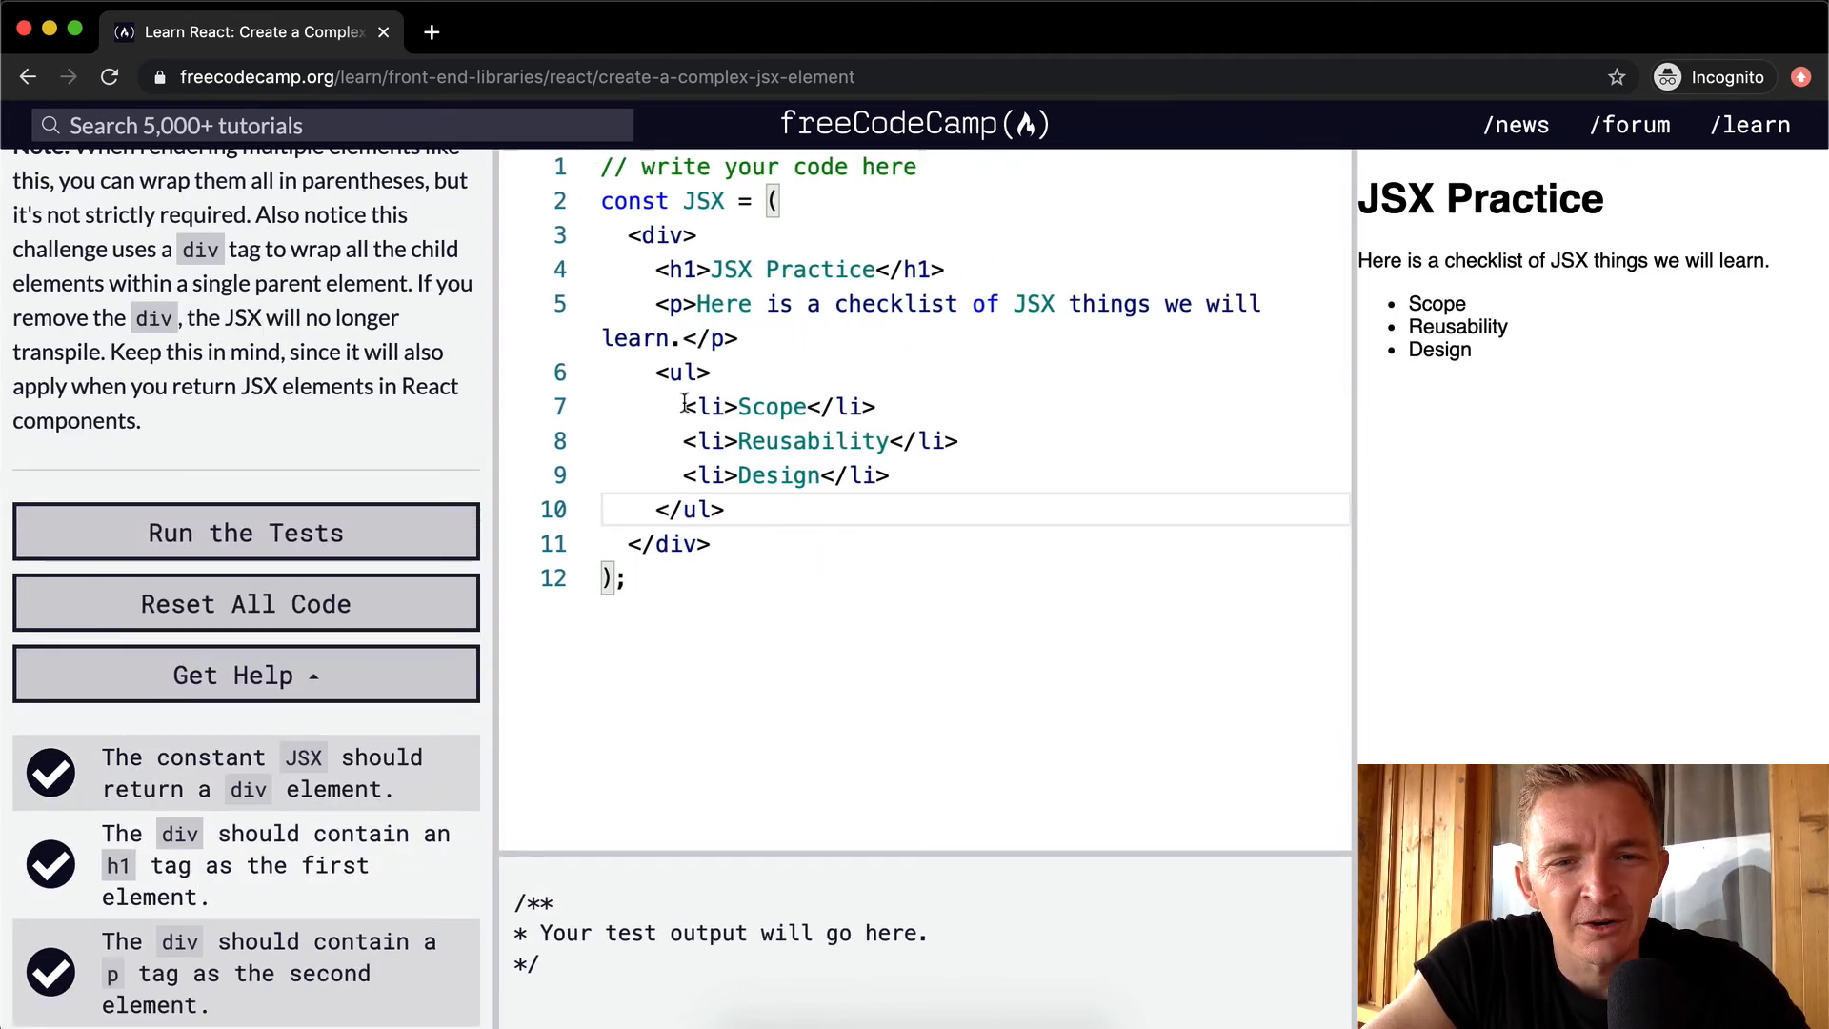
pyautogui.press('Enter')
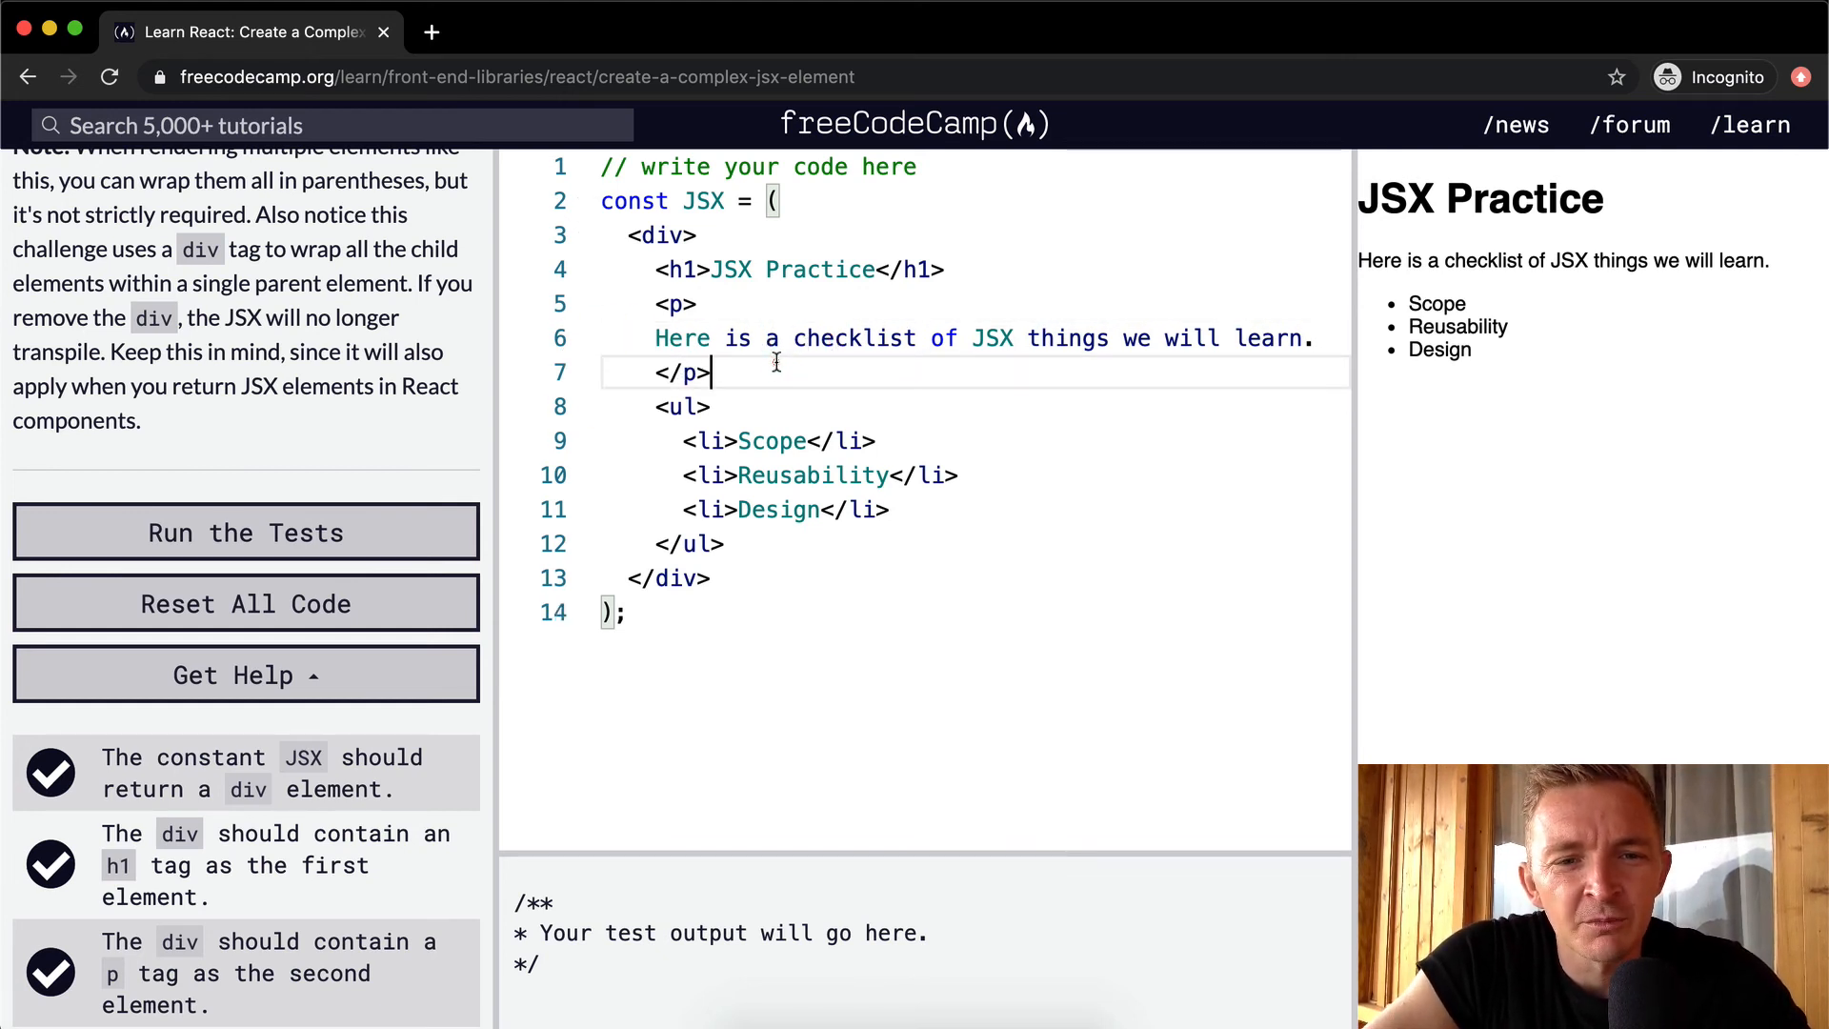
pyautogui.moveTo(1008, 276)
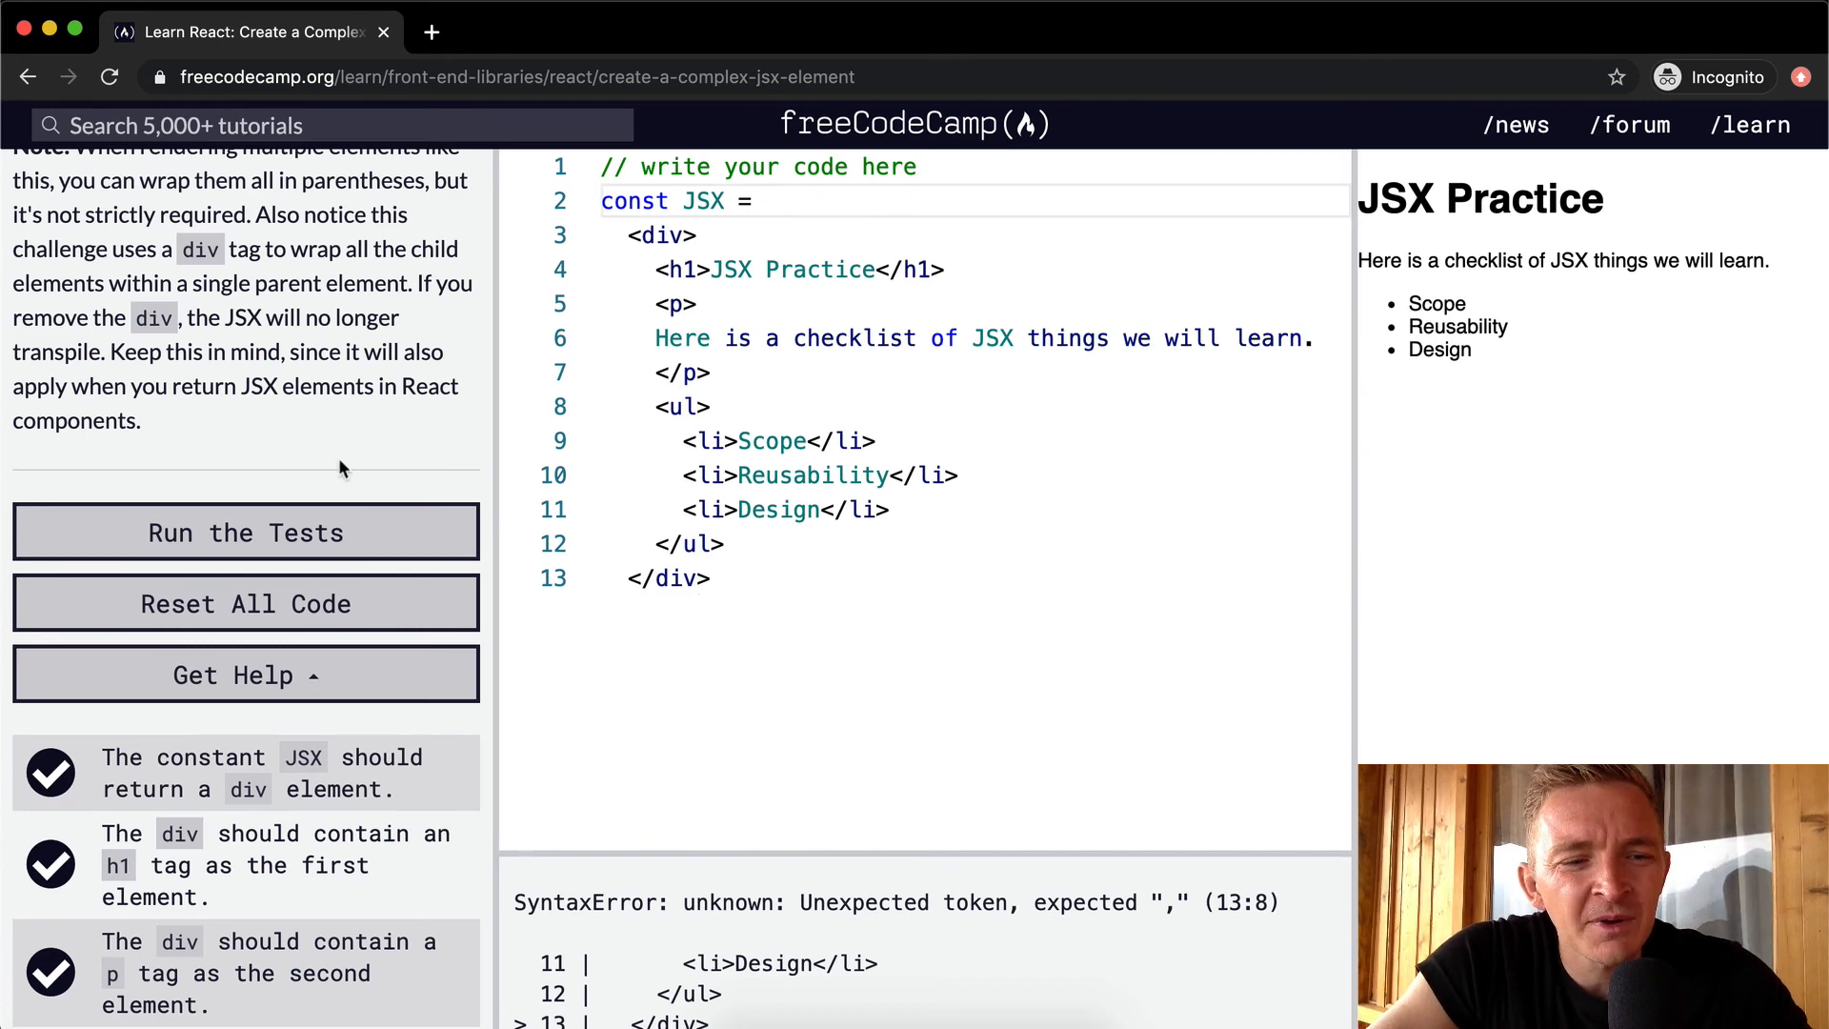
# - Pass the tests without the parentheses, then restore them and run the tests again
pyautogui.click(246, 534)
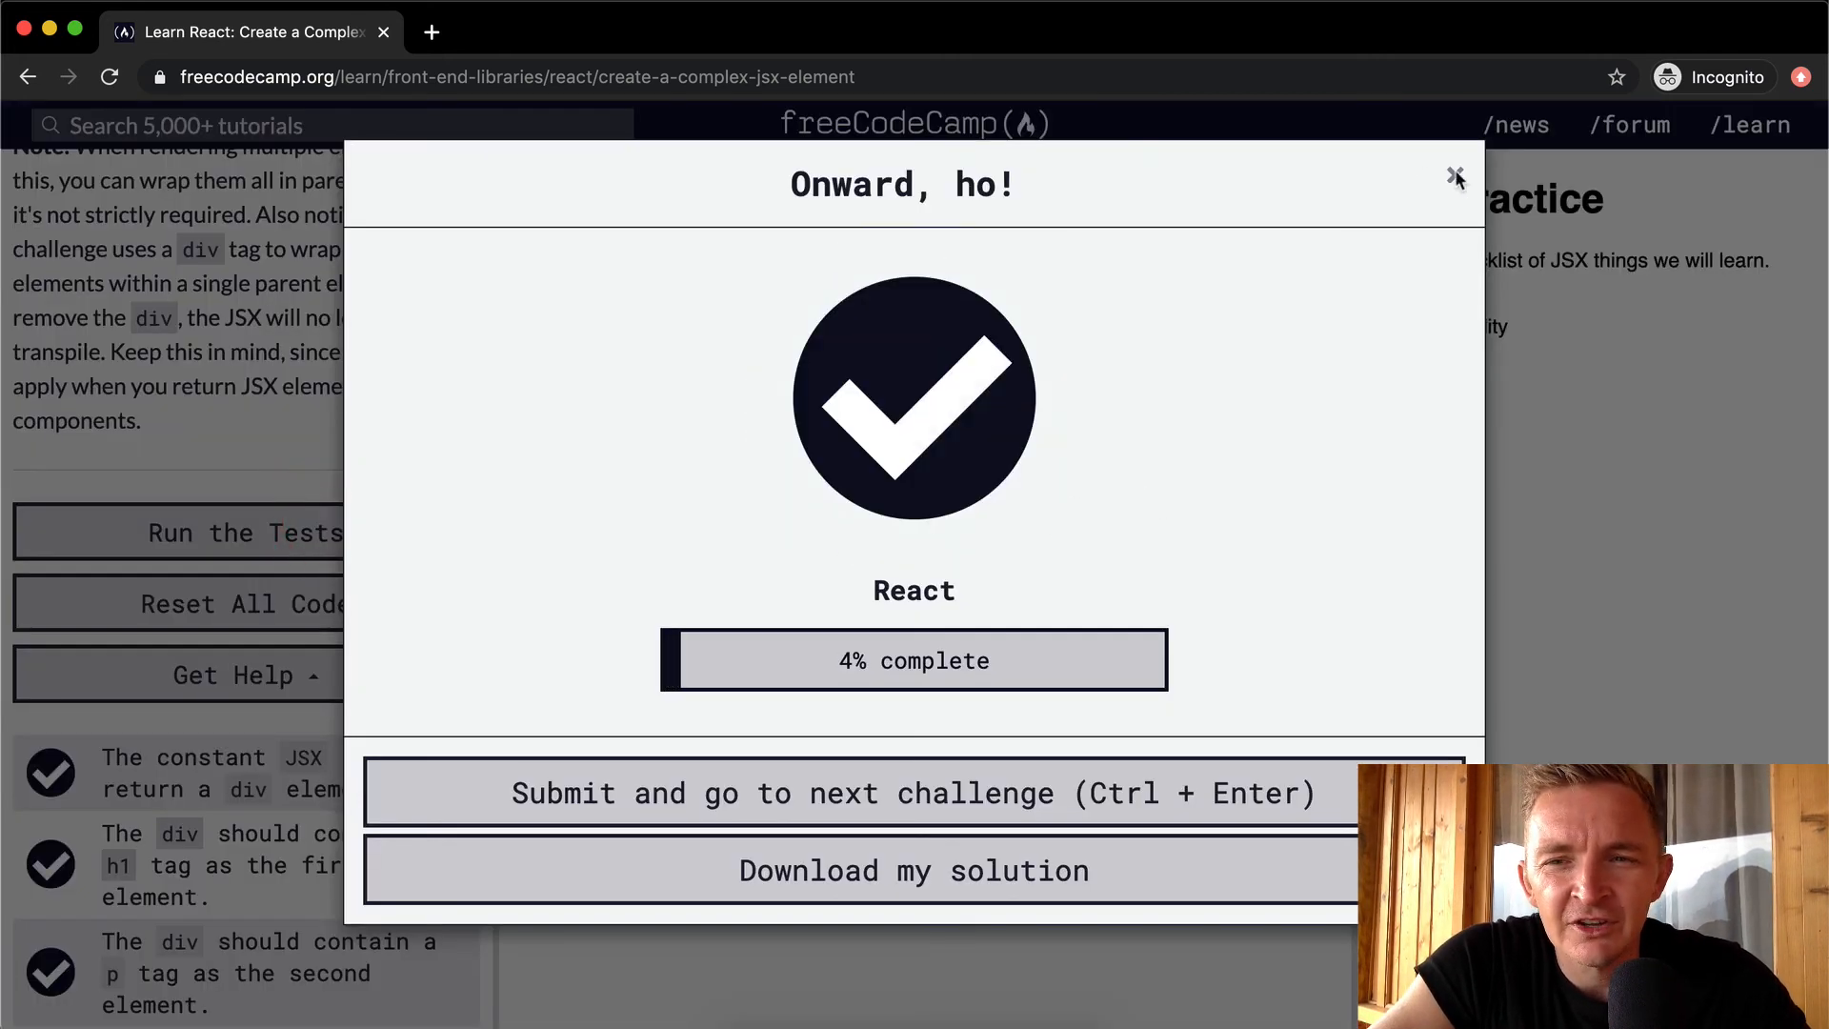
pyautogui.click(1452, 175)
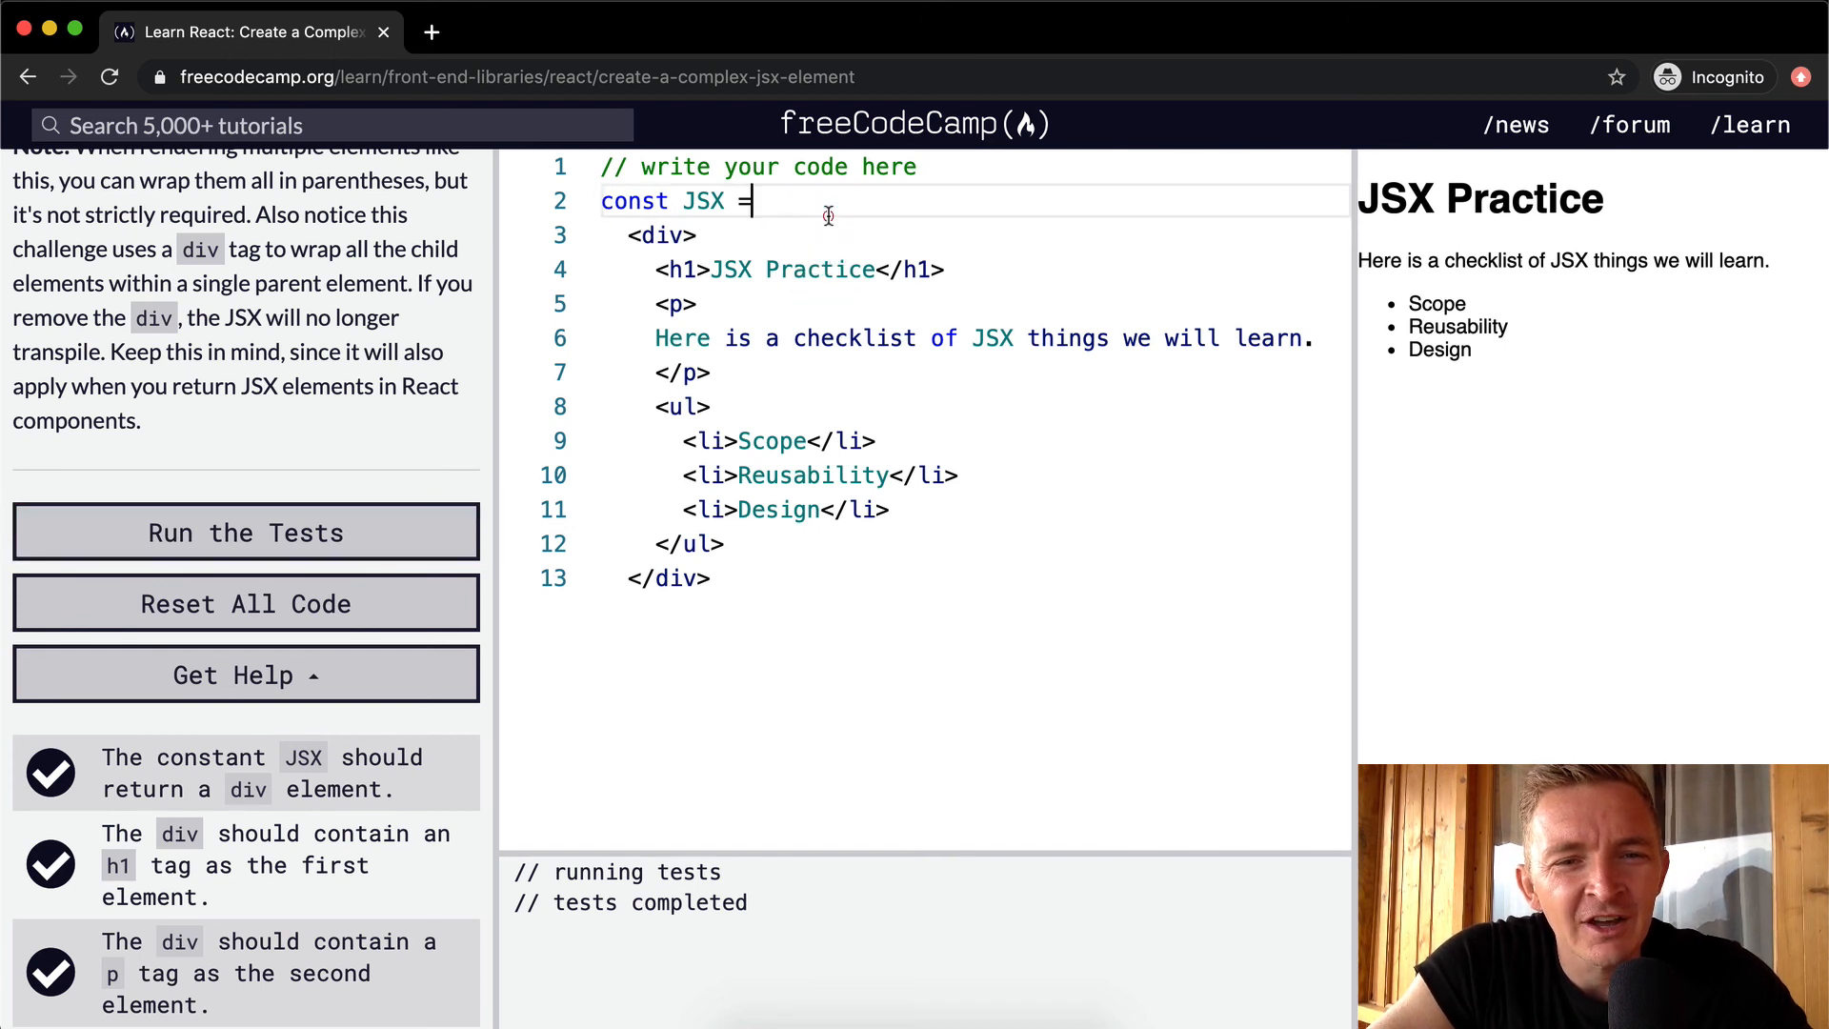
pyautogui.write('()')
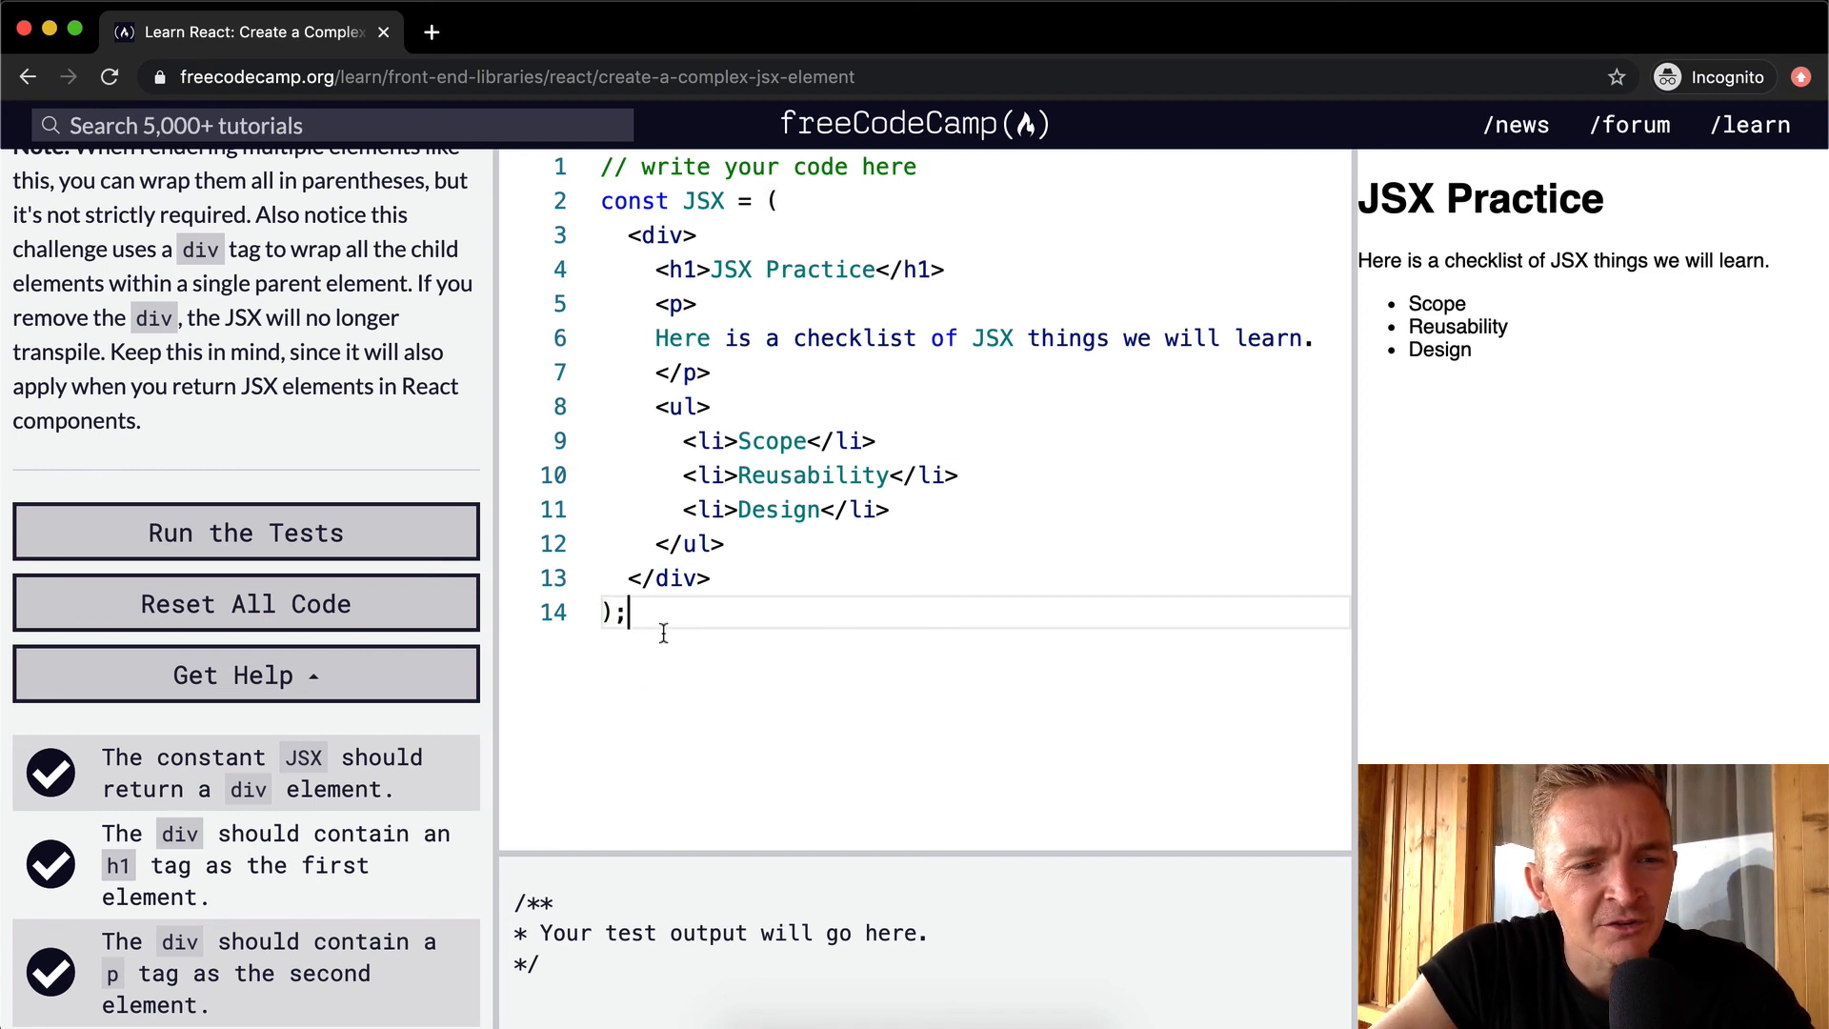
pyautogui.moveTo(427, 532)
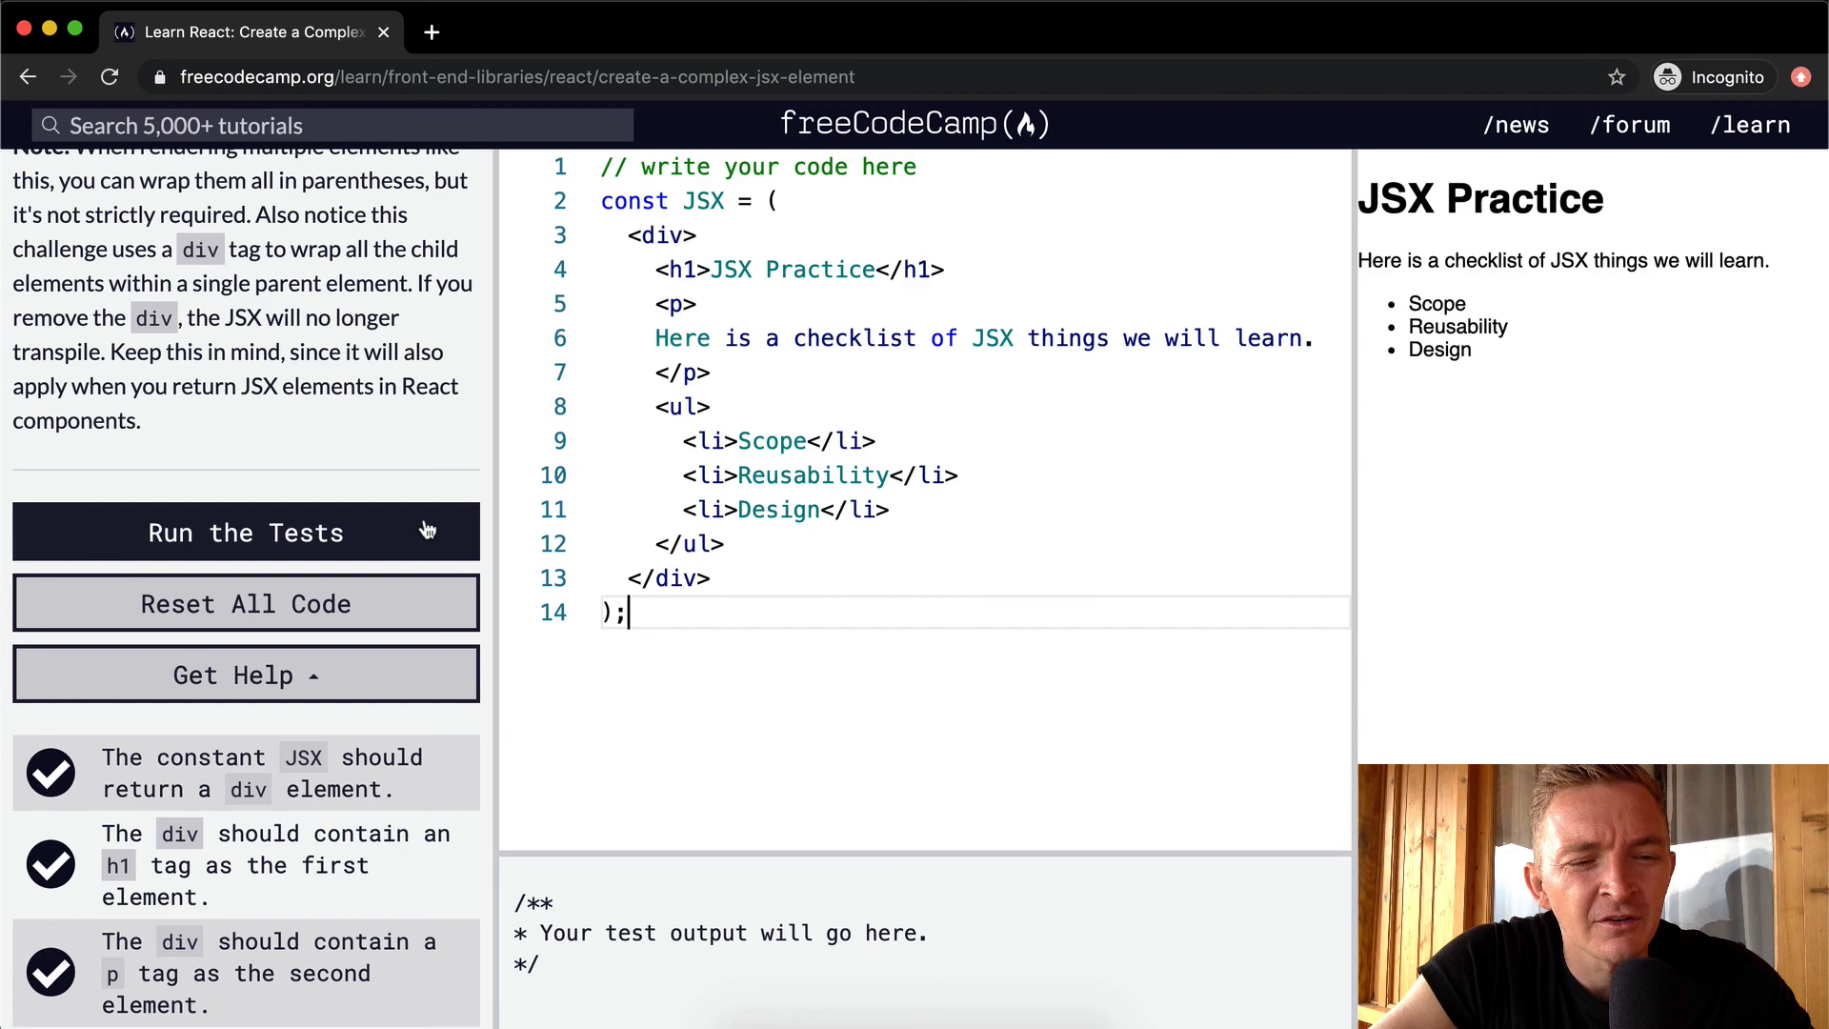
pyautogui.click(245, 533)
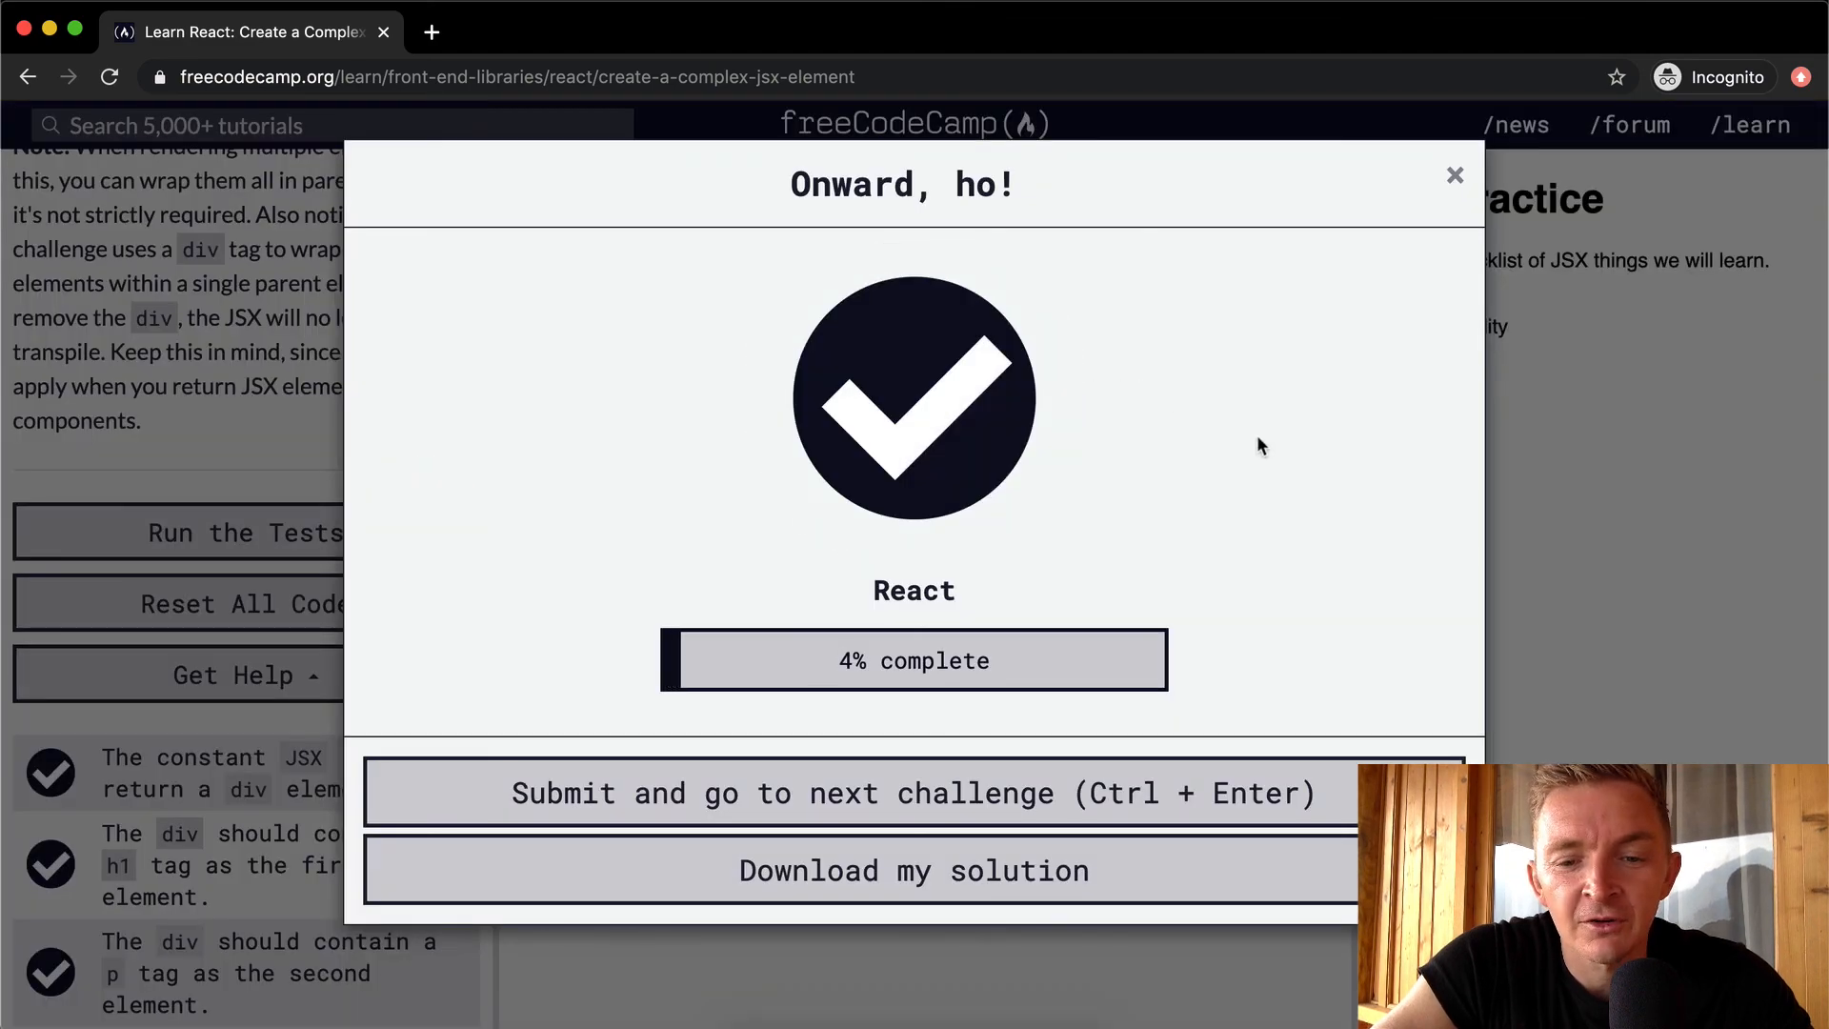